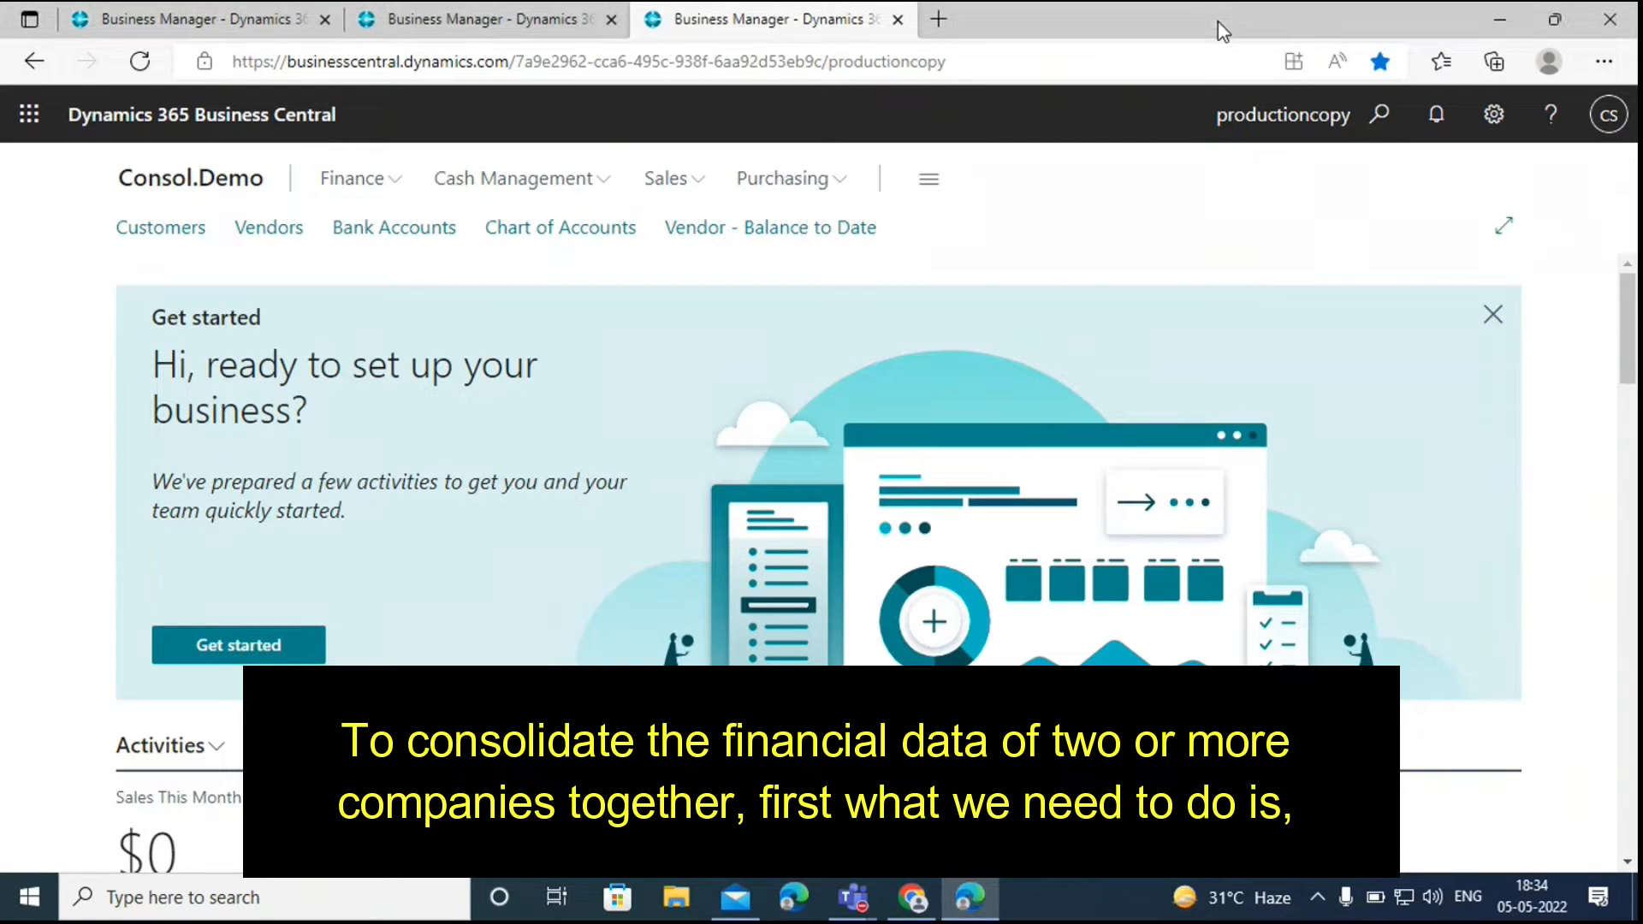
mouse_move(1153, 55)
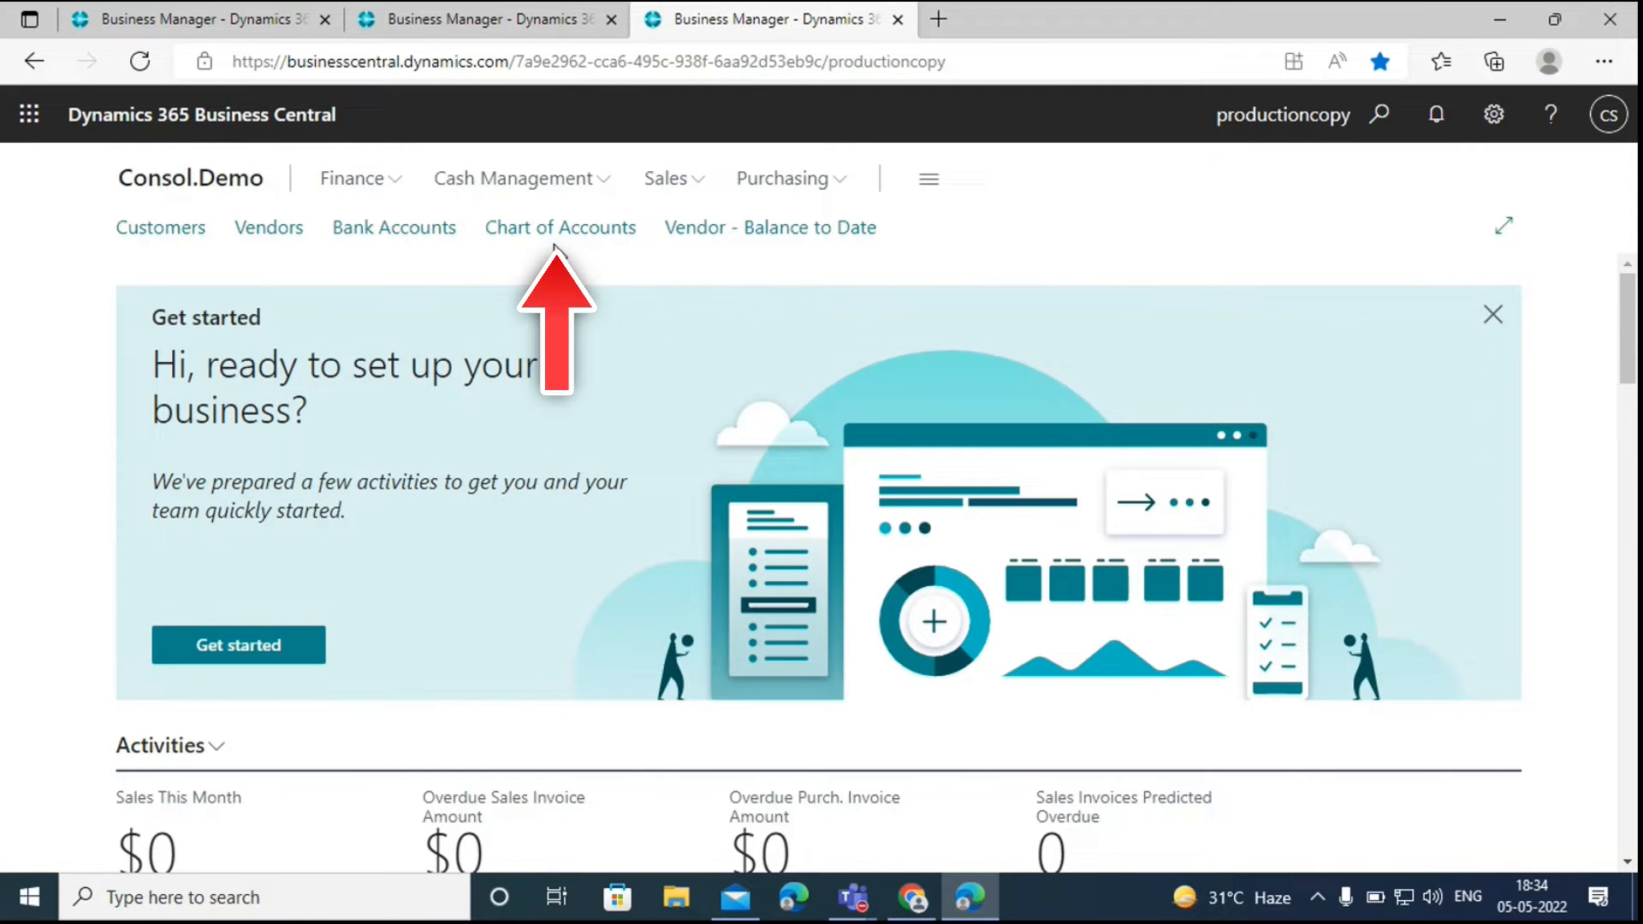
- Open Consol.Demo's Business Units list showing SUB1 and SUB2
left_click(560, 227)
type("business units")
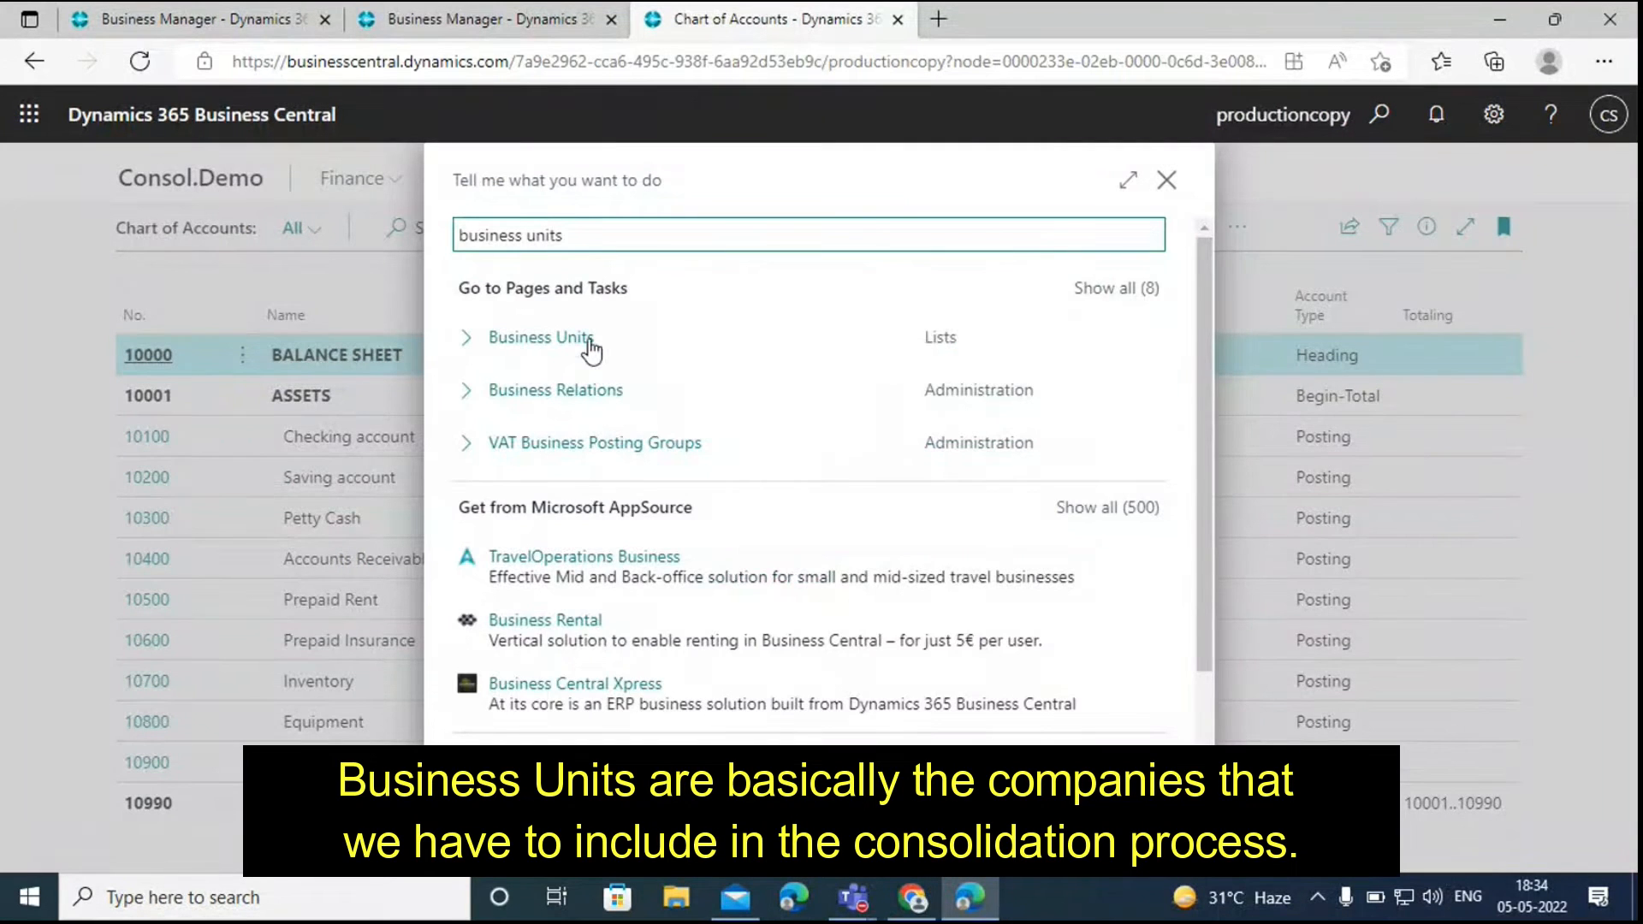
left_click(542, 337)
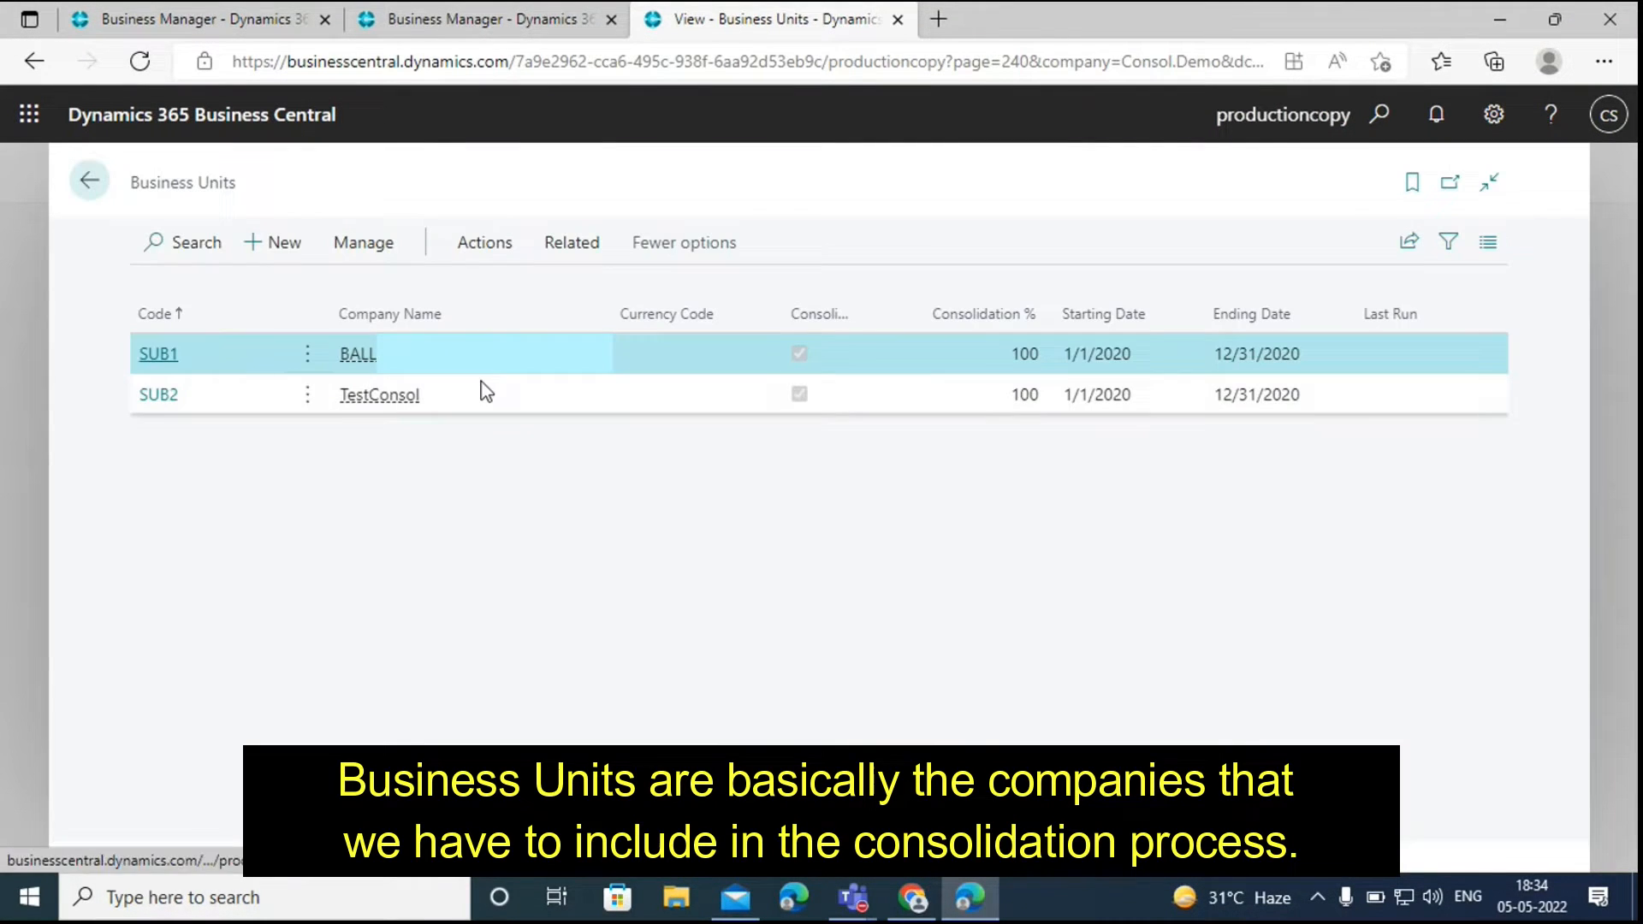
mouse_move(159, 354)
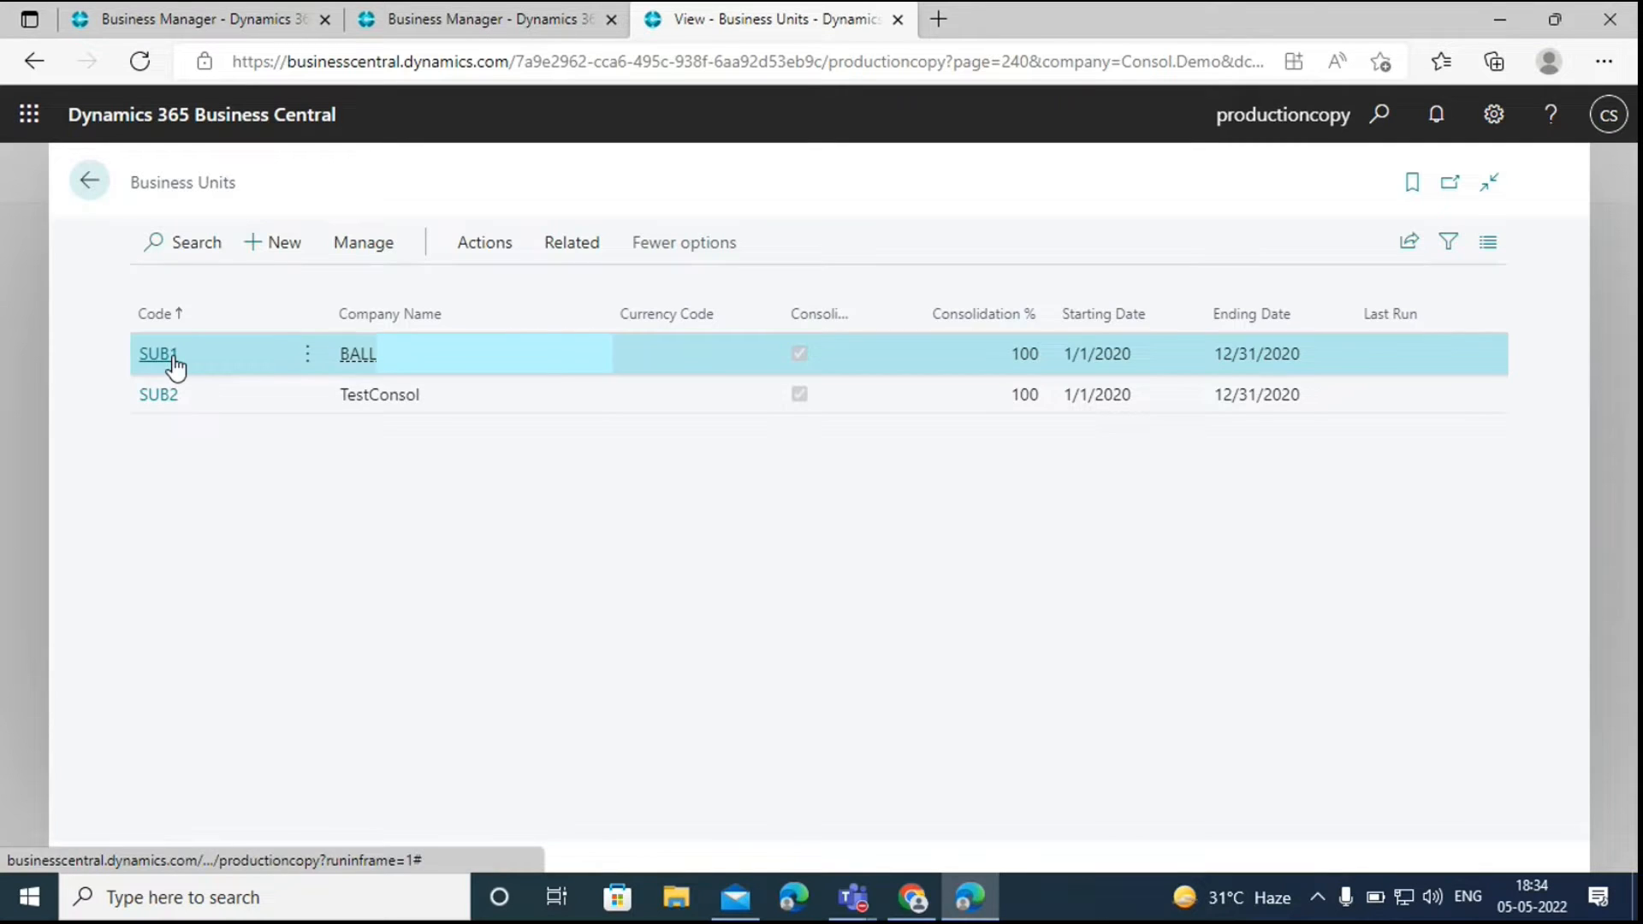
- Open the SUB1 card and review its 100% consolidation and 2020 dates
left_click(158, 354)
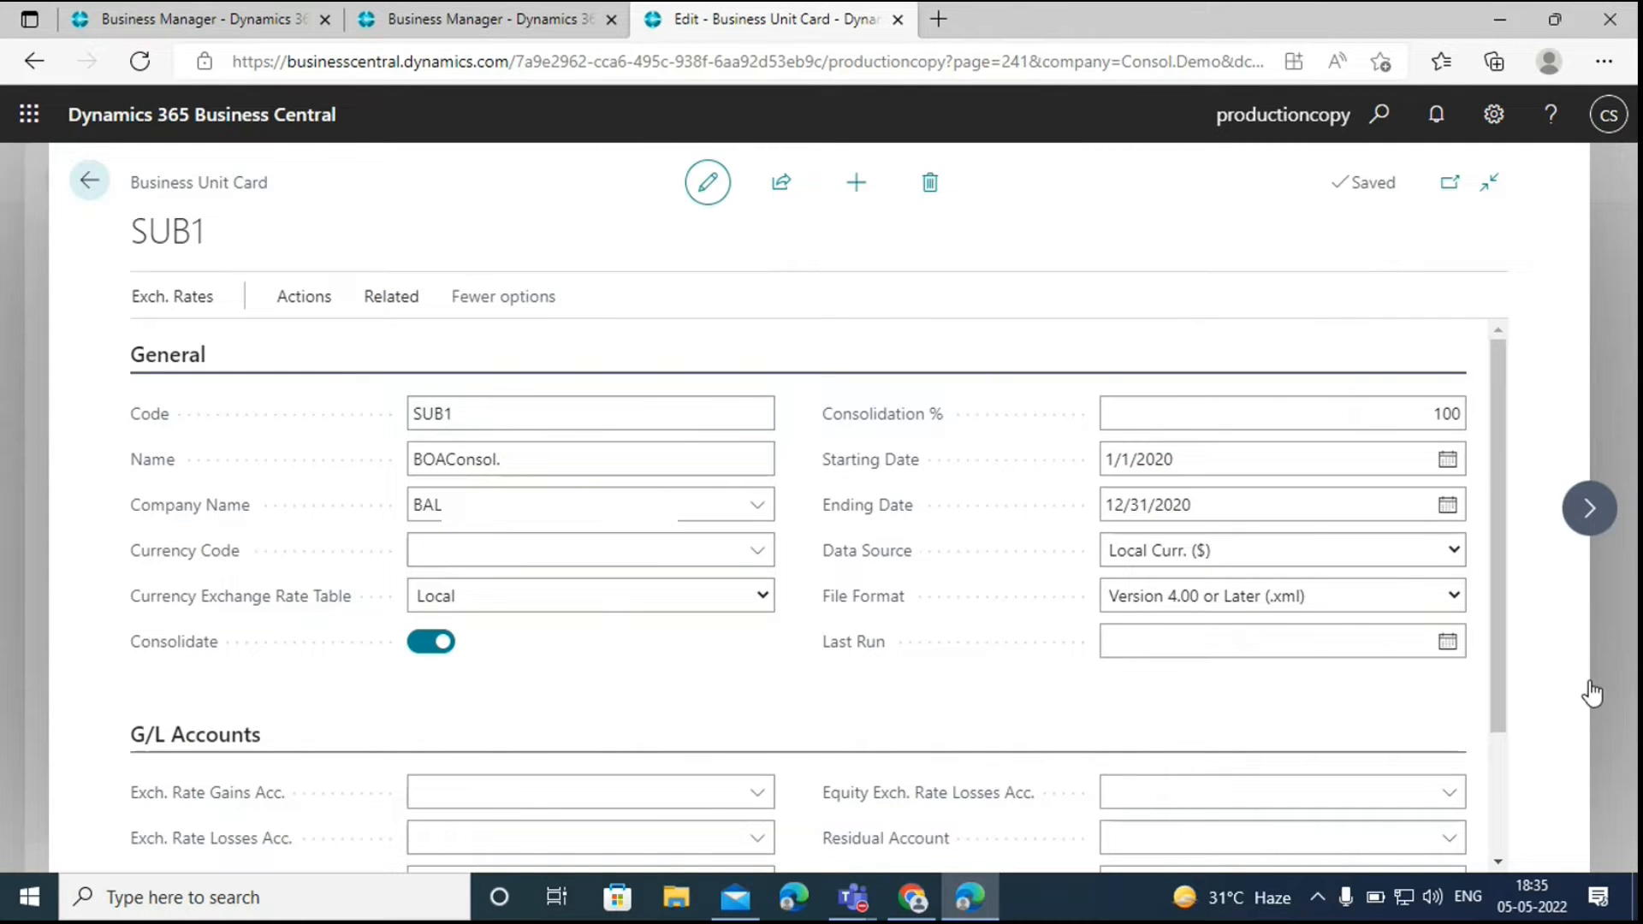
mouse_move(388, 454)
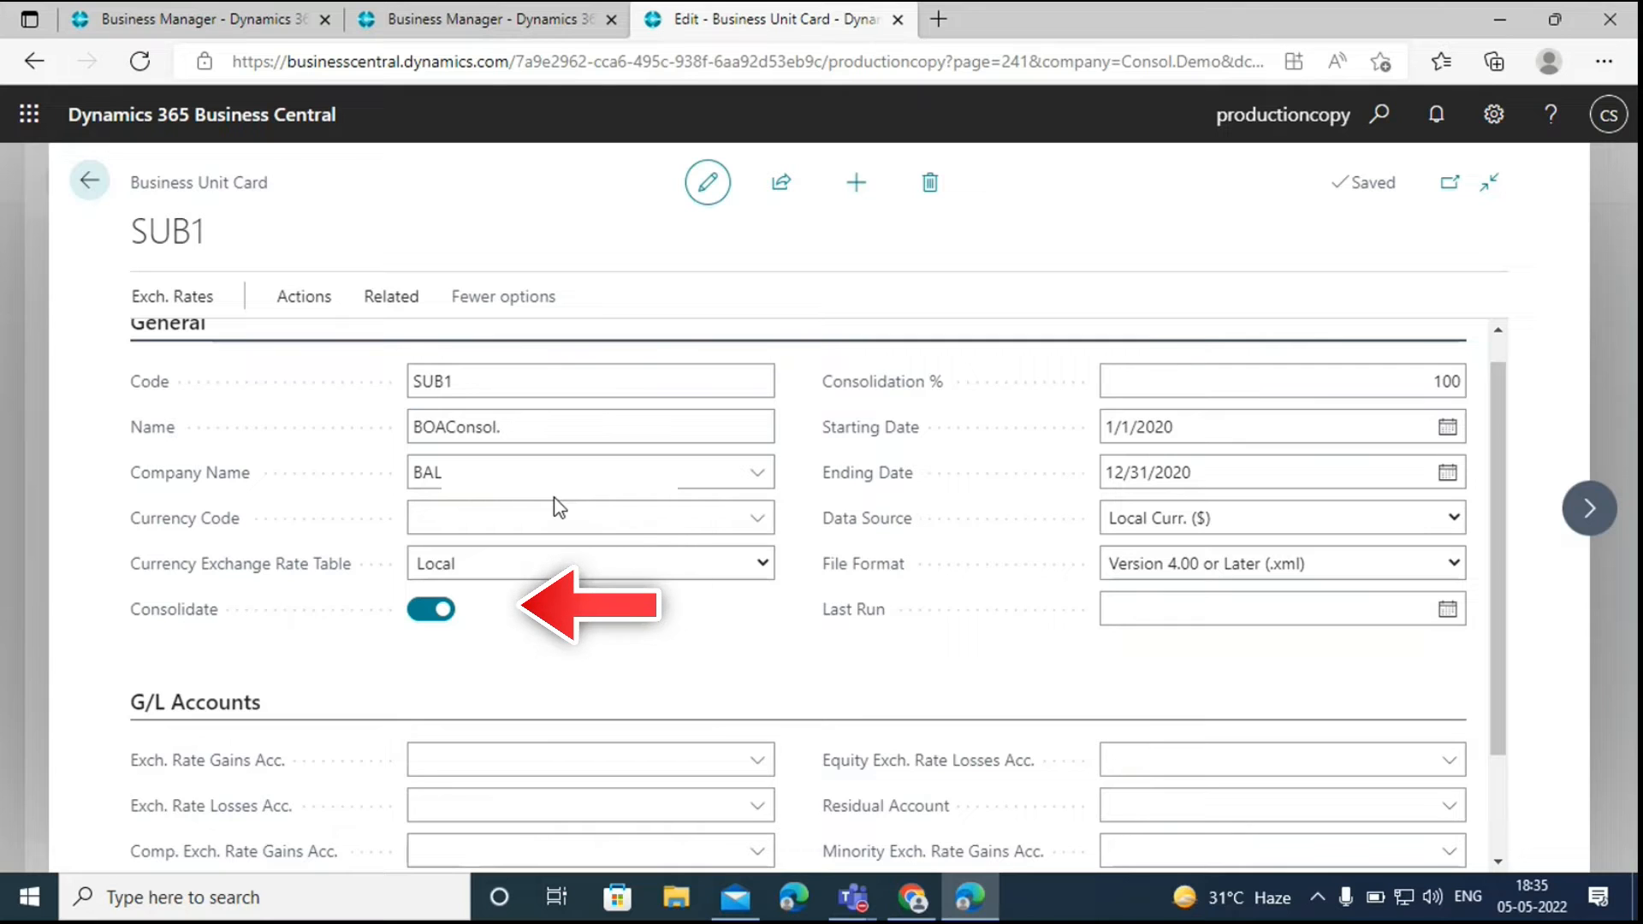
mouse_move(308, 612)
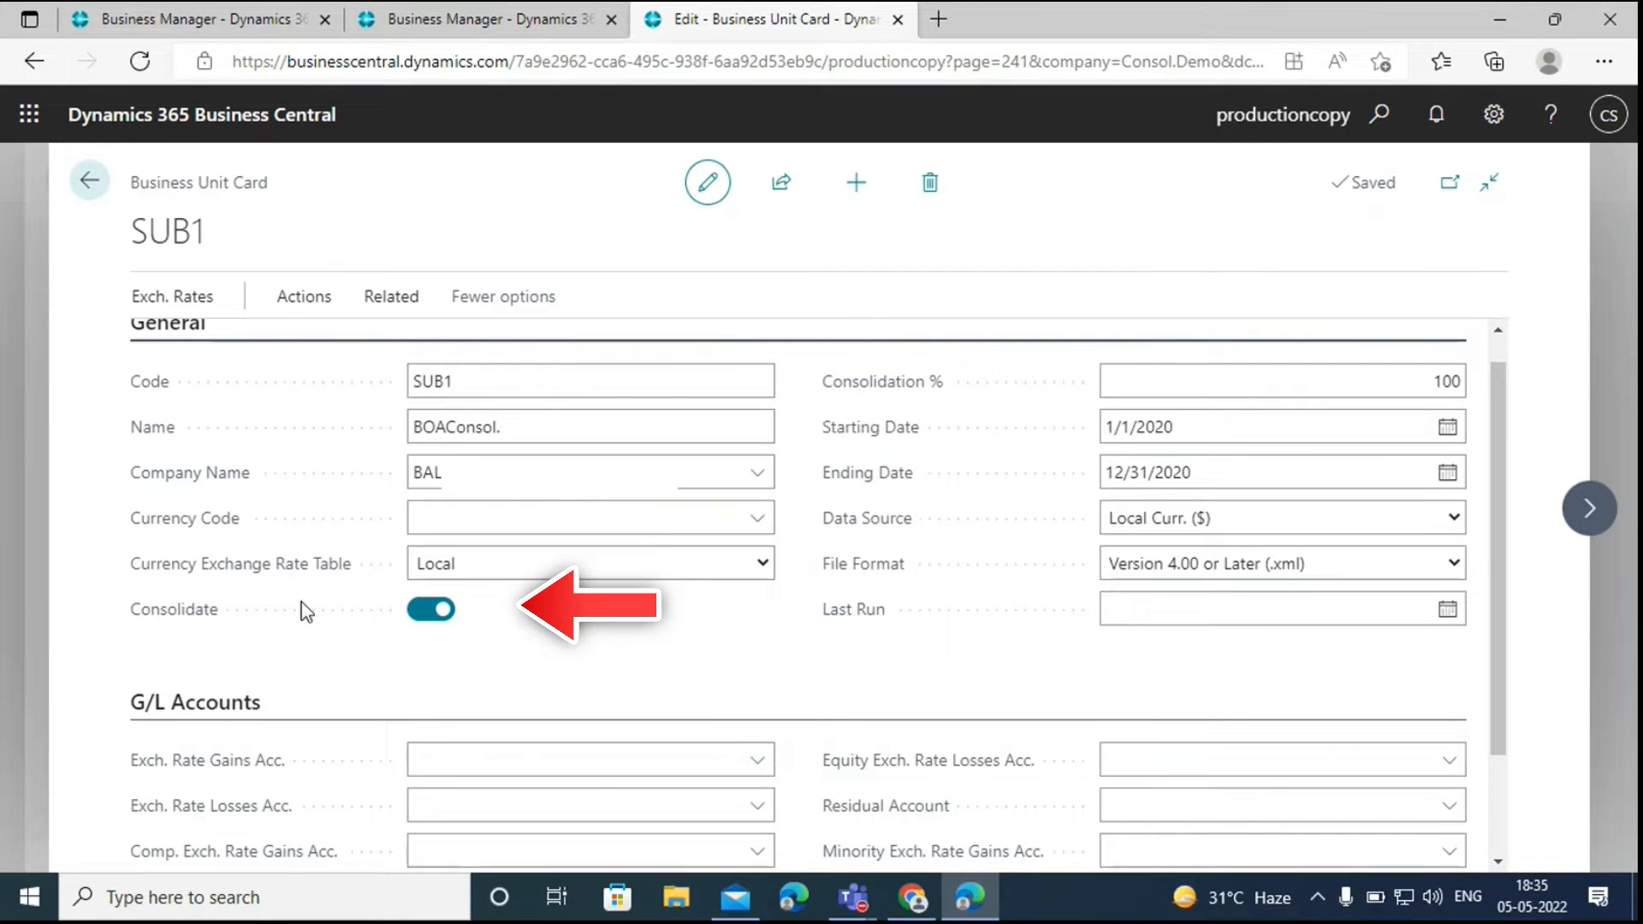
mouse_move(405, 647)
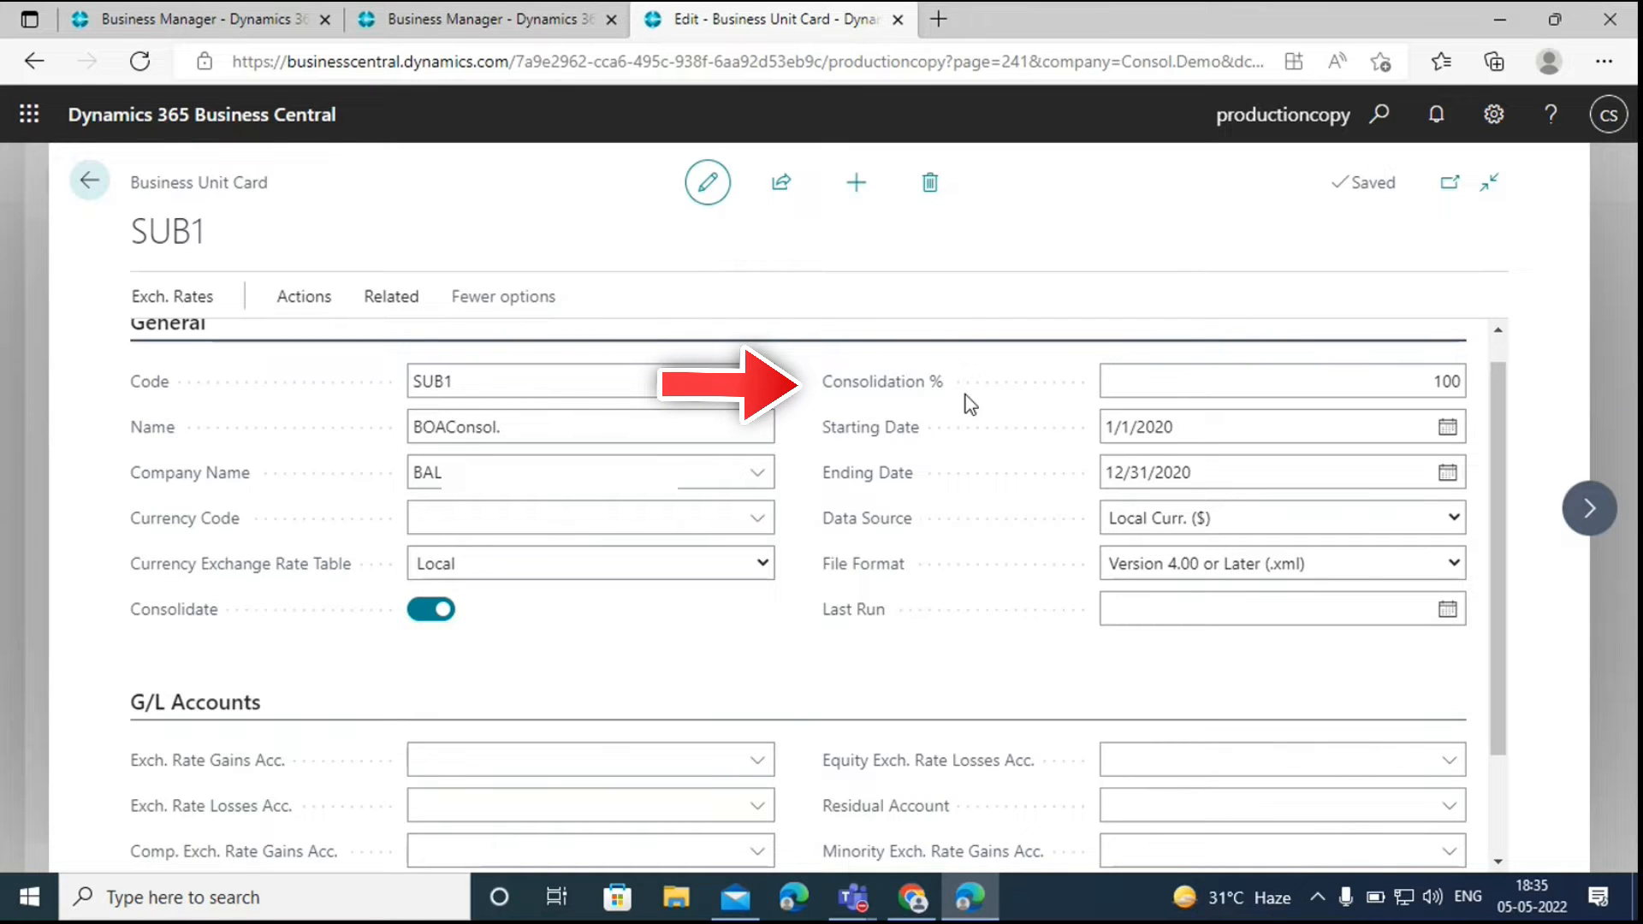
mouse_move(1001, 401)
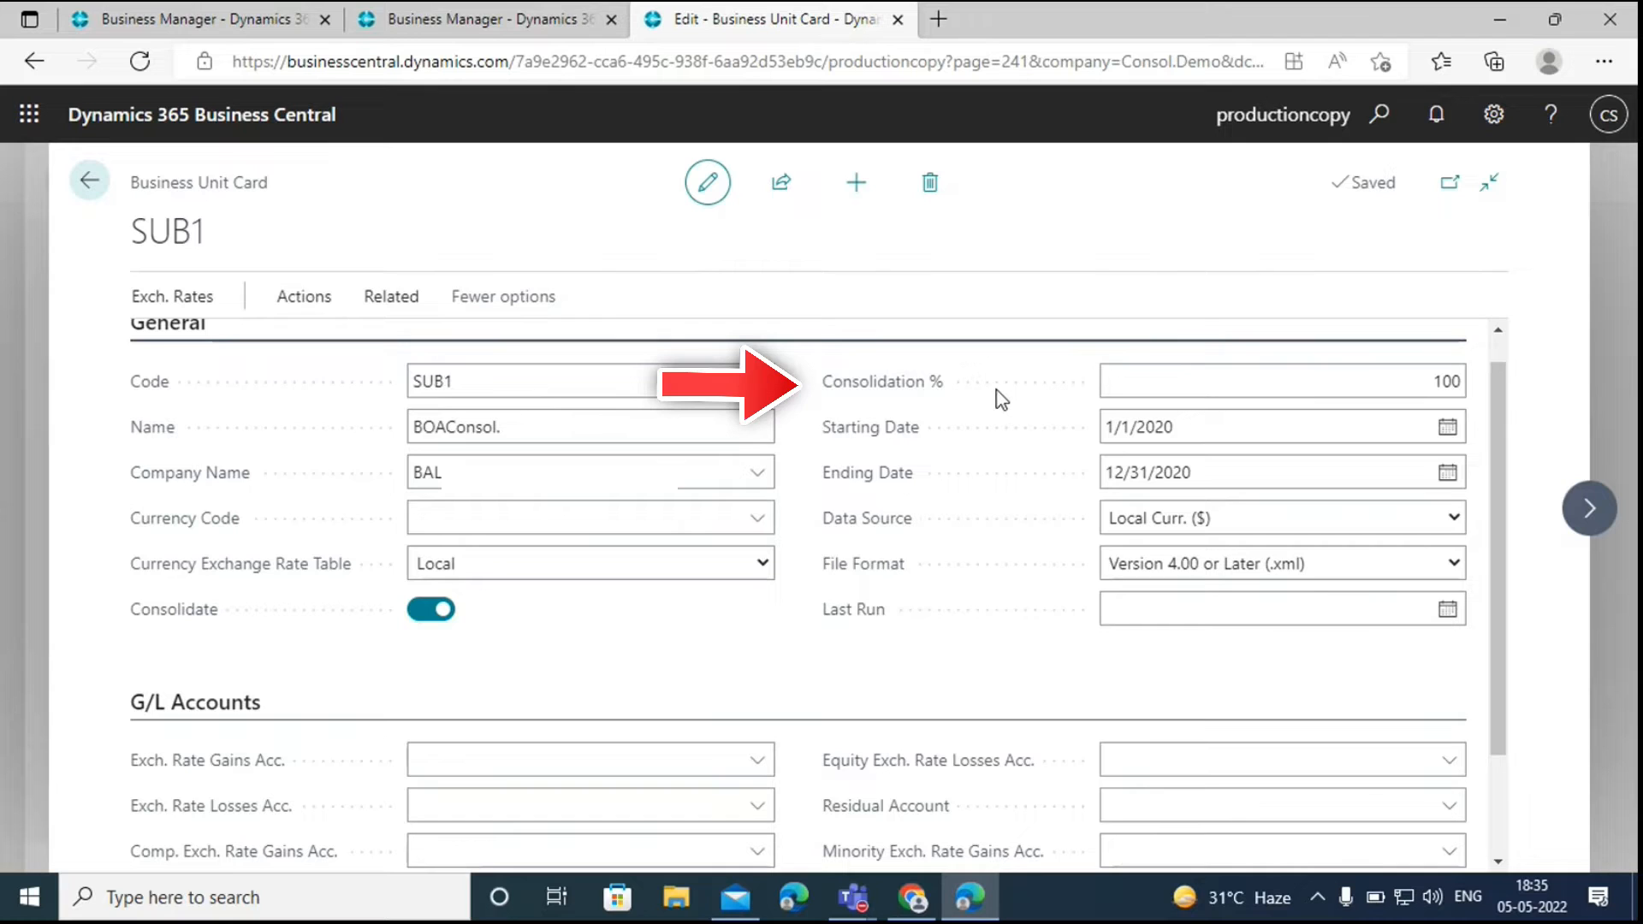
mouse_move(1268, 411)
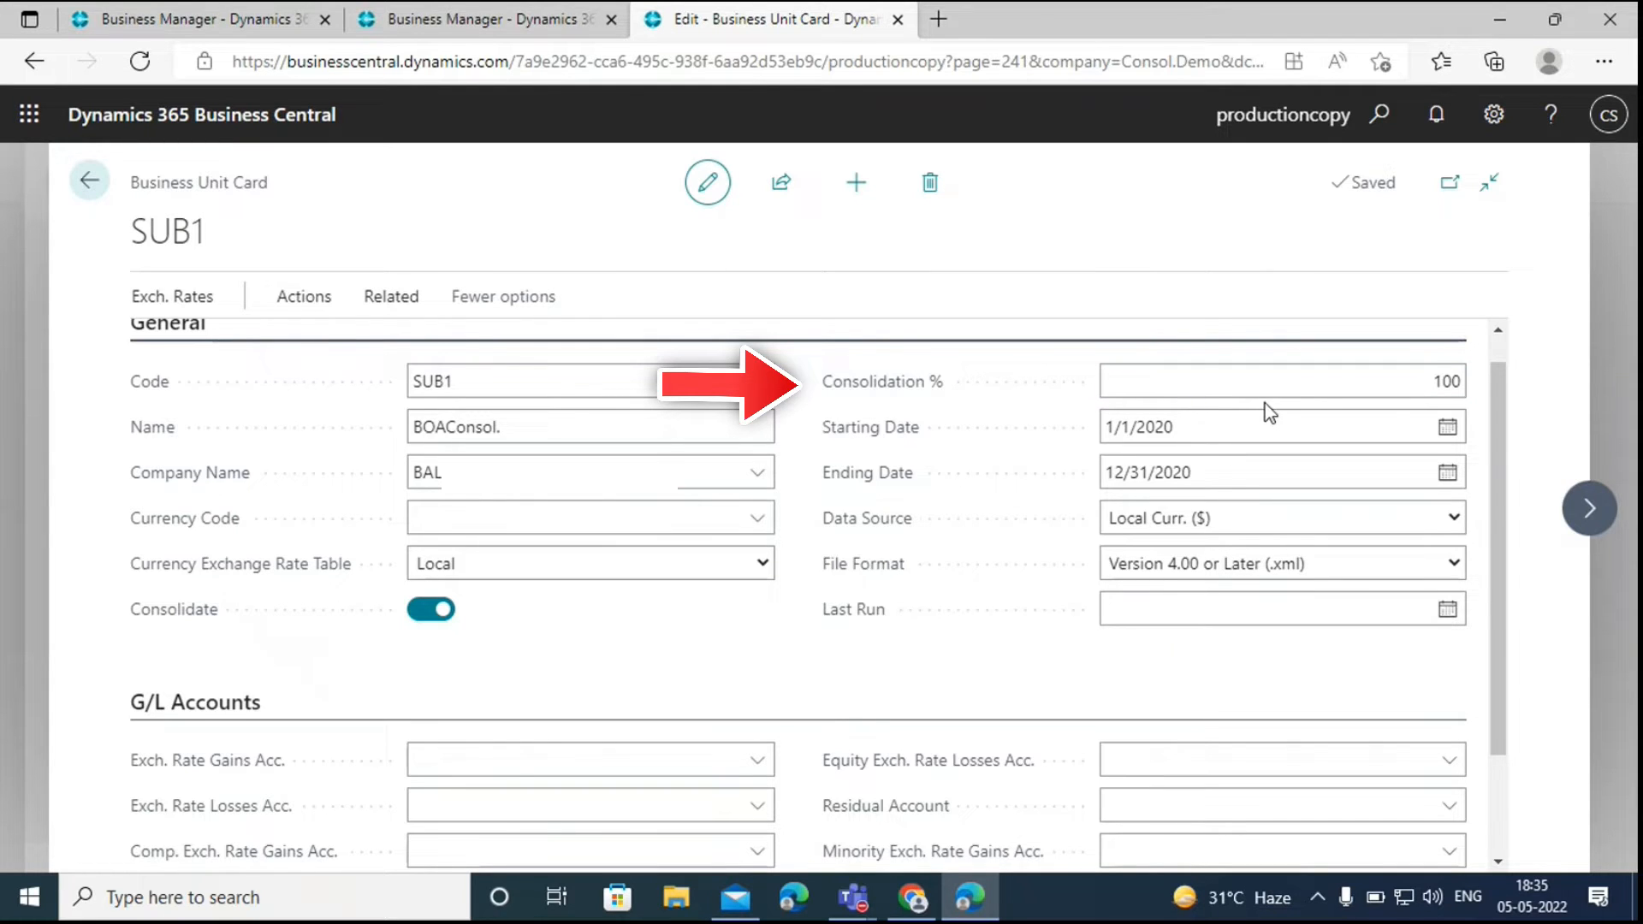
left_click(1283, 380)
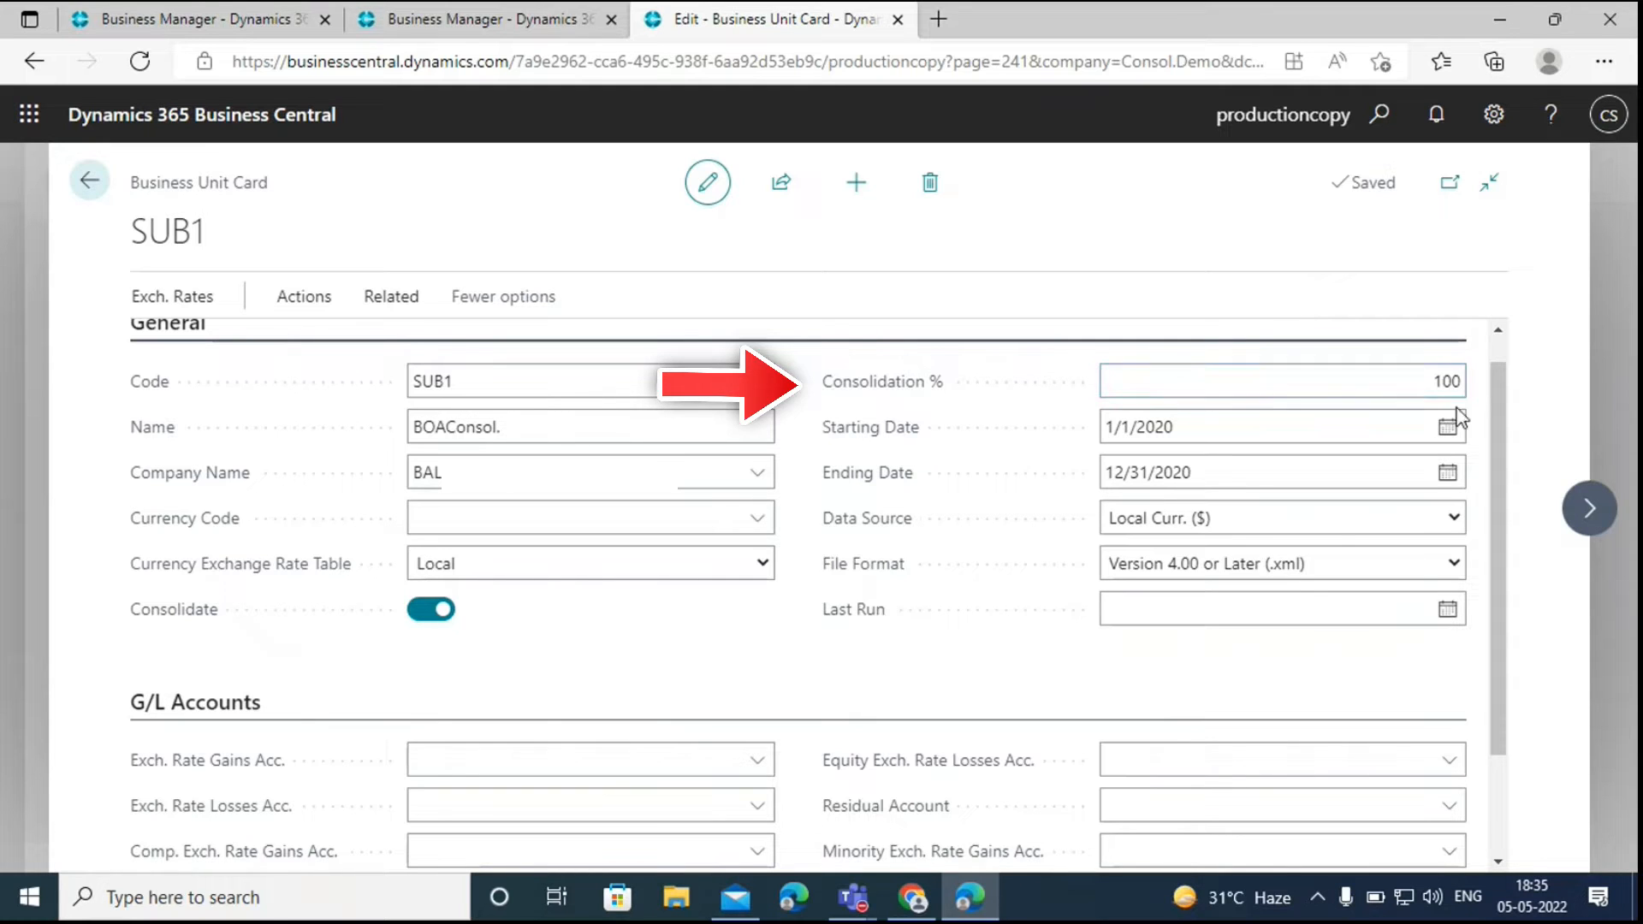
left_click(1282, 380)
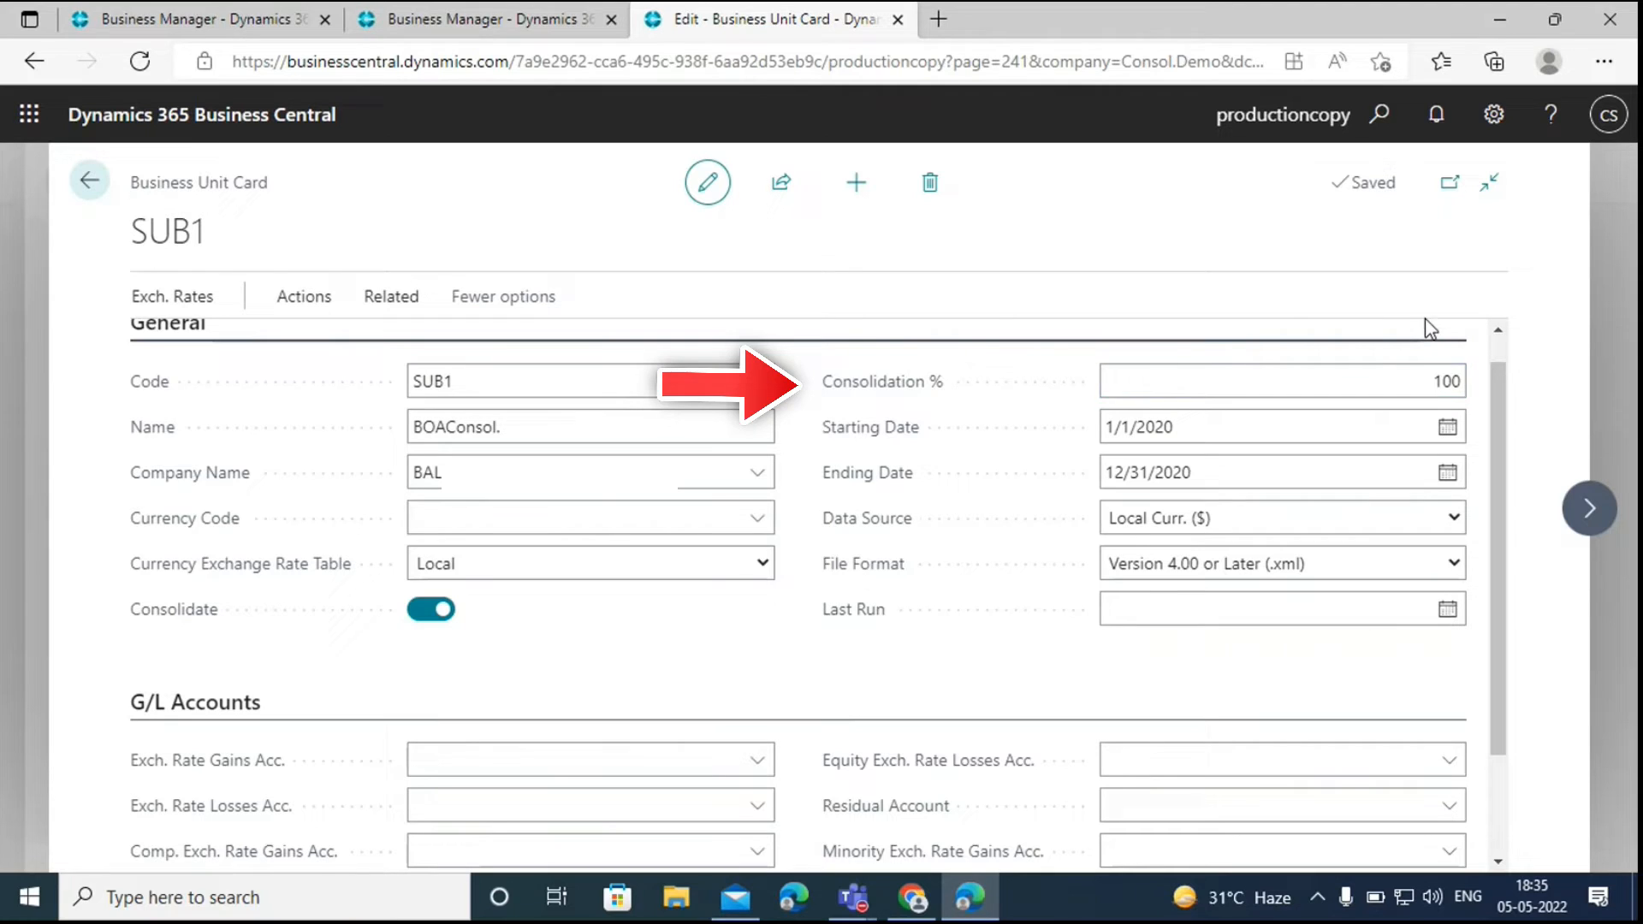
mouse_move(1232, 346)
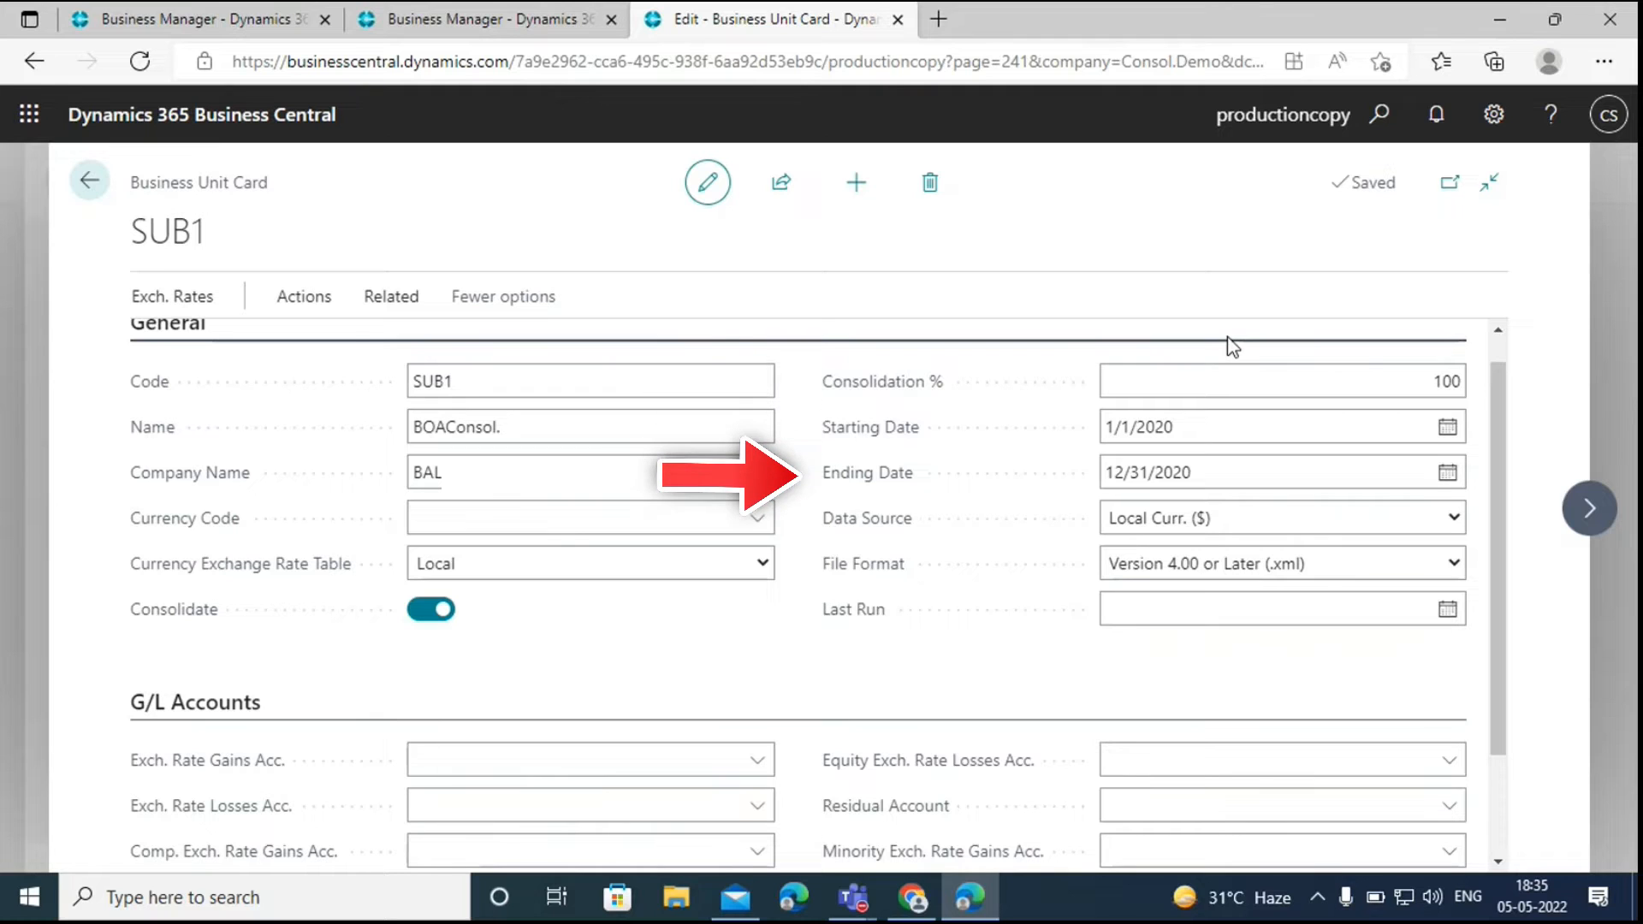
mouse_move(941, 451)
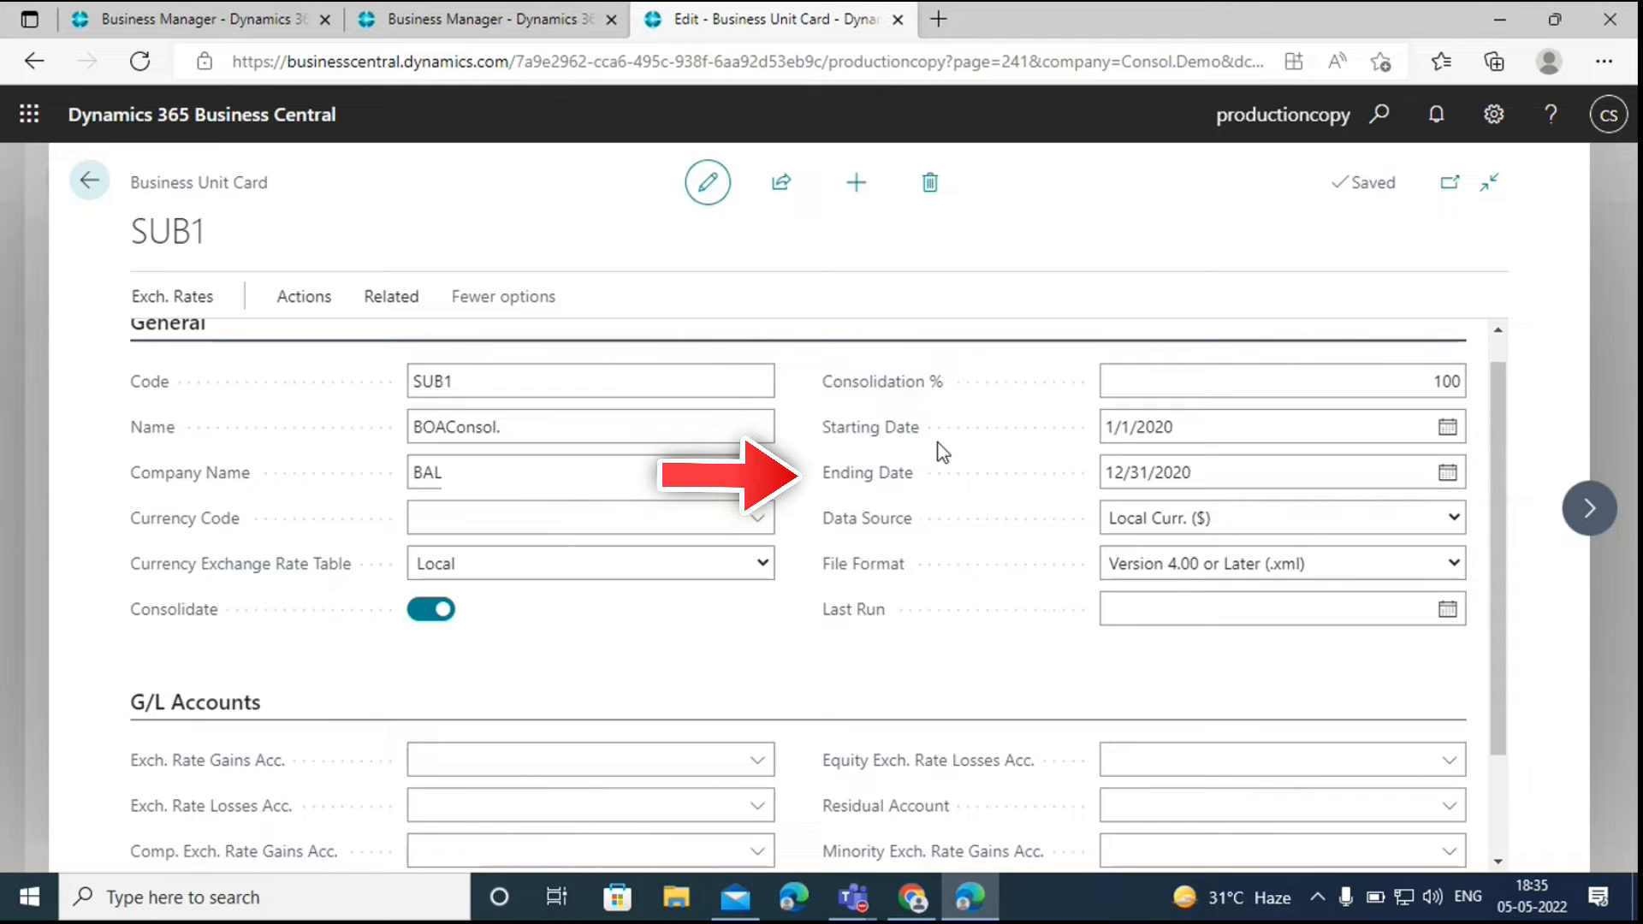
mouse_move(891, 501)
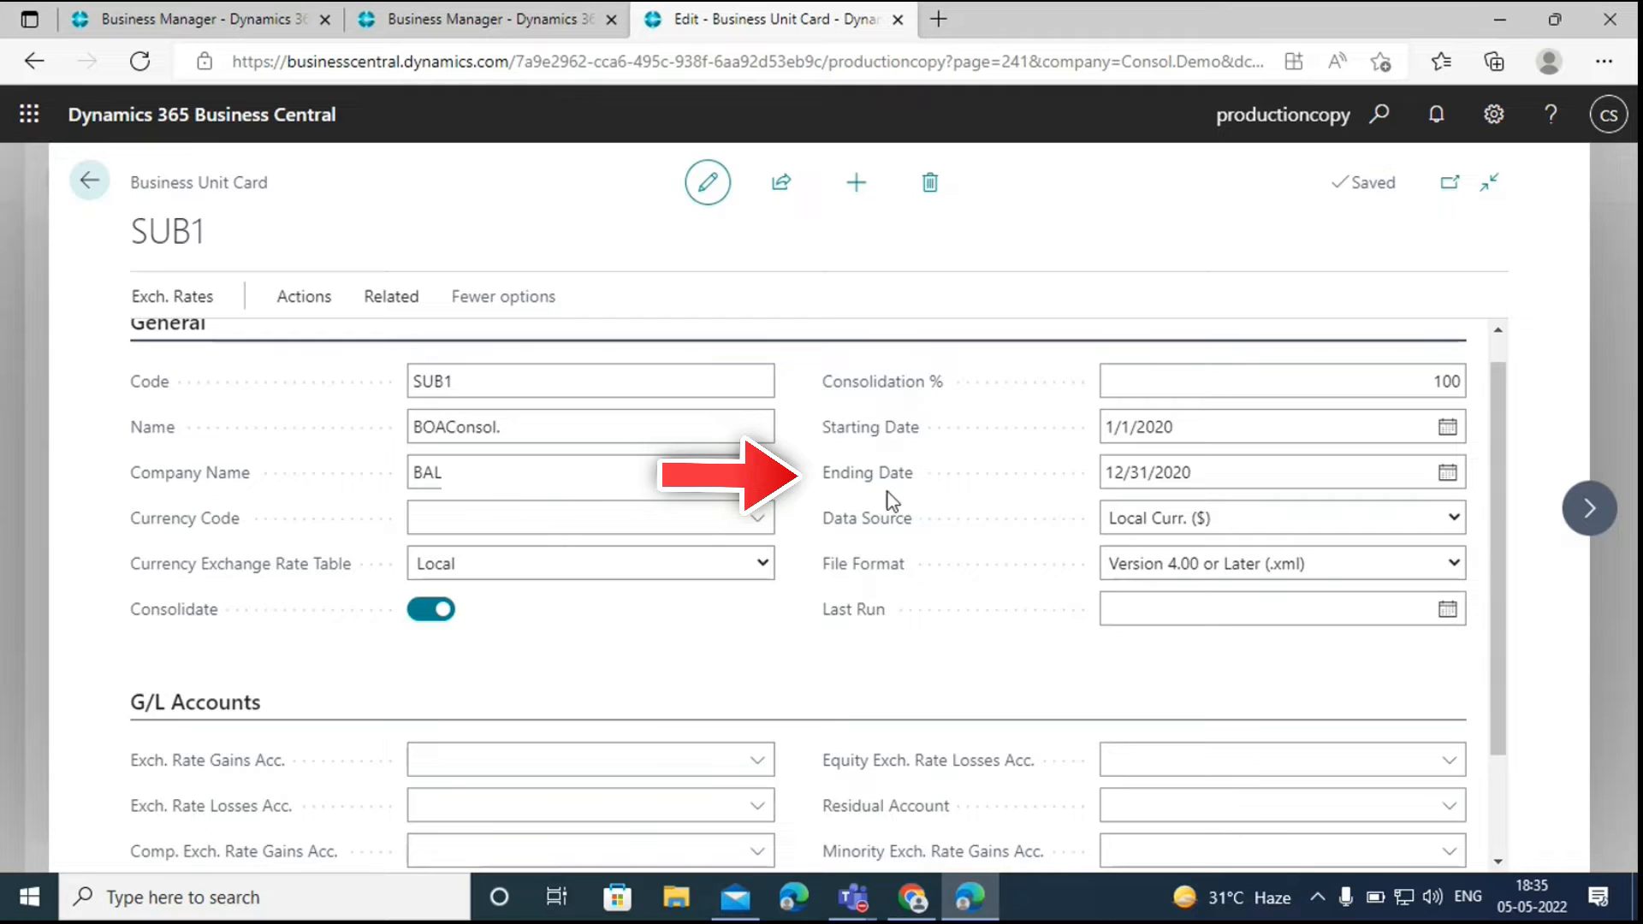
mouse_move(956, 422)
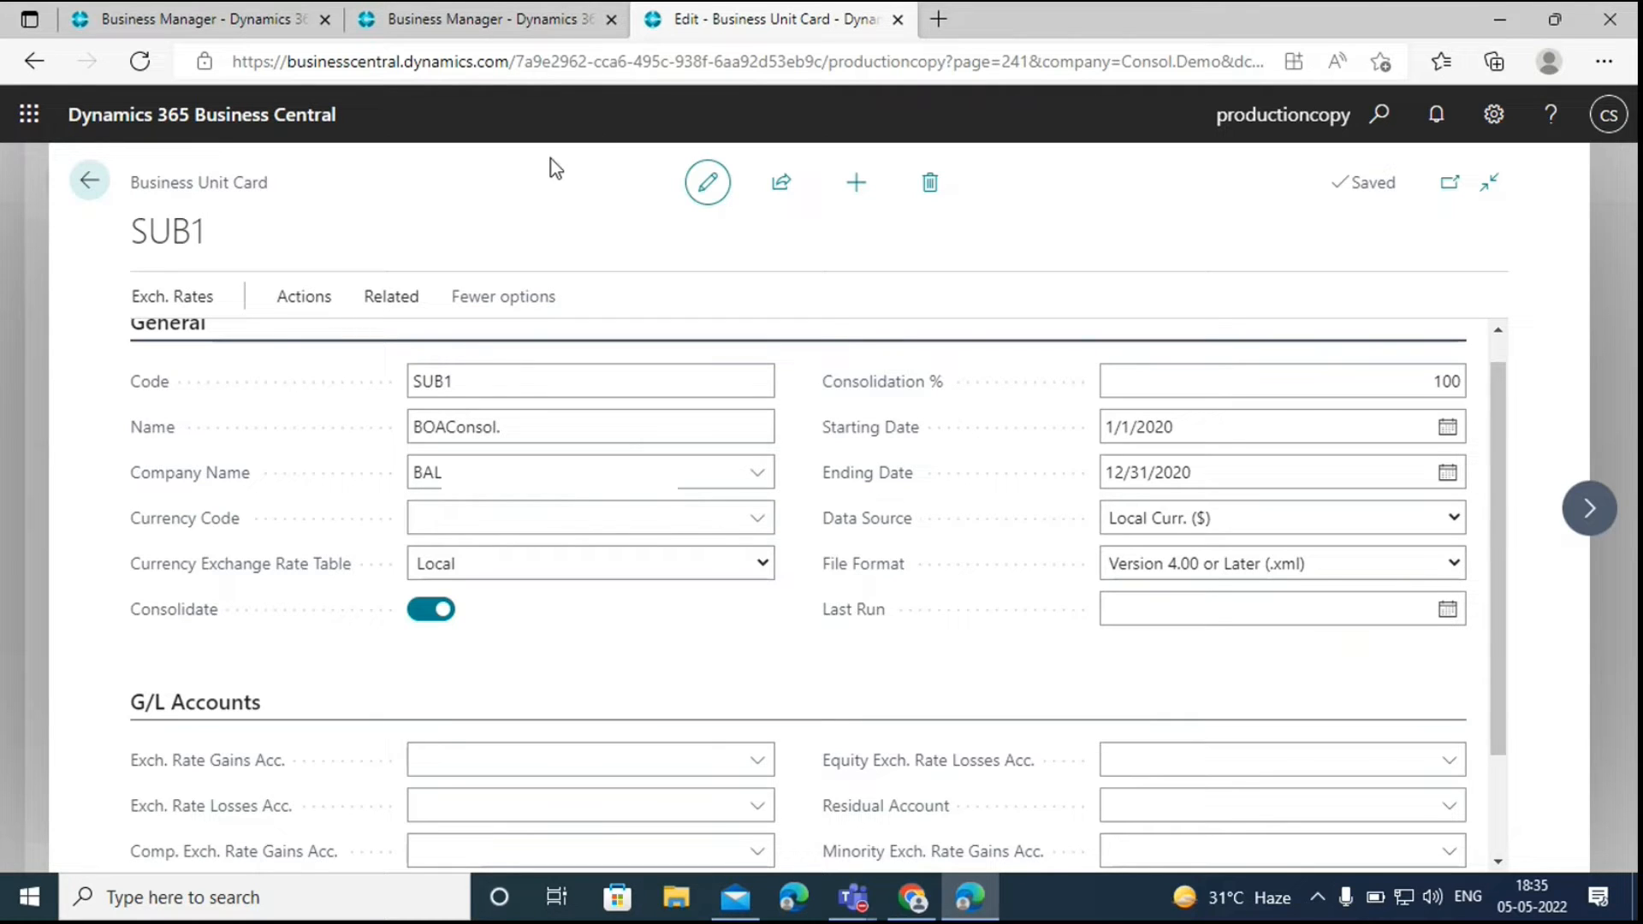
- Go back from the SUB1 card to the Business Units list
left_click(89, 180)
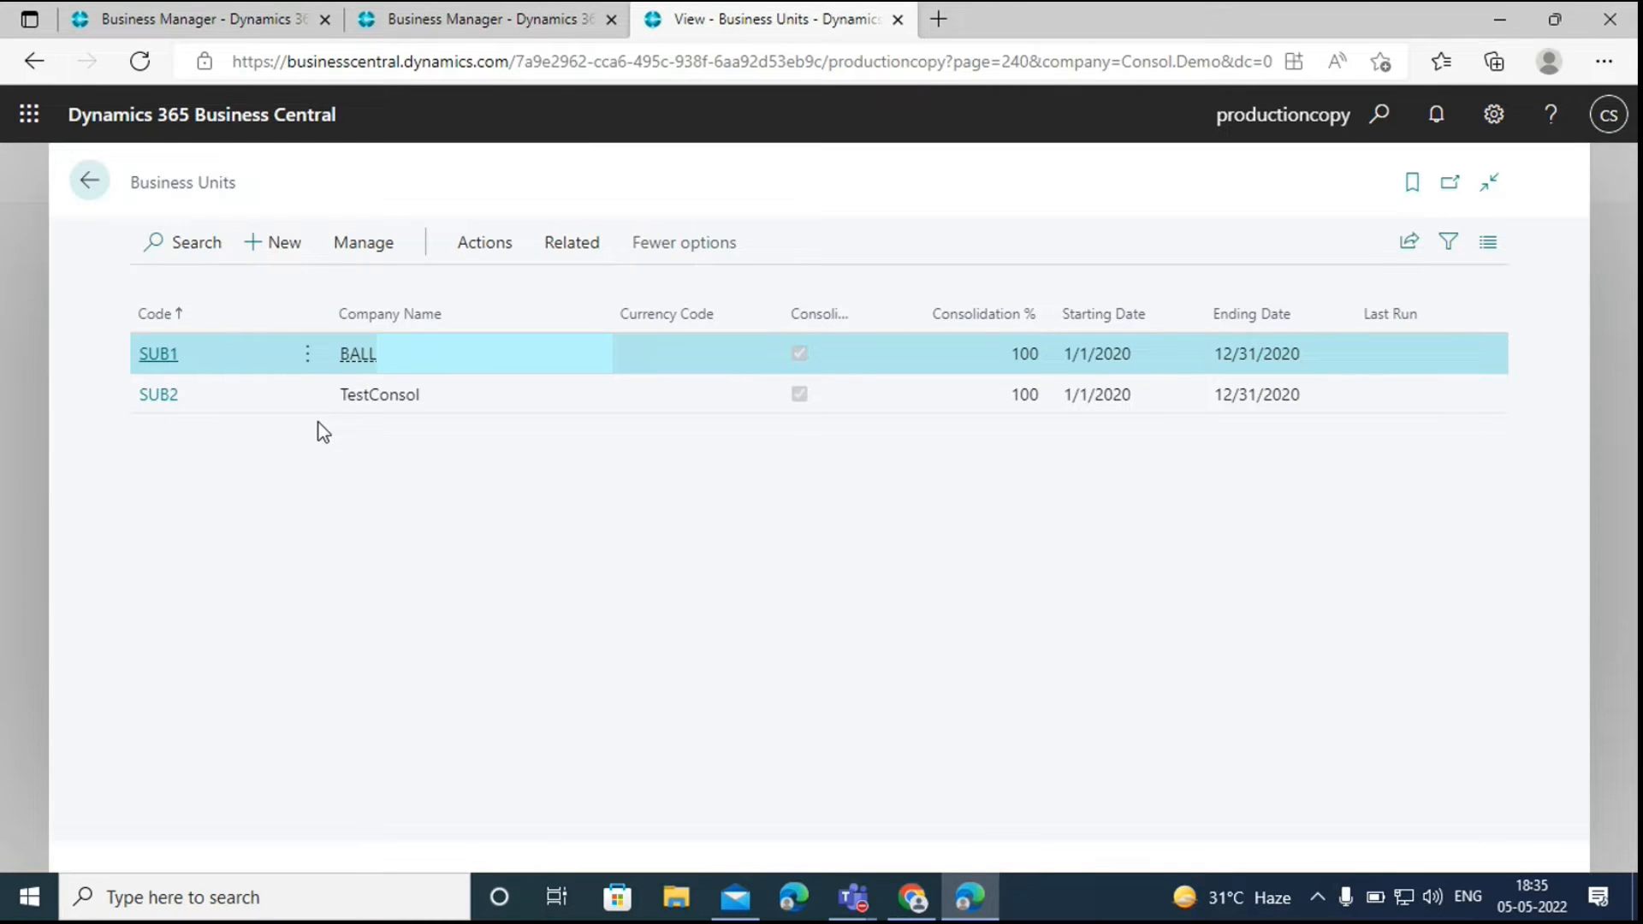
mouse_move(200, 406)
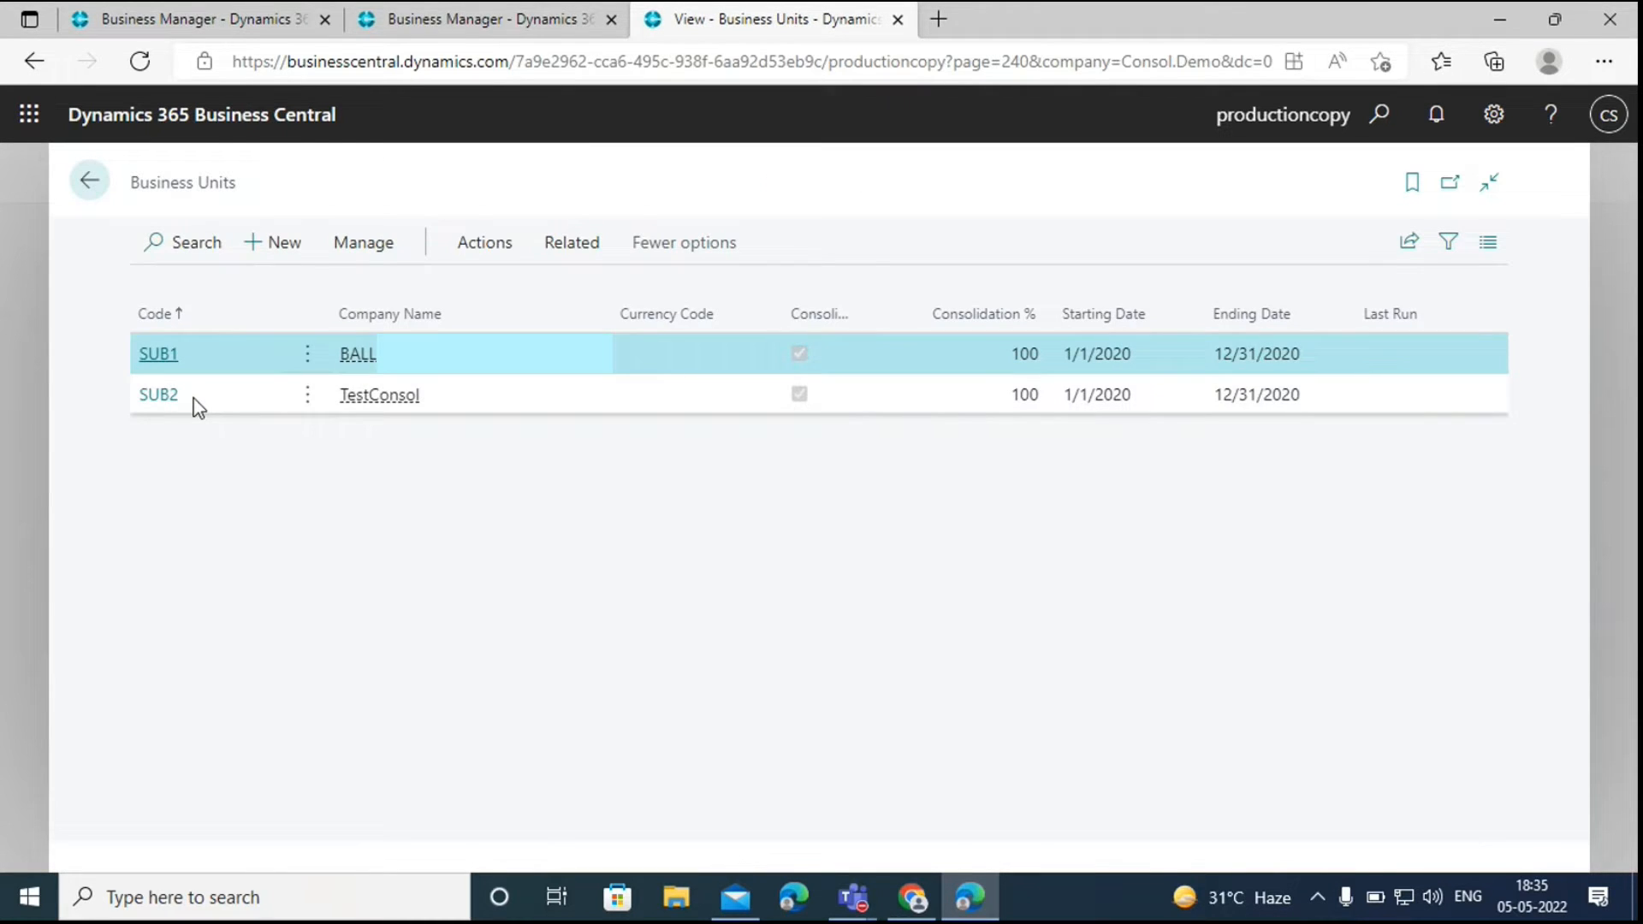
mouse_move(291, 433)
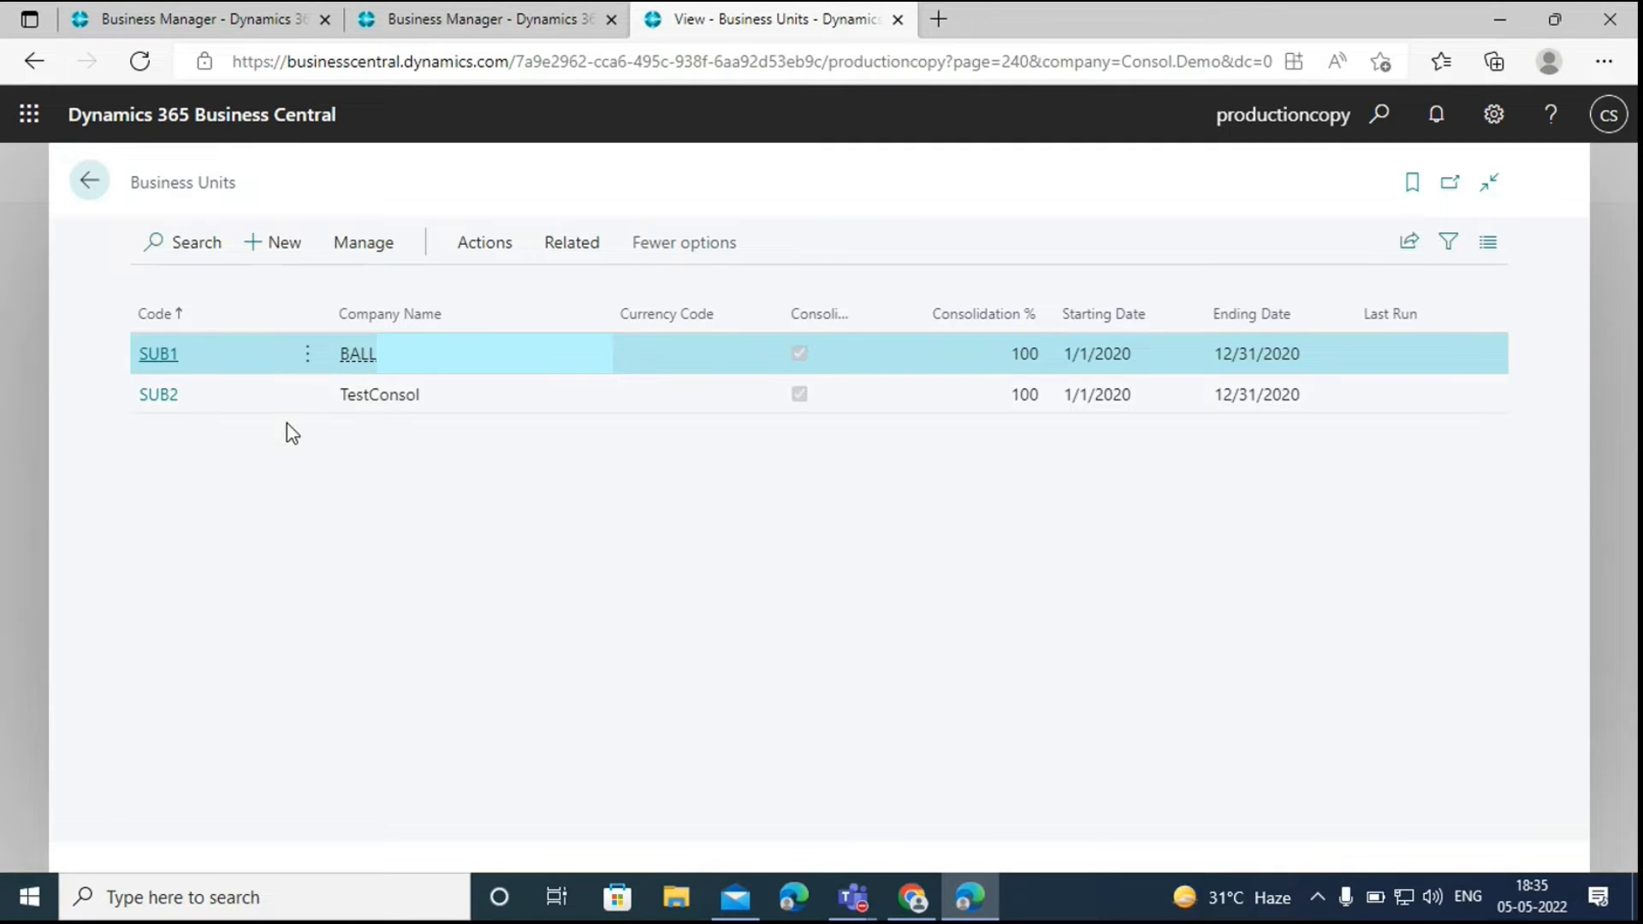
mouse_move(435, 454)
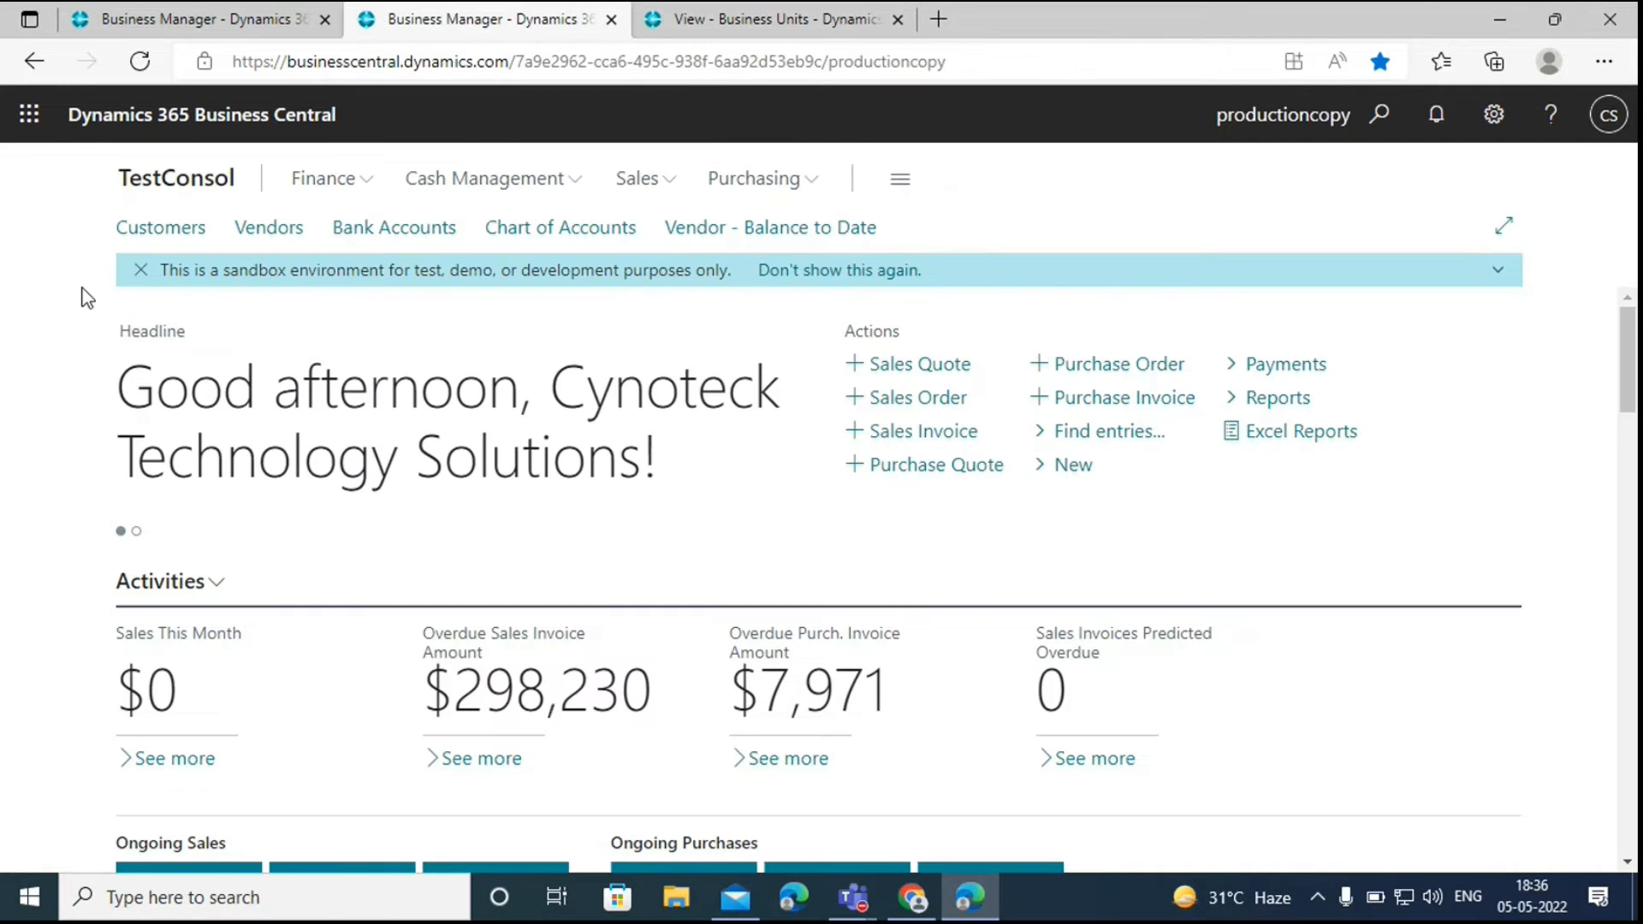
- Open TestConsol's chart of accounts and scroll to account 11001 Valley National Bank
left_click(560, 228)
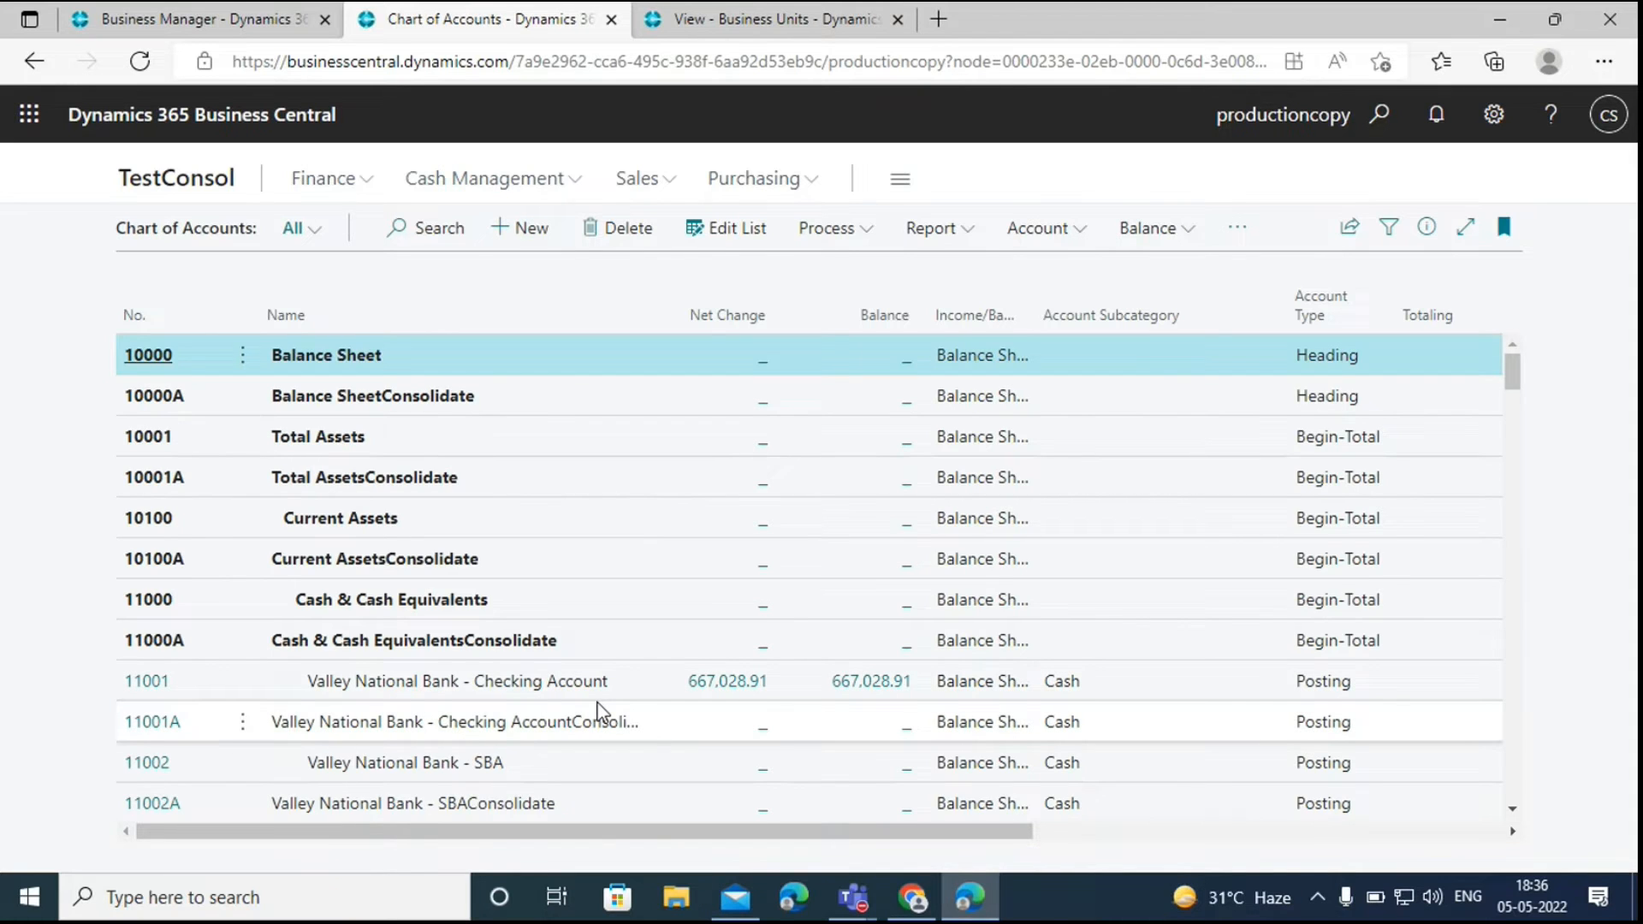
scroll("down", 3)
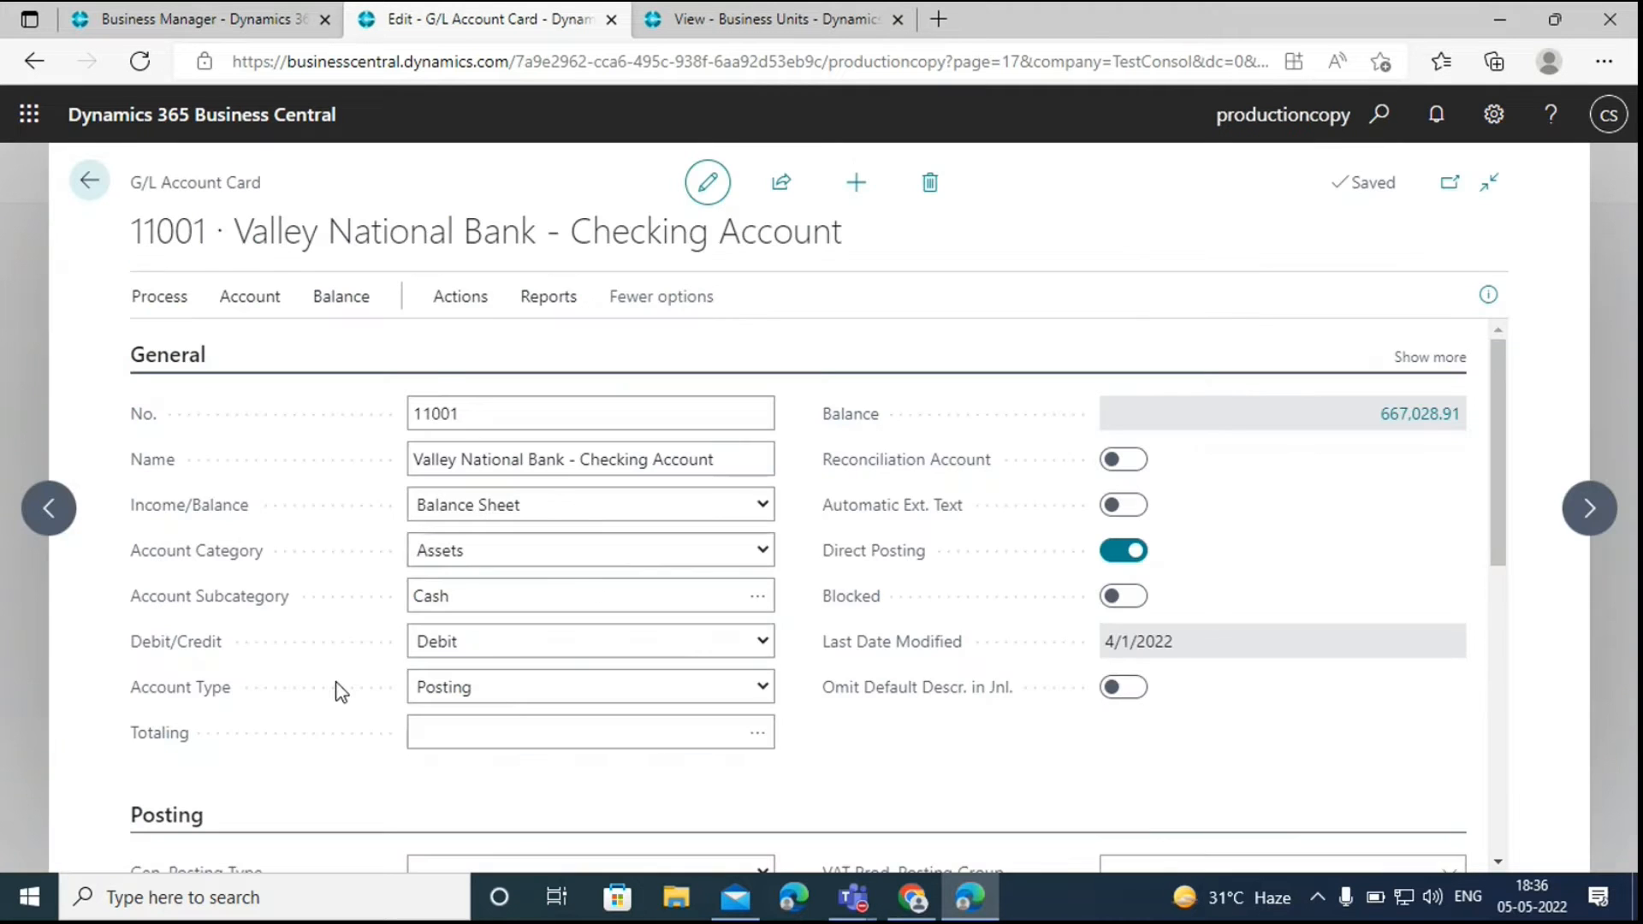
- Check that account 11001's consolidation debit and credit accounts are 10100
scroll("down", 3)
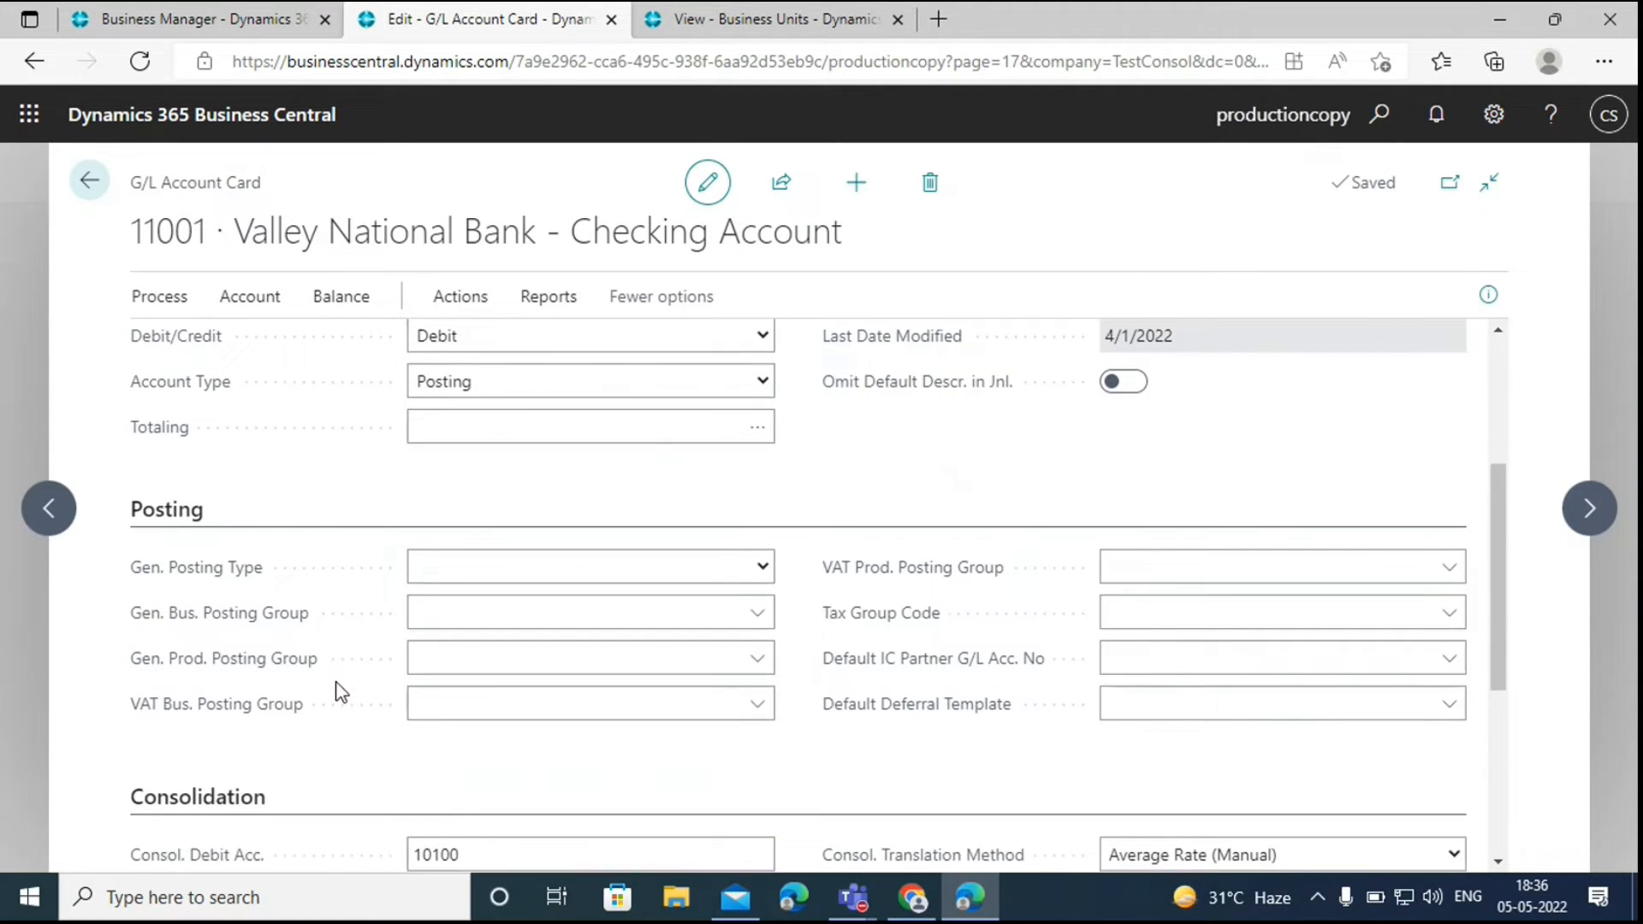
scroll("down", 3)
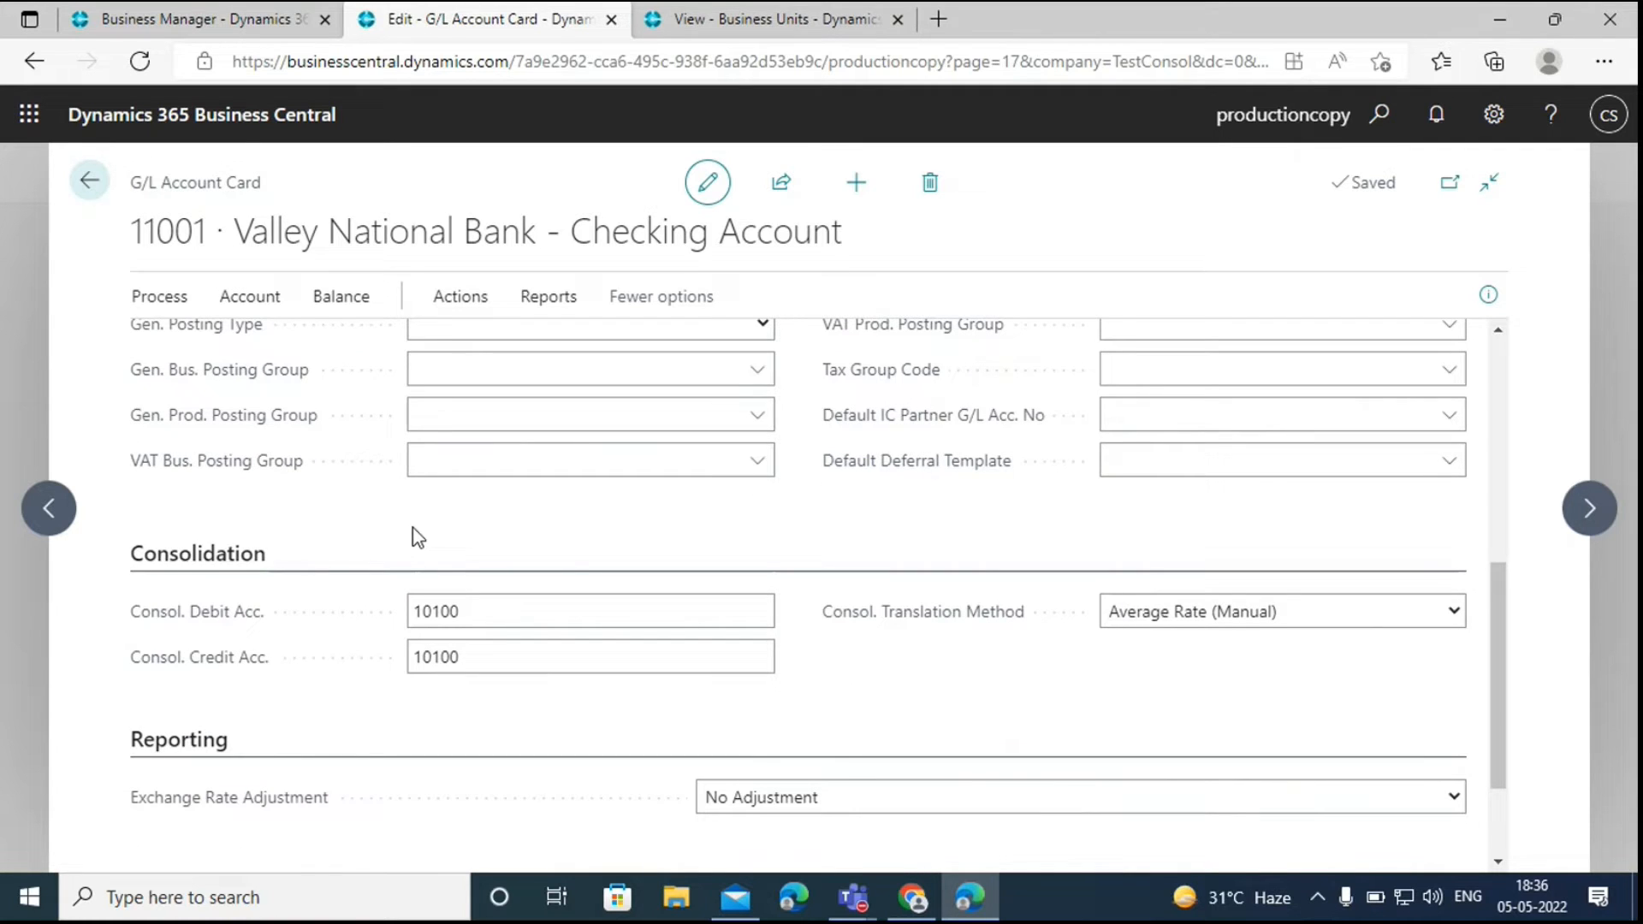
mouse_move(320, 585)
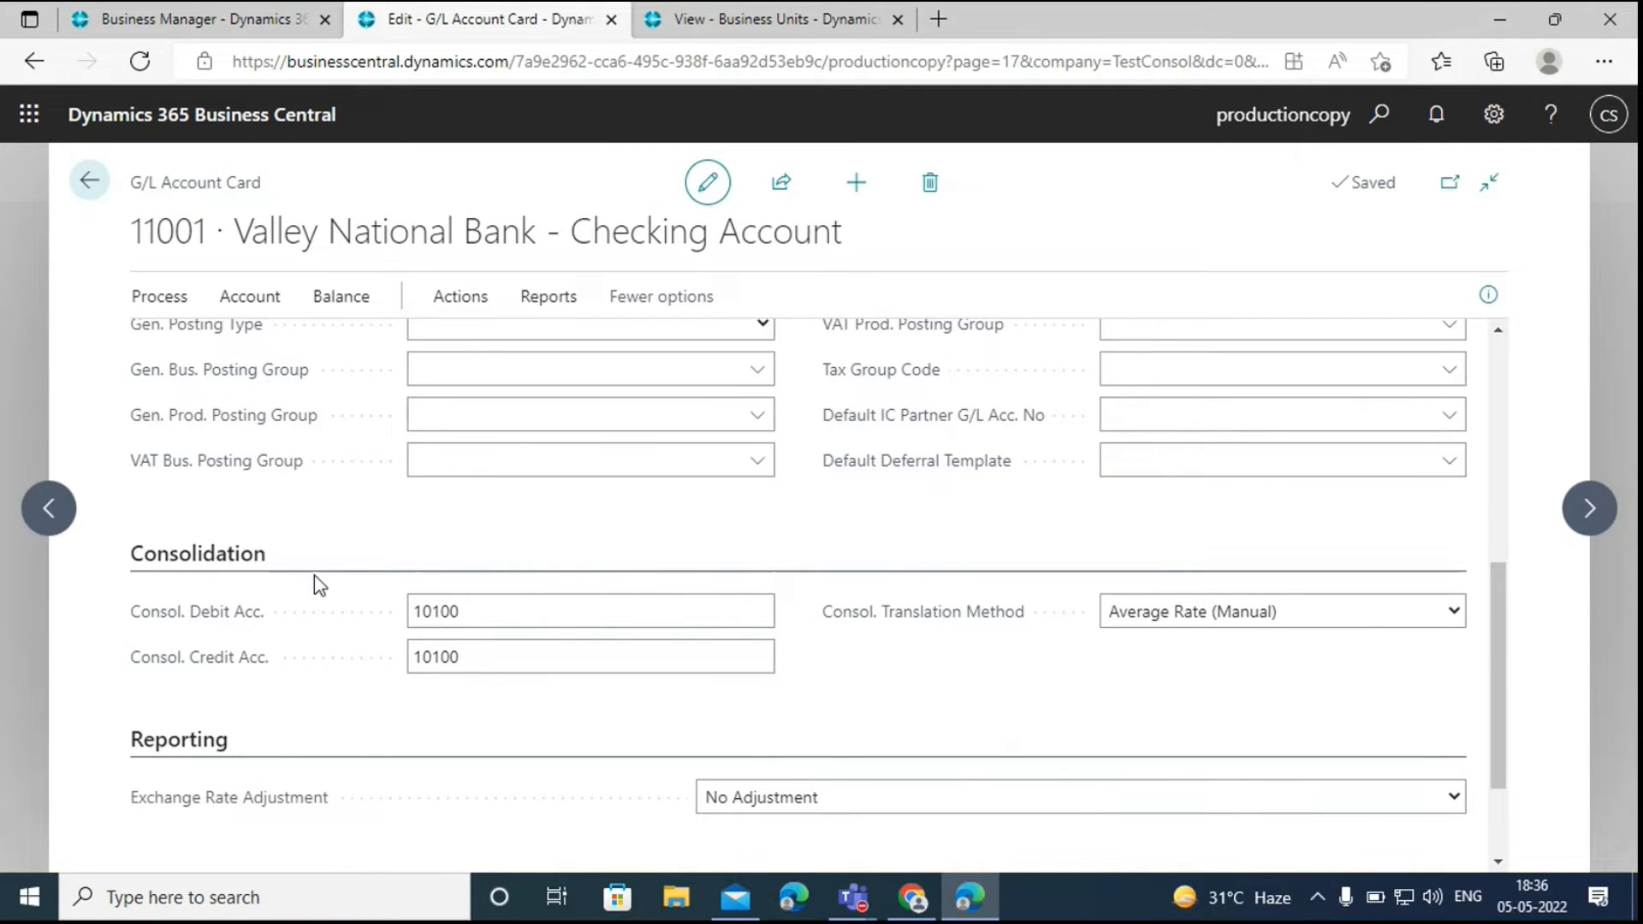
mouse_move(175, 291)
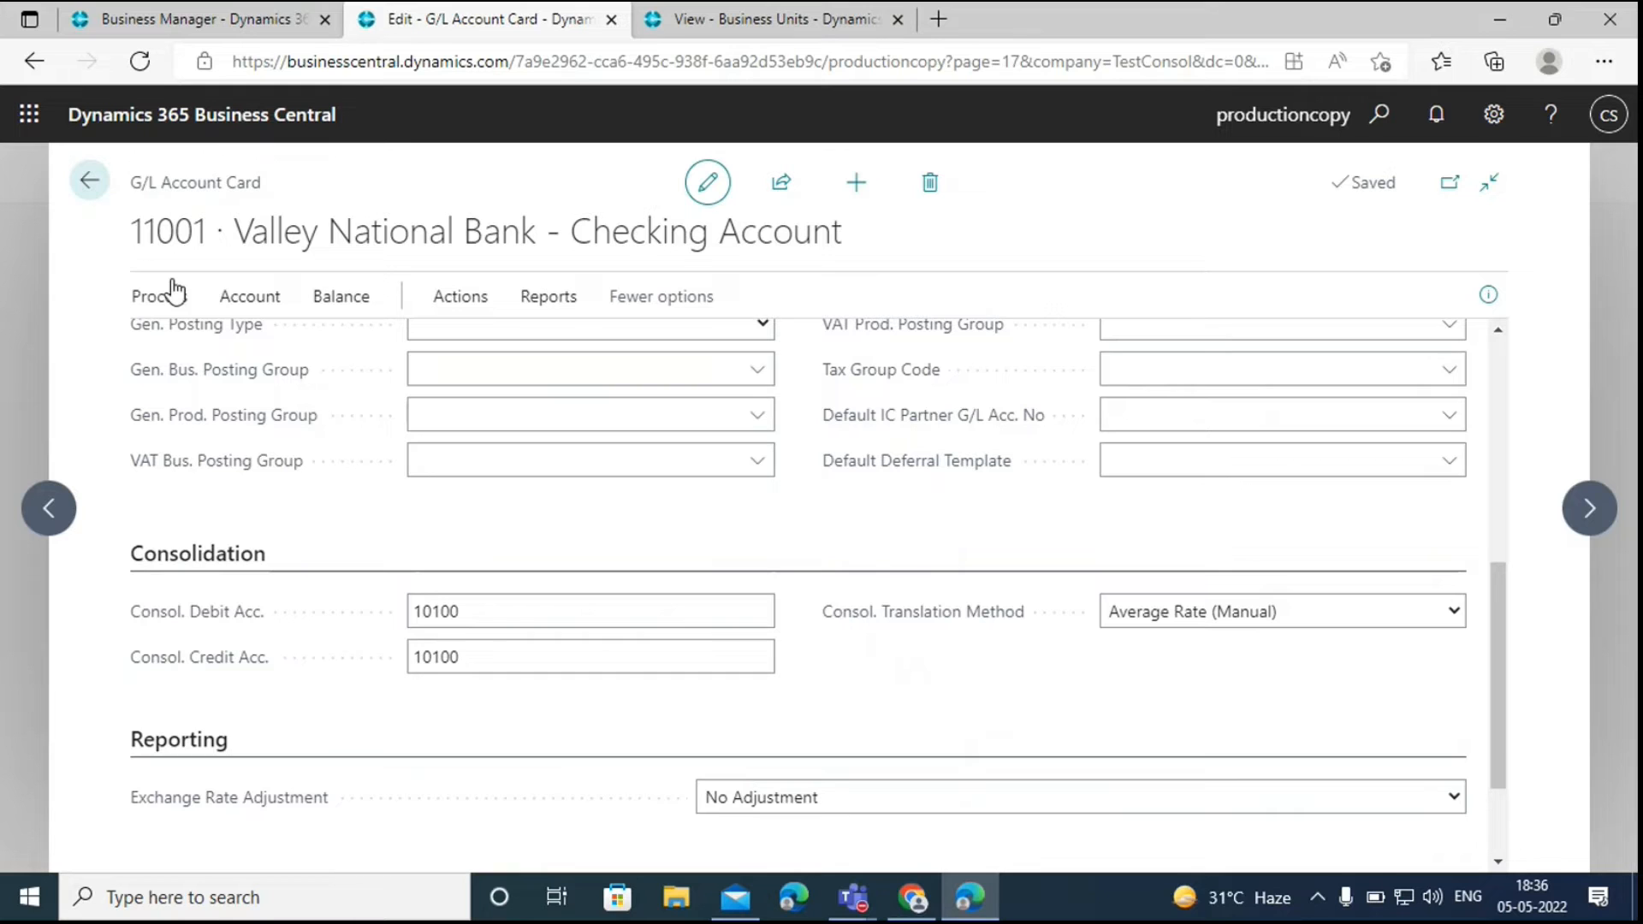
left_click(590, 656)
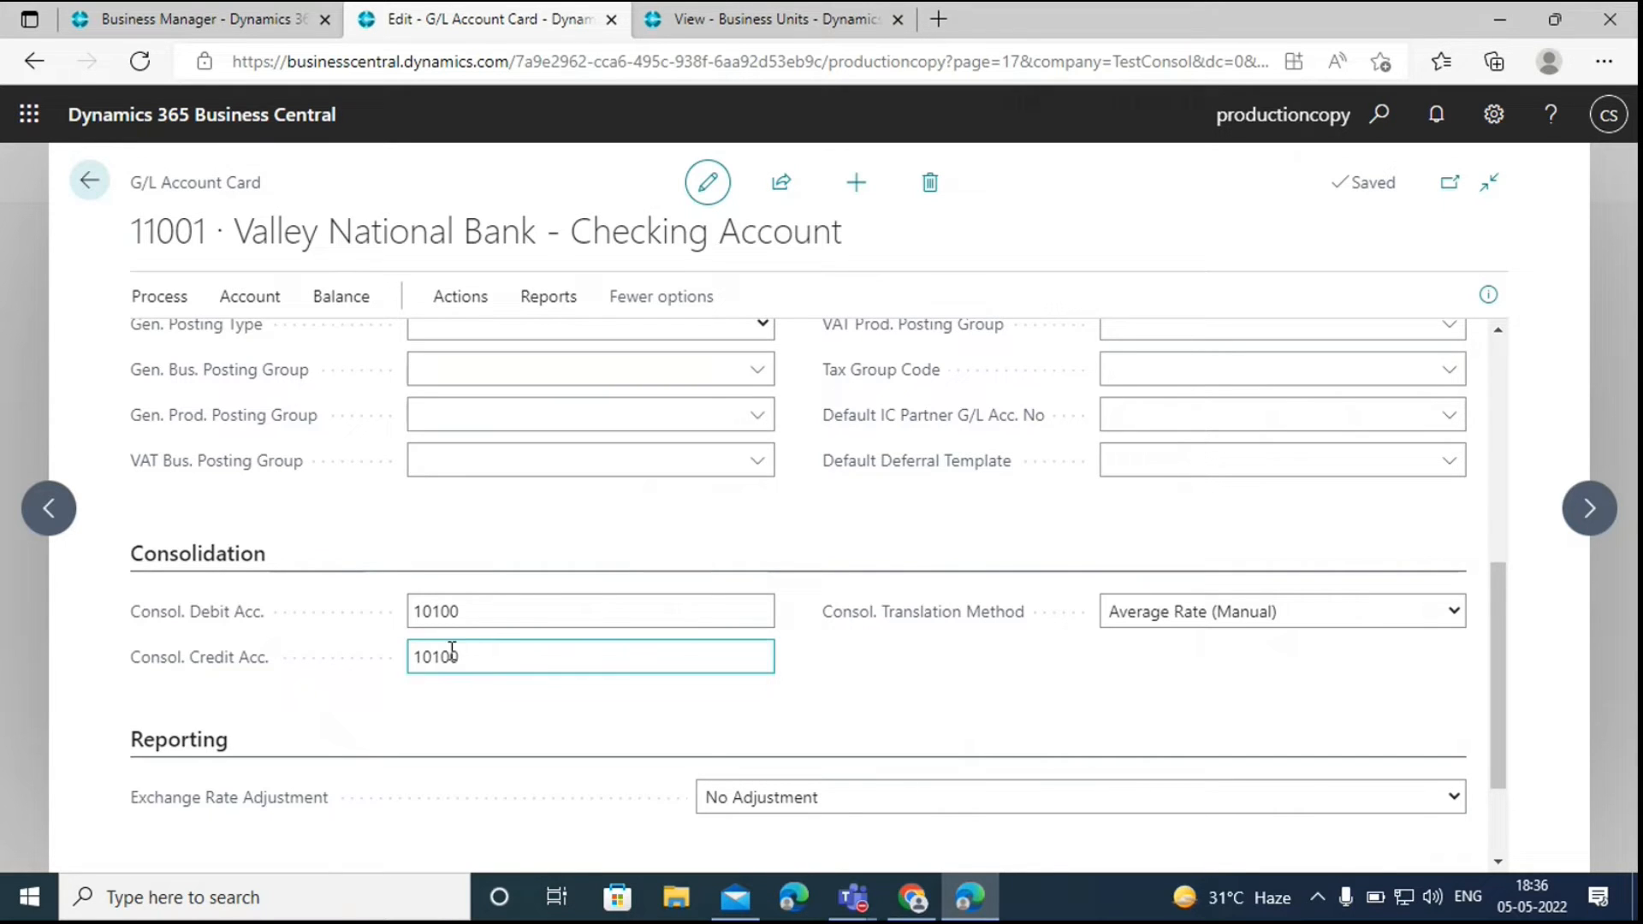
left_click(589, 611)
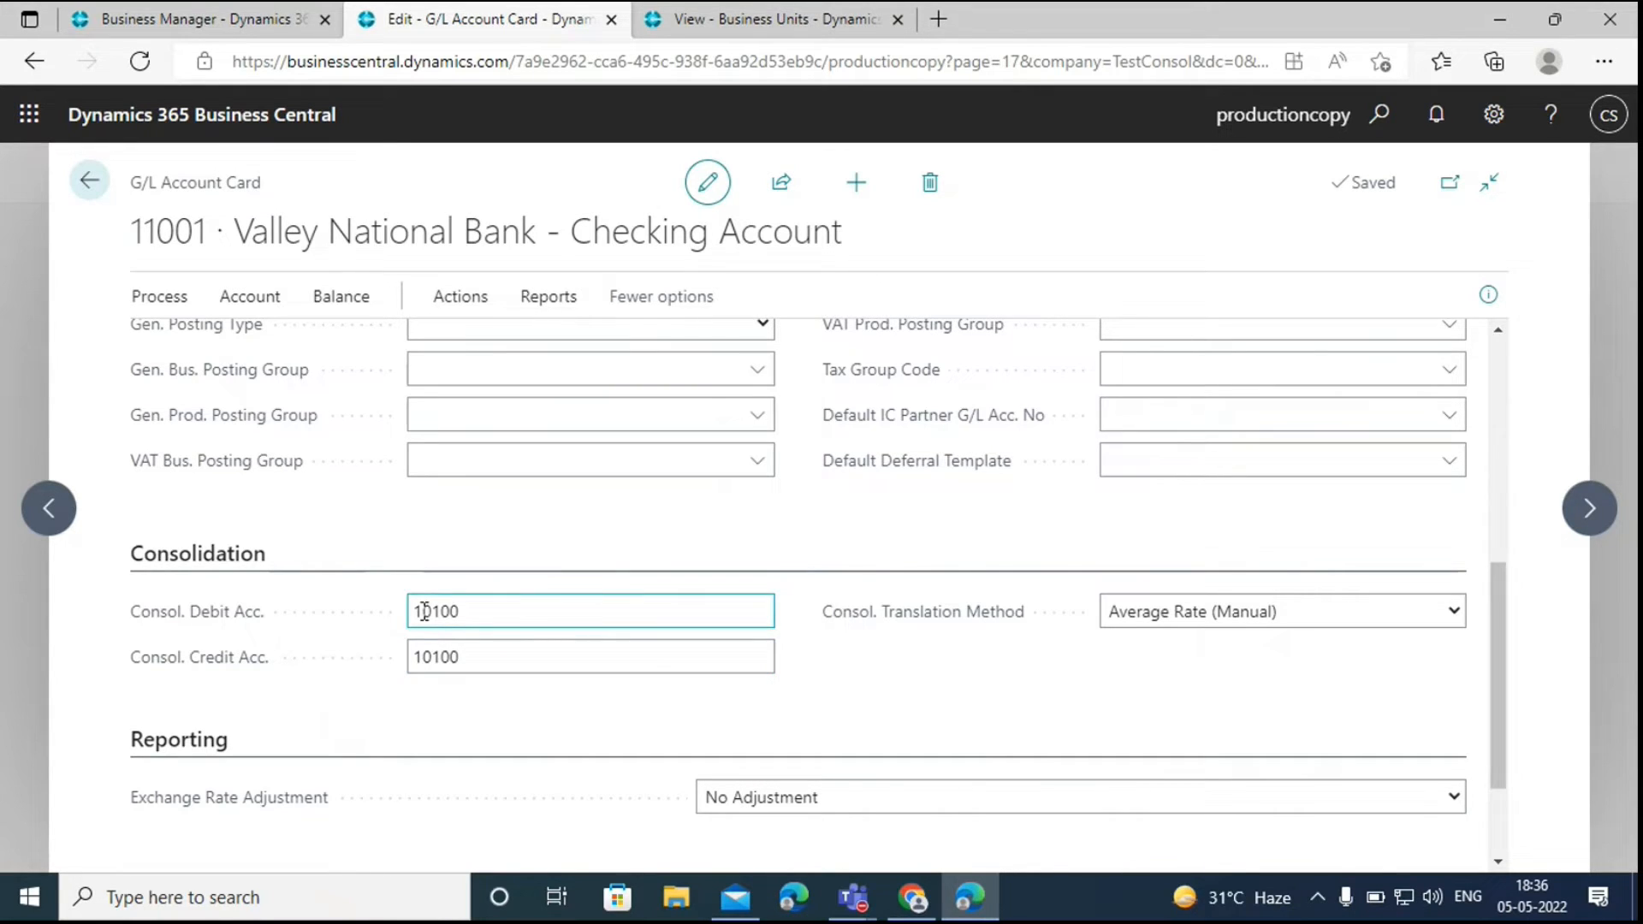
left_click(774, 19)
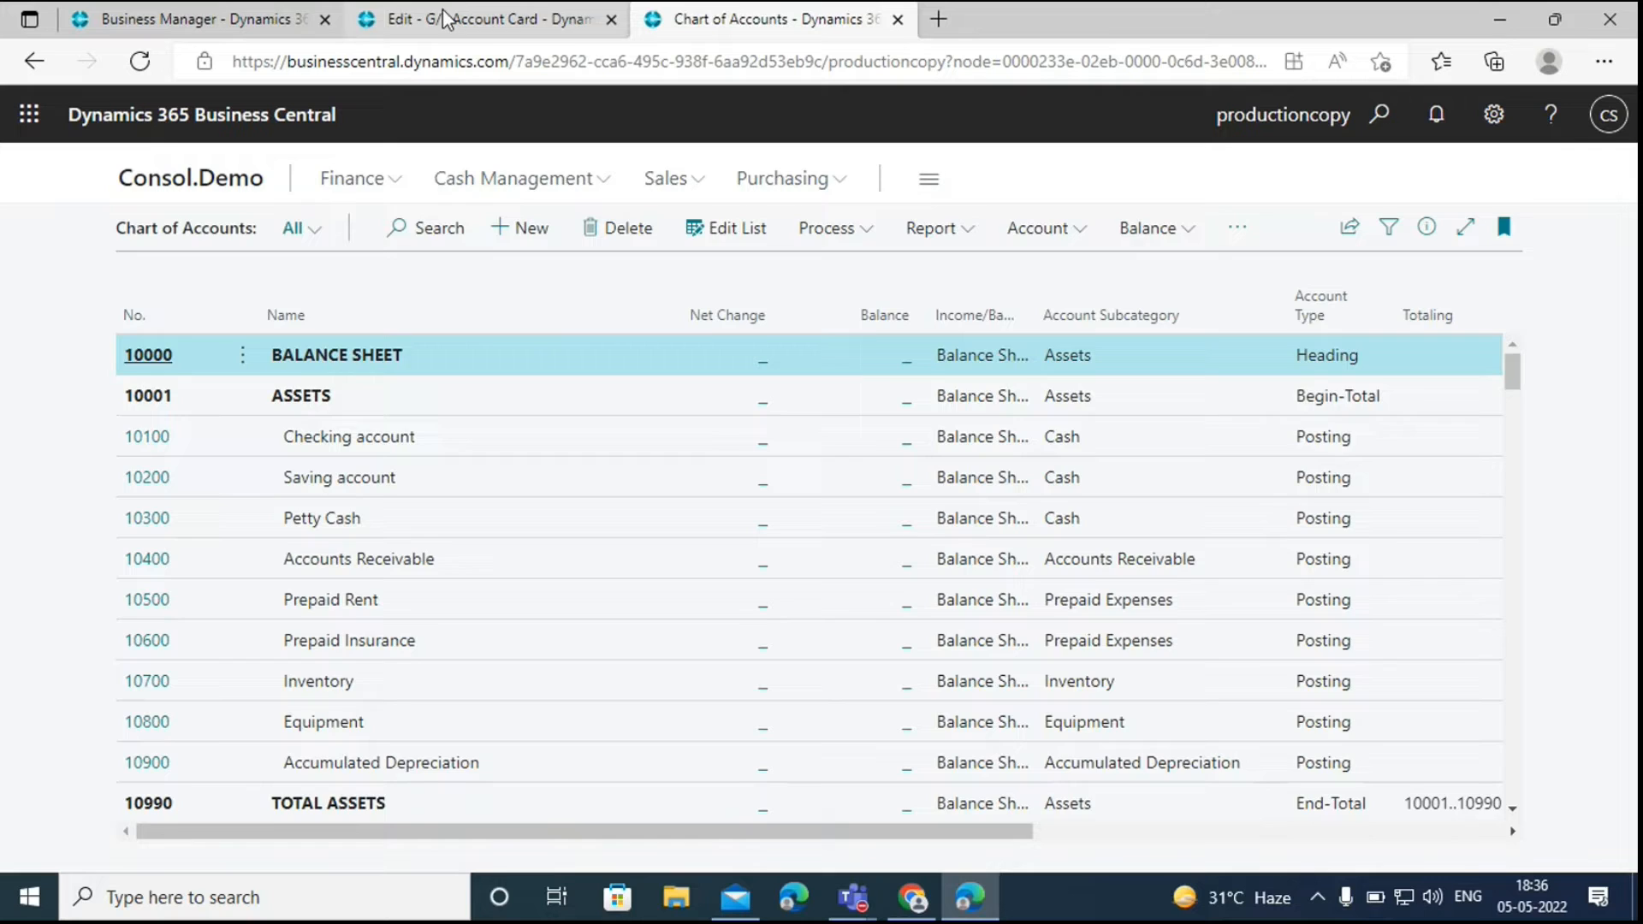
left_click(482, 19)
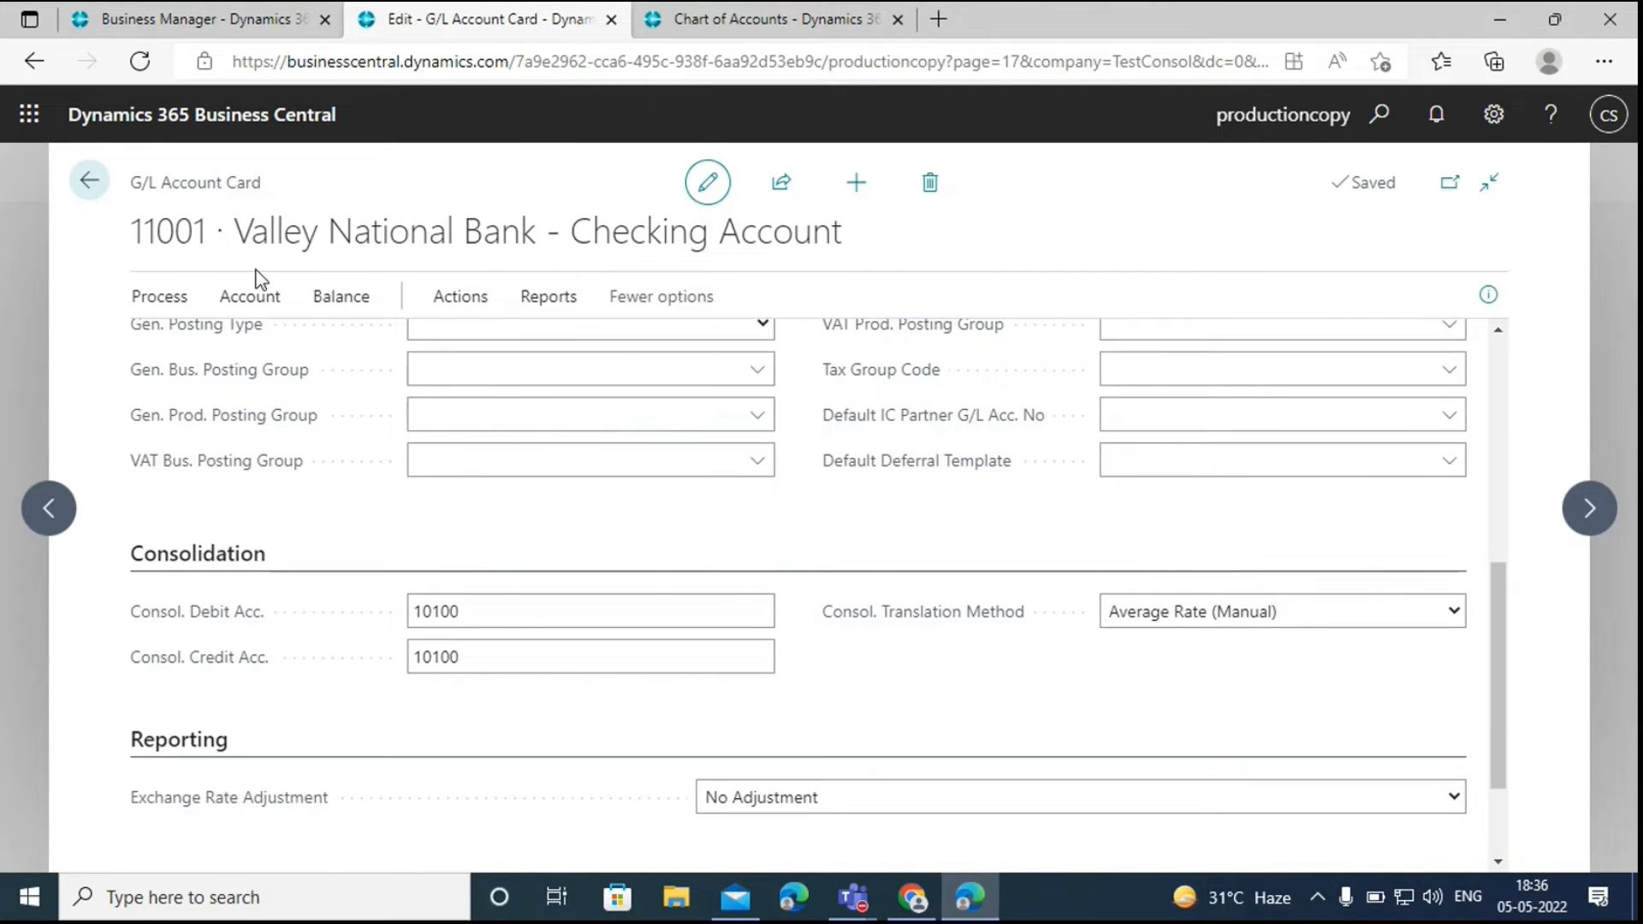
mouse_move(470, 146)
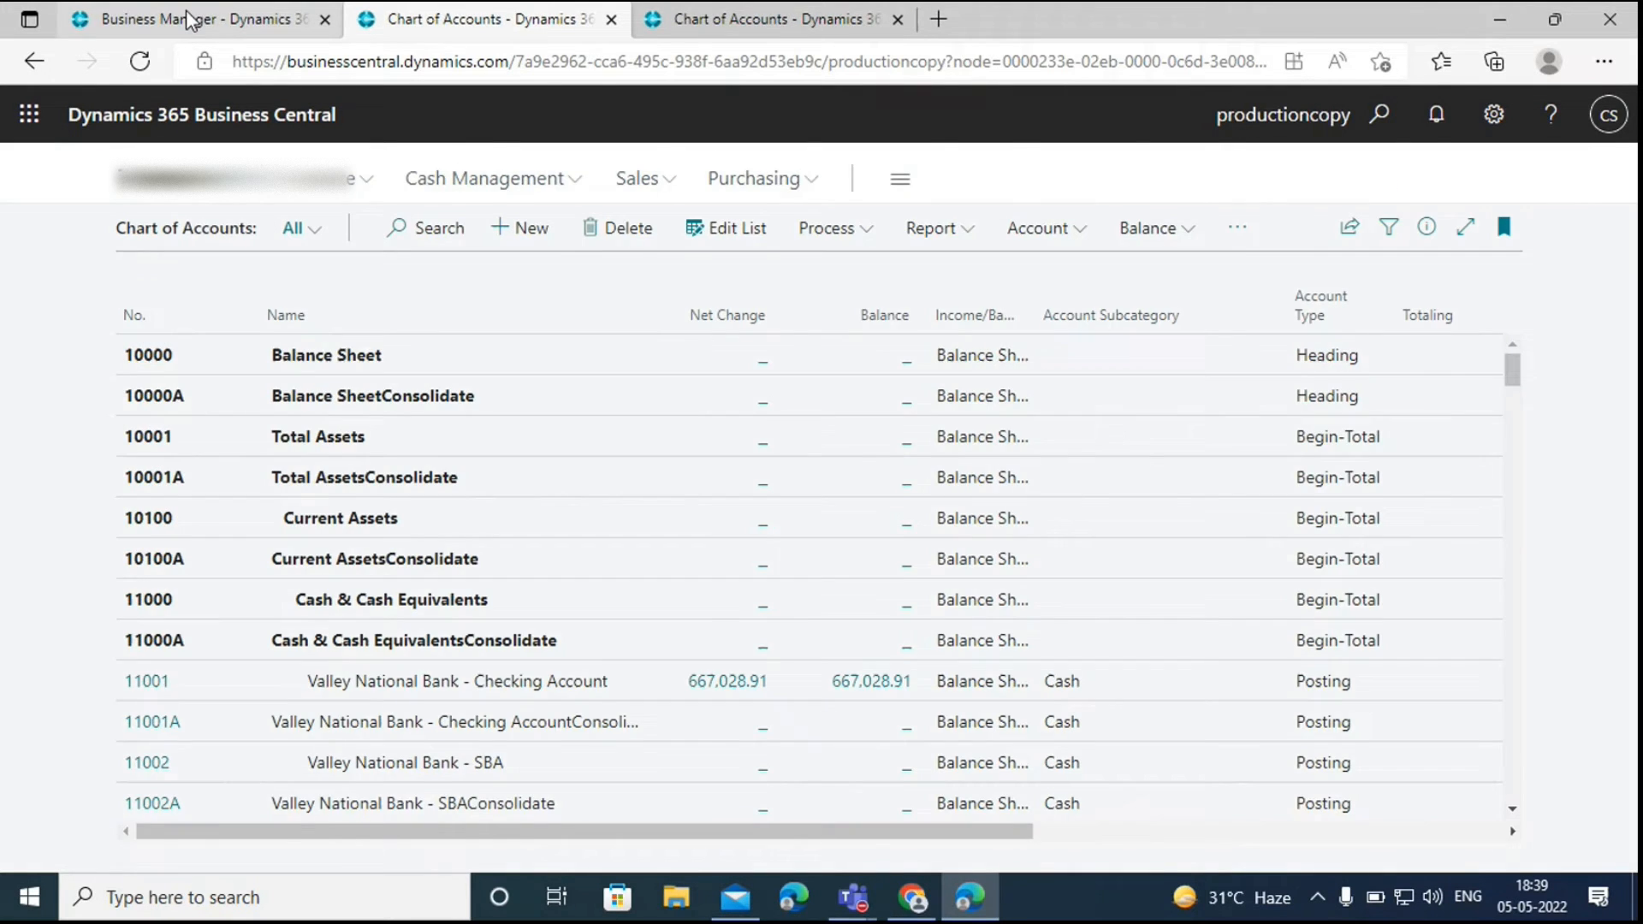
left_click(167, 19)
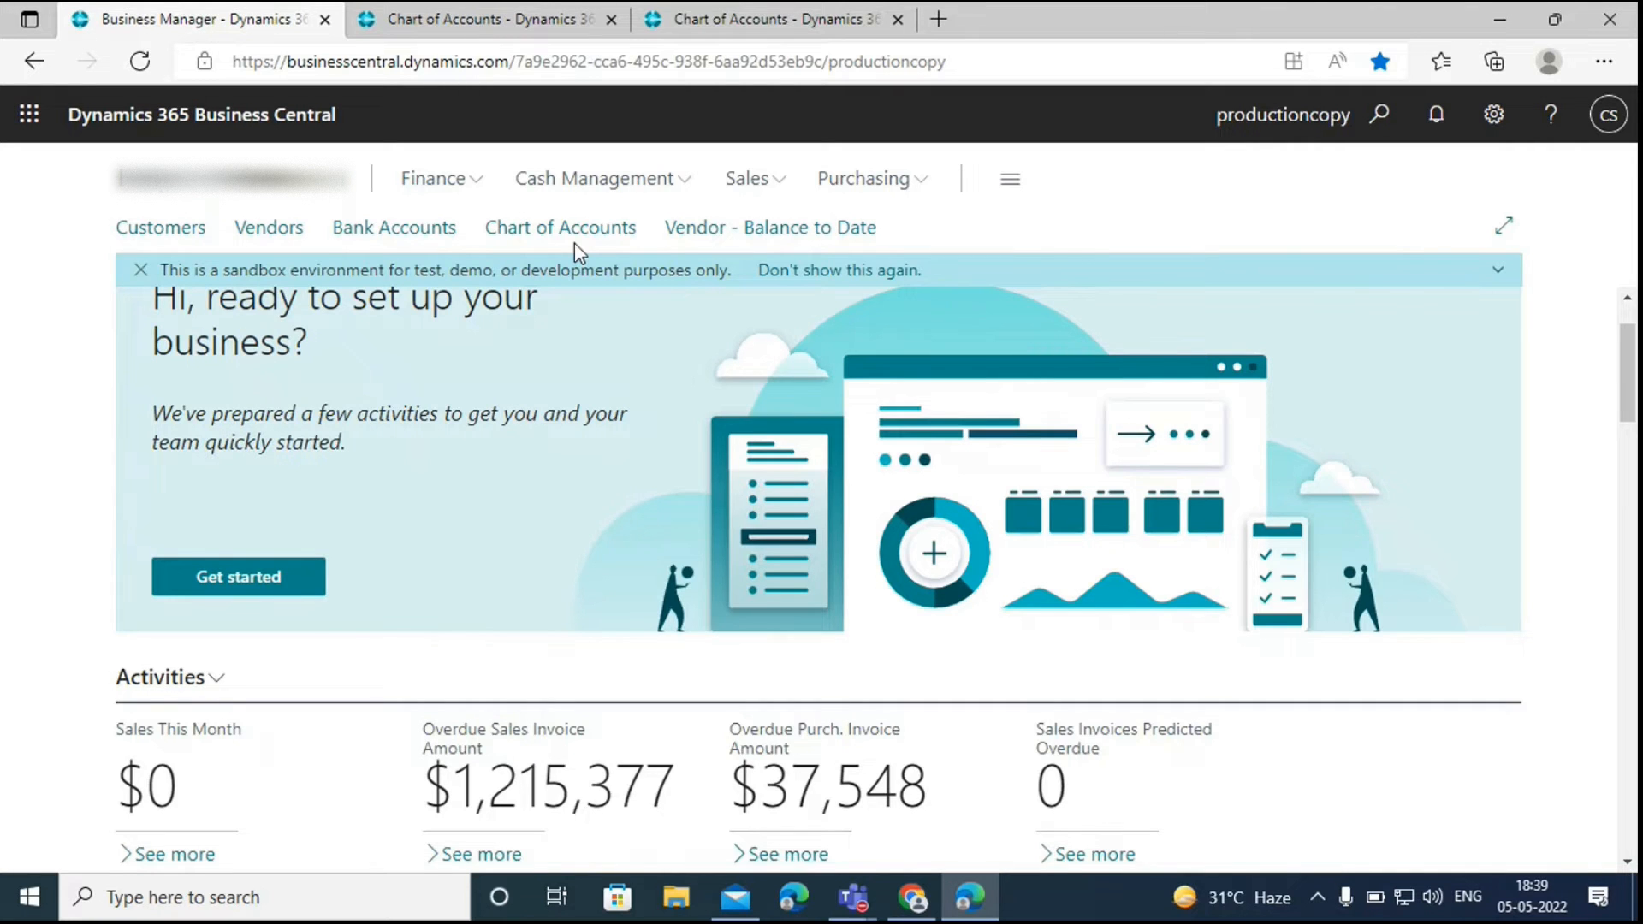
- Review account 10110 Operating Account's consolidation accounts, then switch to the Consol.Demo tab
left_click(560, 228)
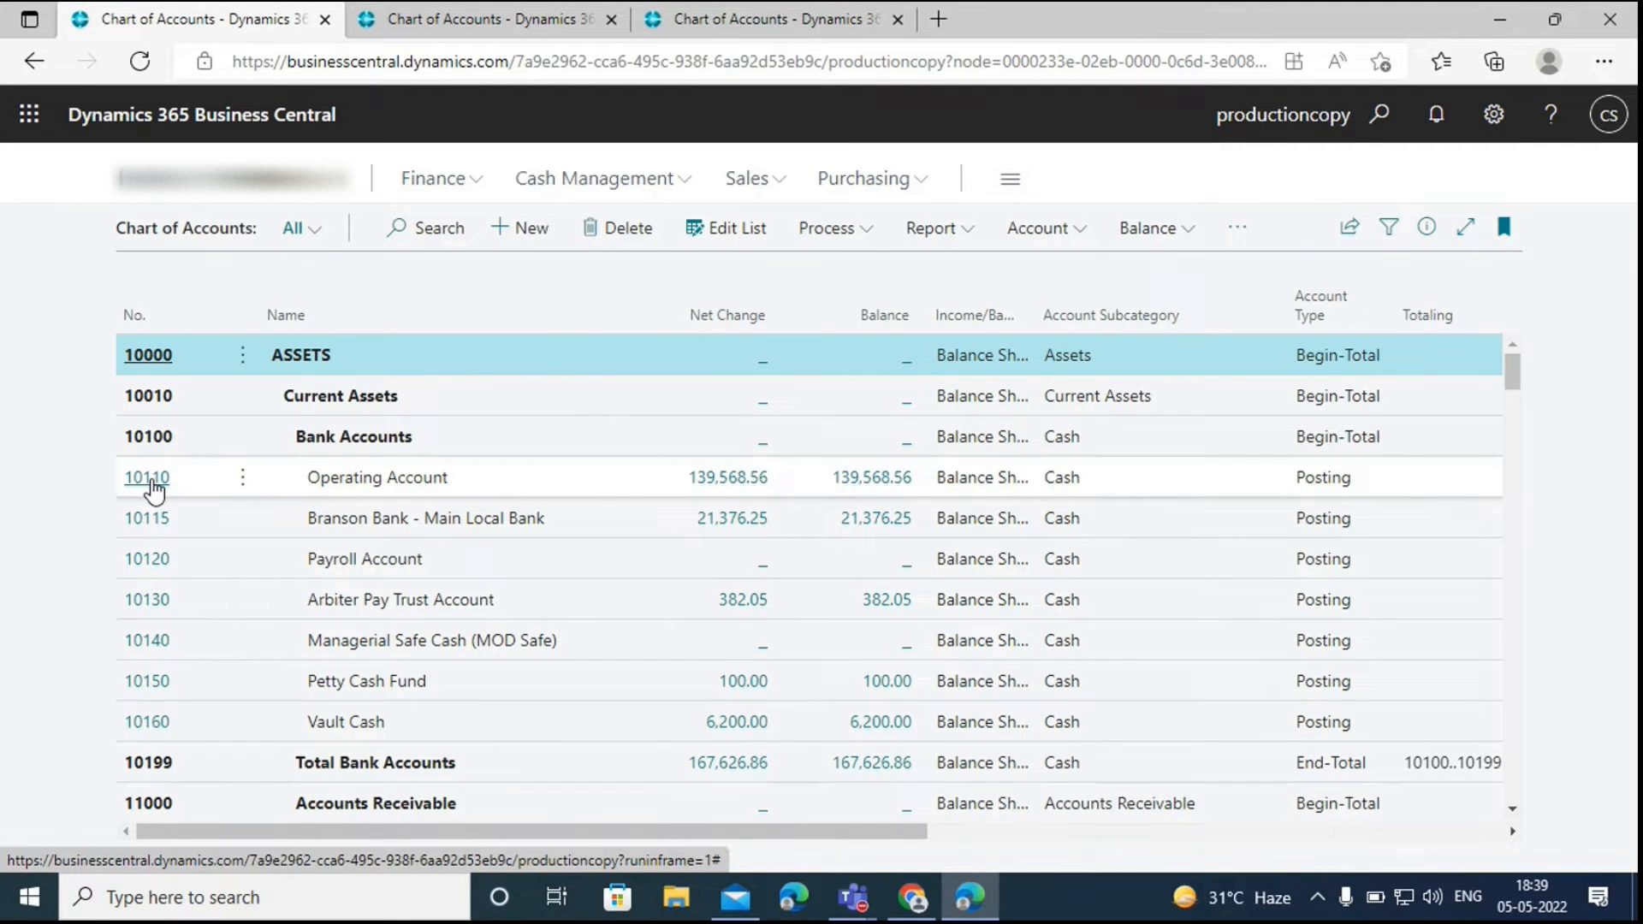
left_click(146, 477)
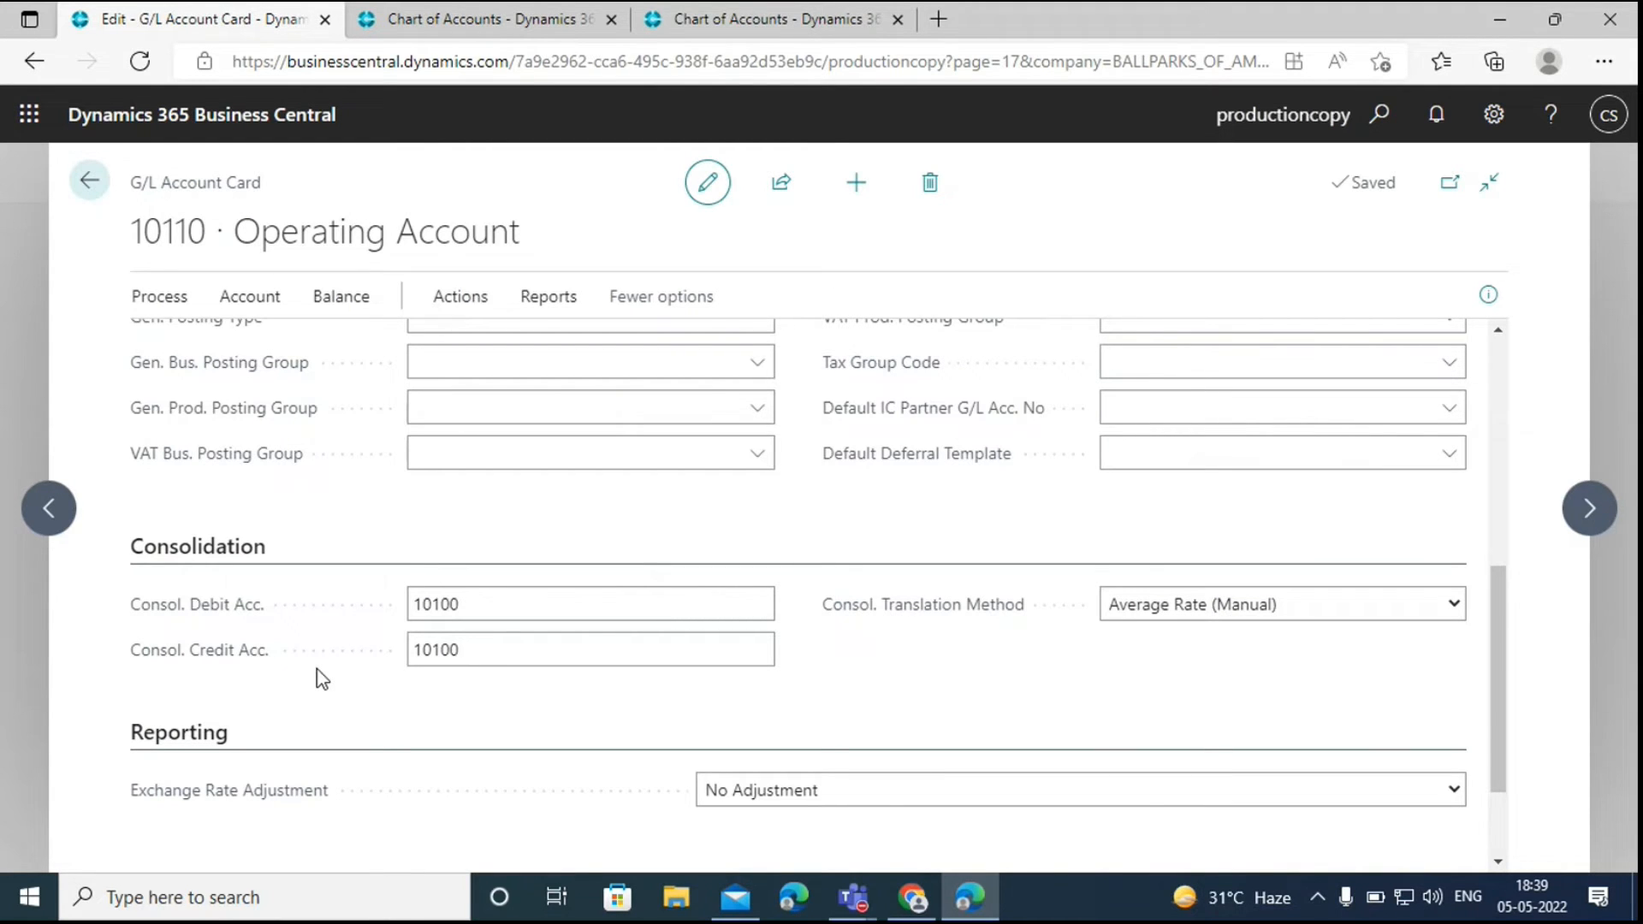
left_click(773, 19)
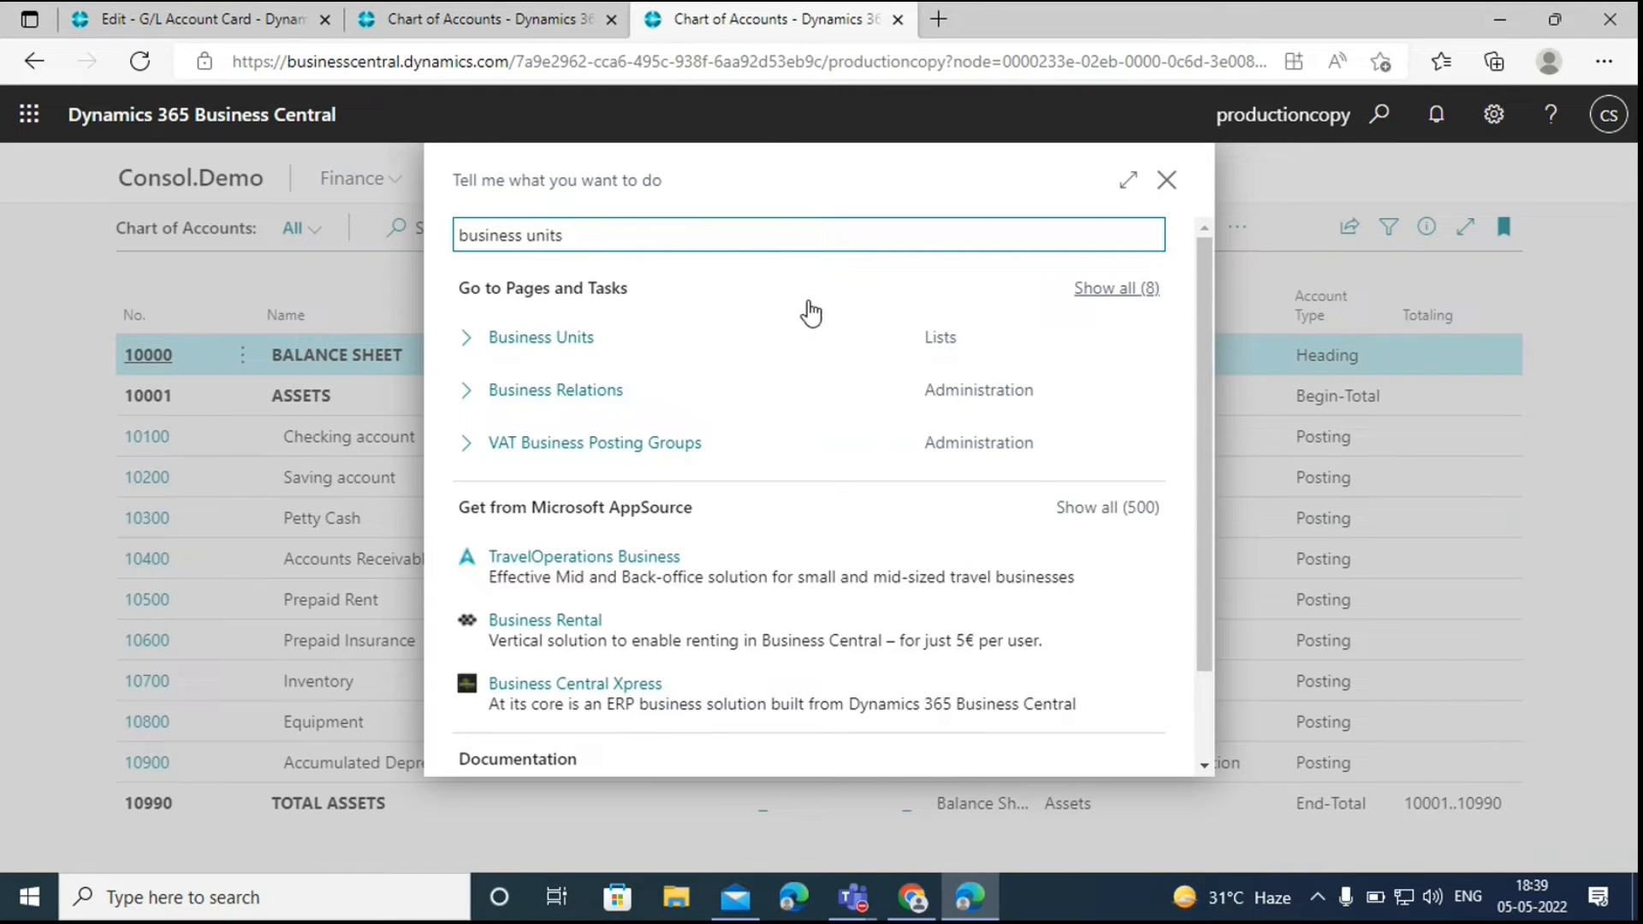
- From the Business Units list, start the Test Database function
left_click(541, 336)
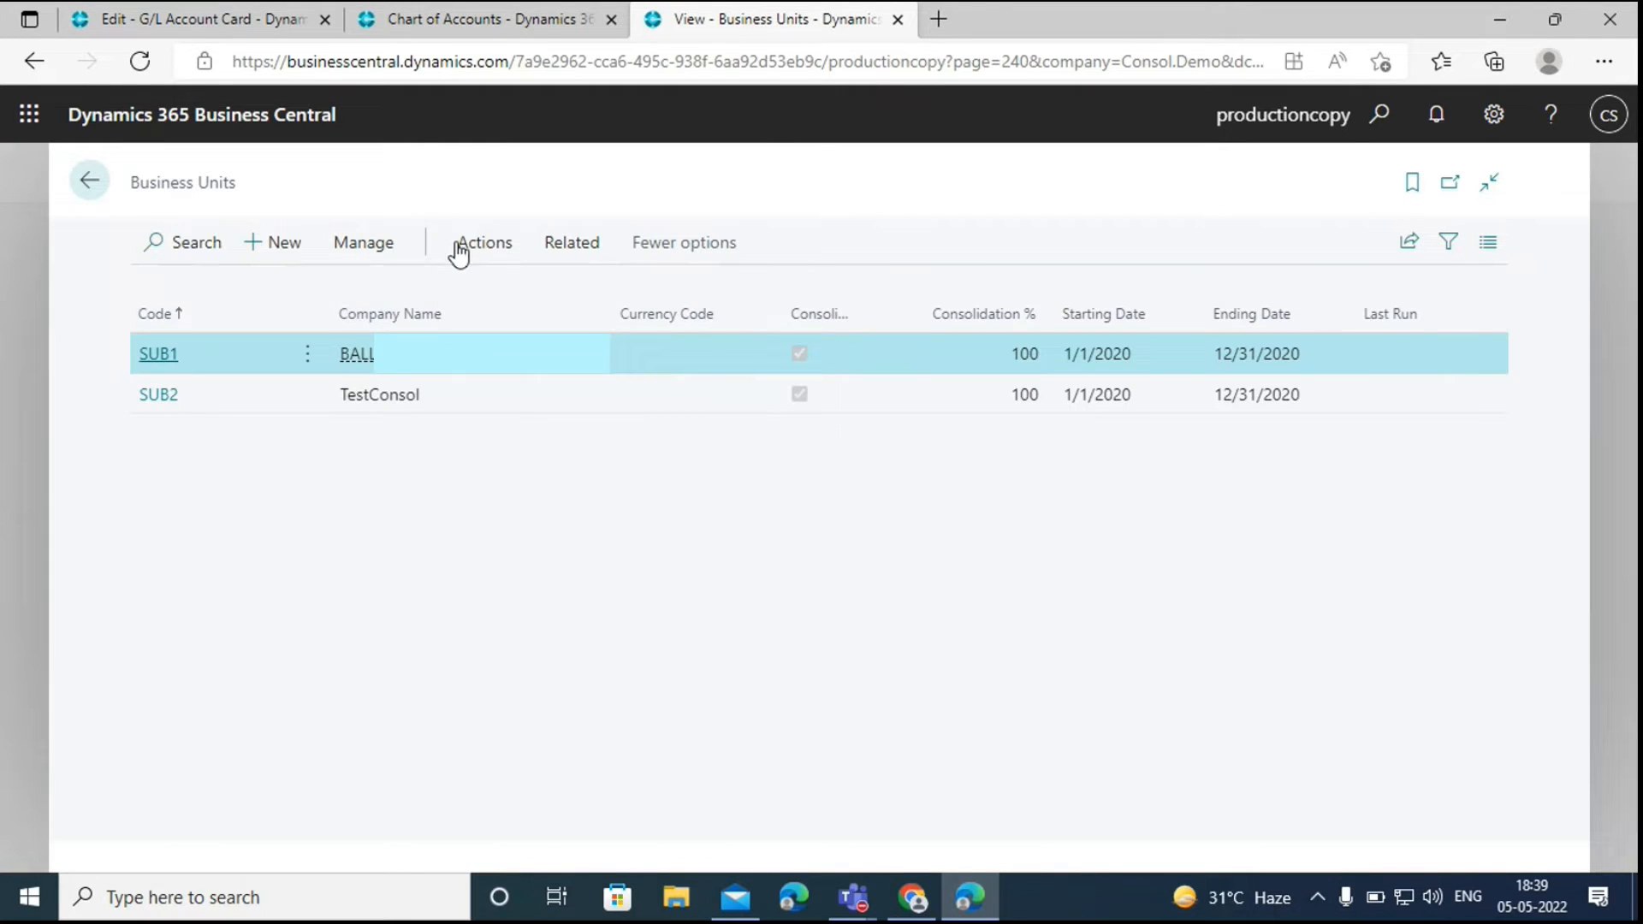
left_click(485, 243)
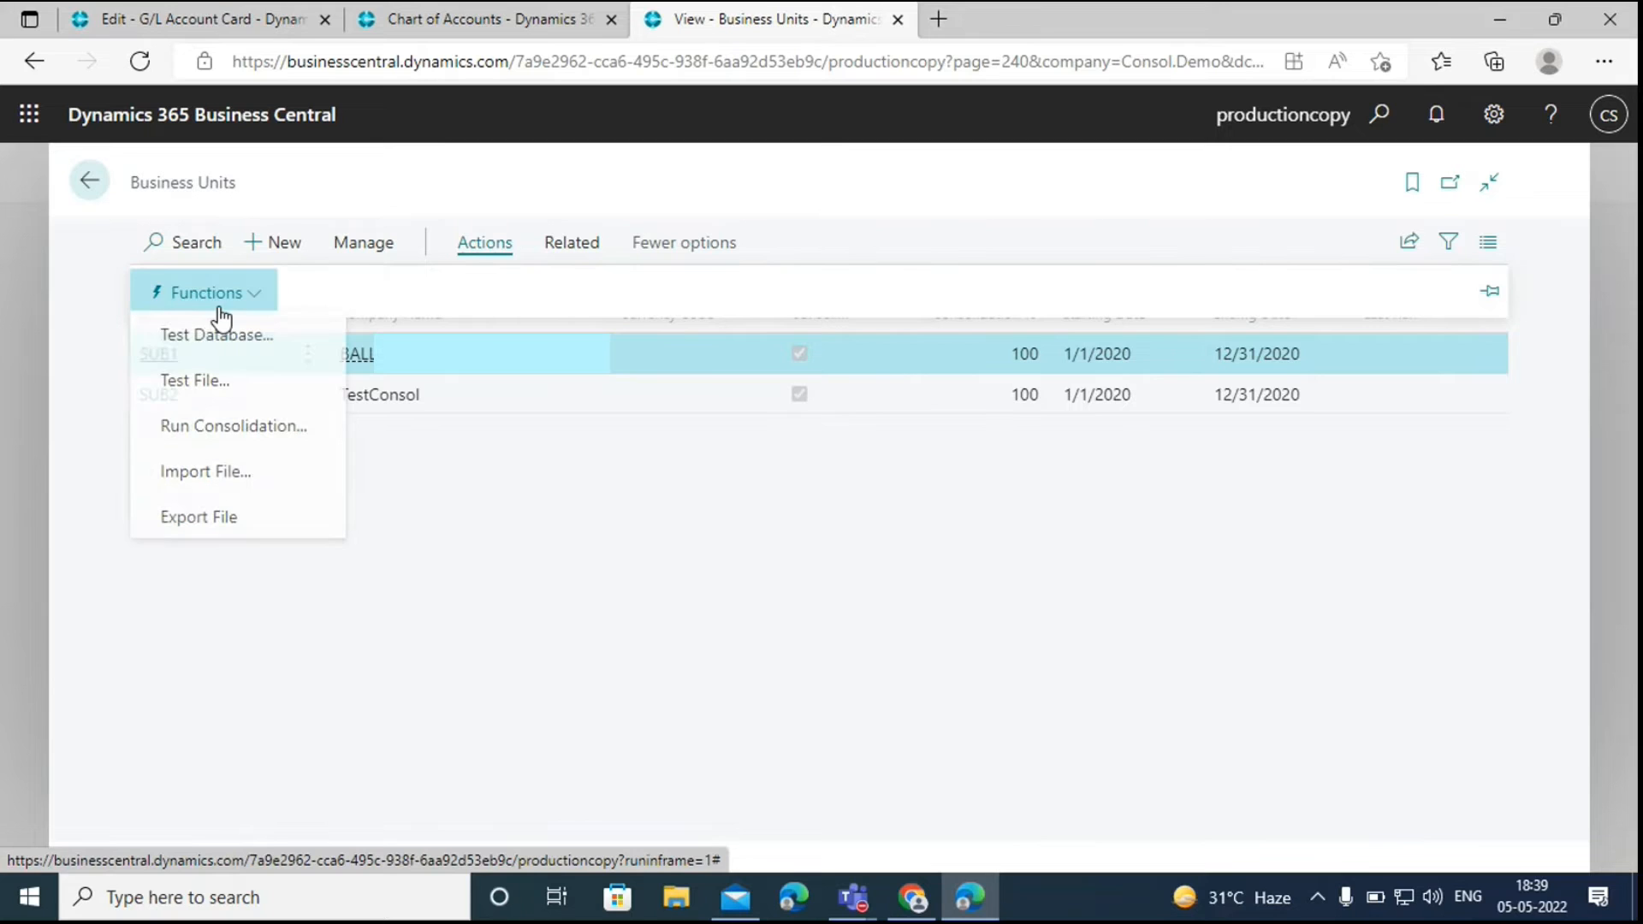
mouse_move(217, 338)
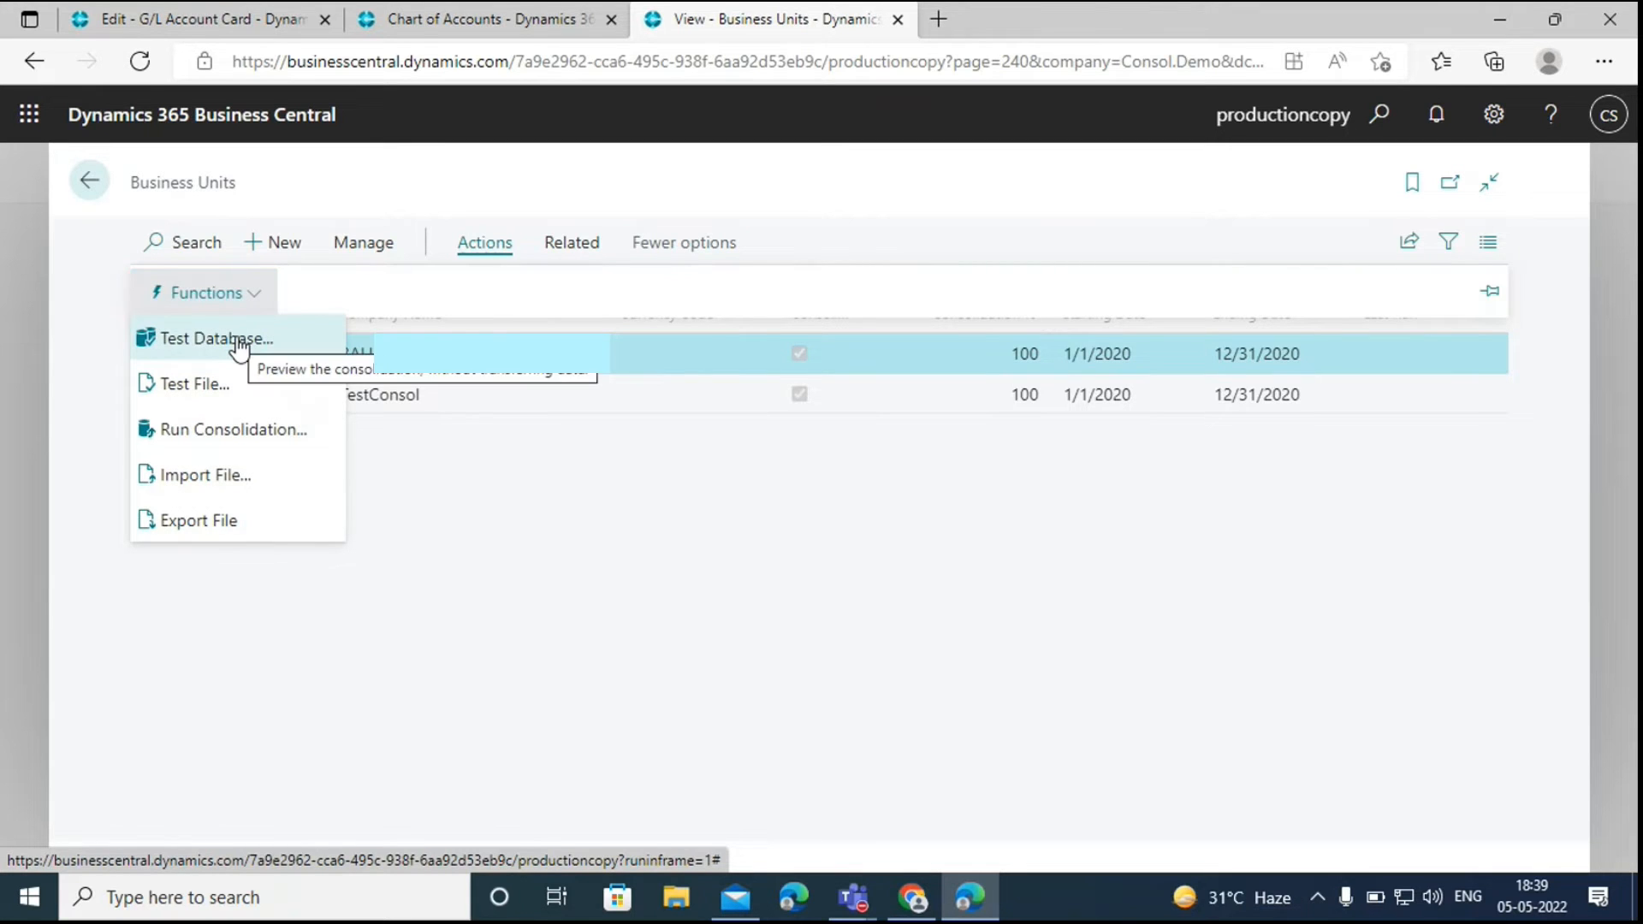
left_click(217, 337)
type("12")
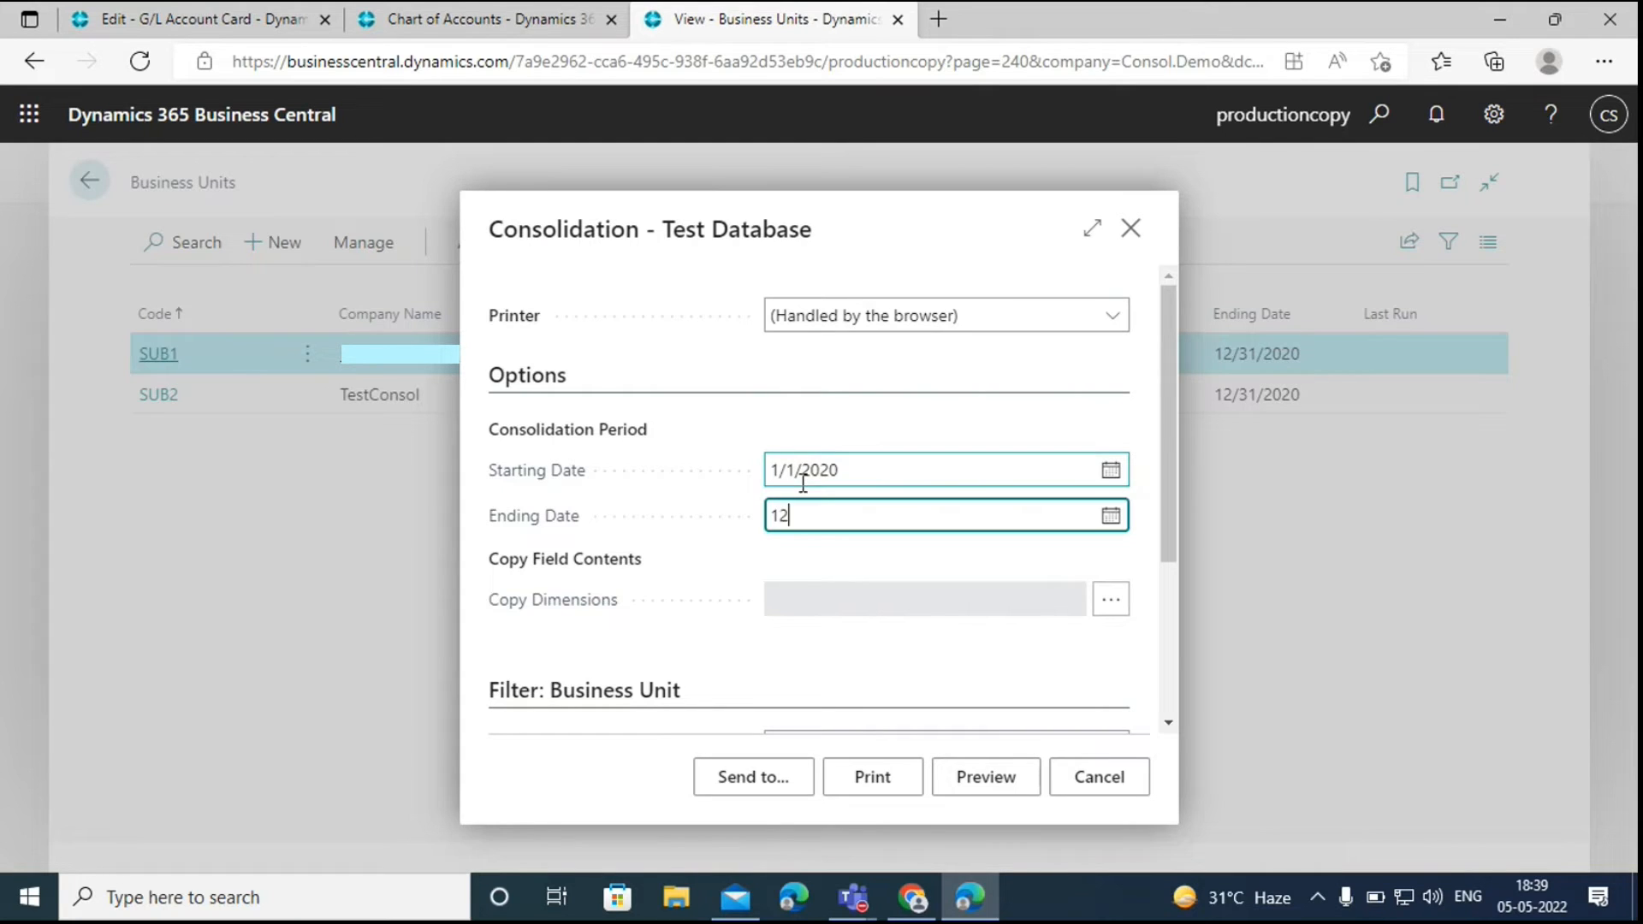
- Preview the test report for 1/1/2020–12/31/2020, then close it
type("/31/2020")
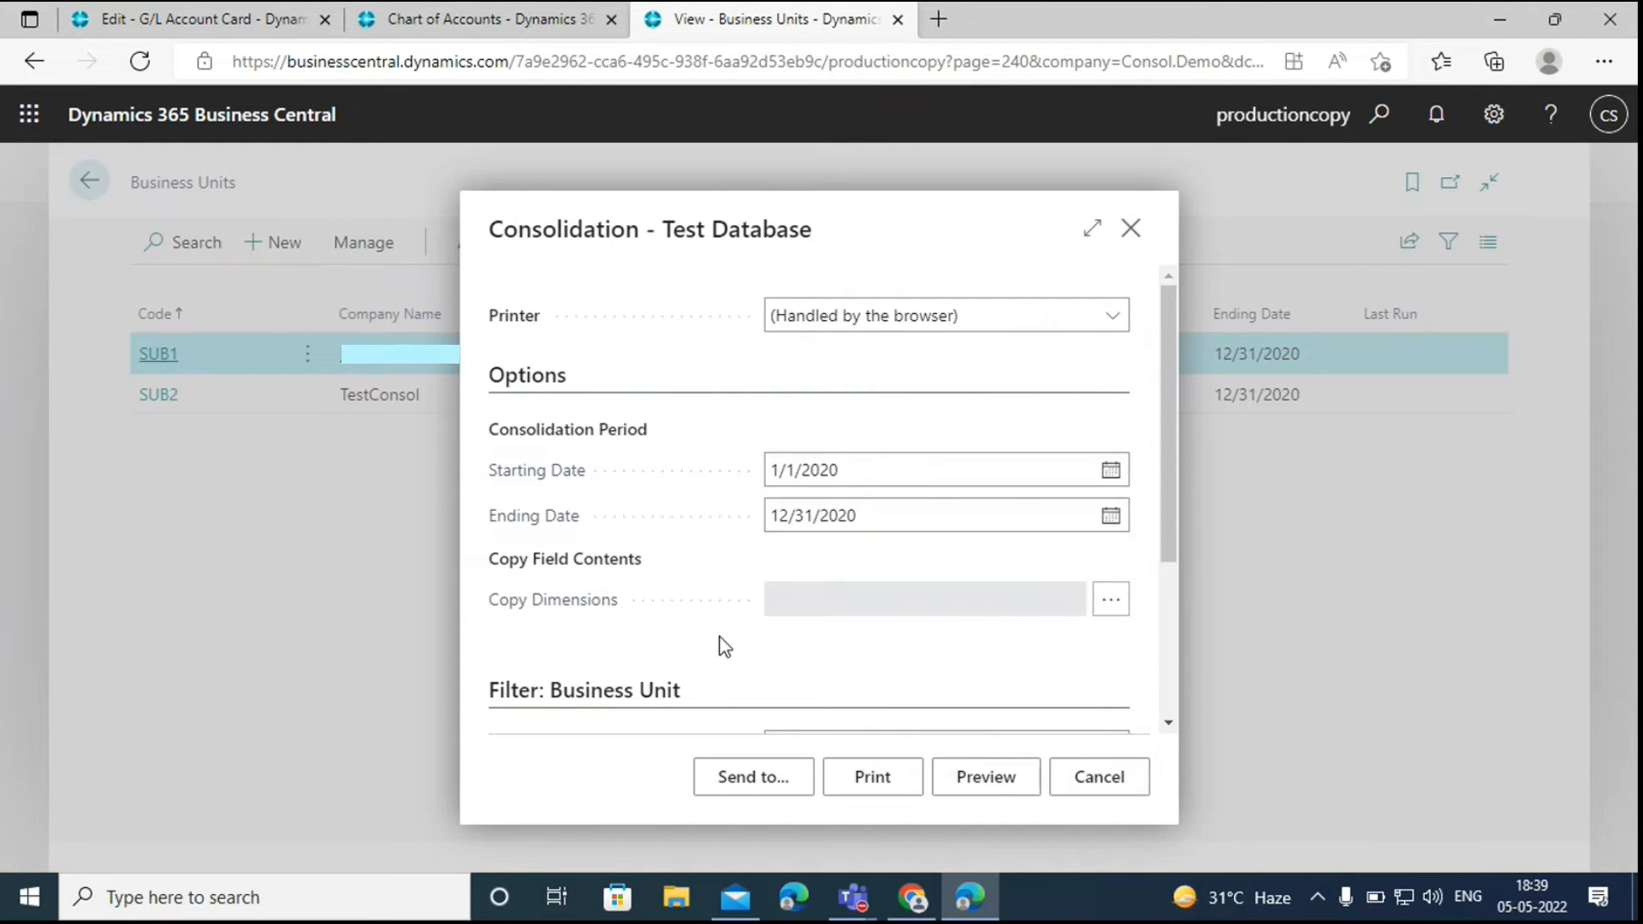
left_click(985, 776)
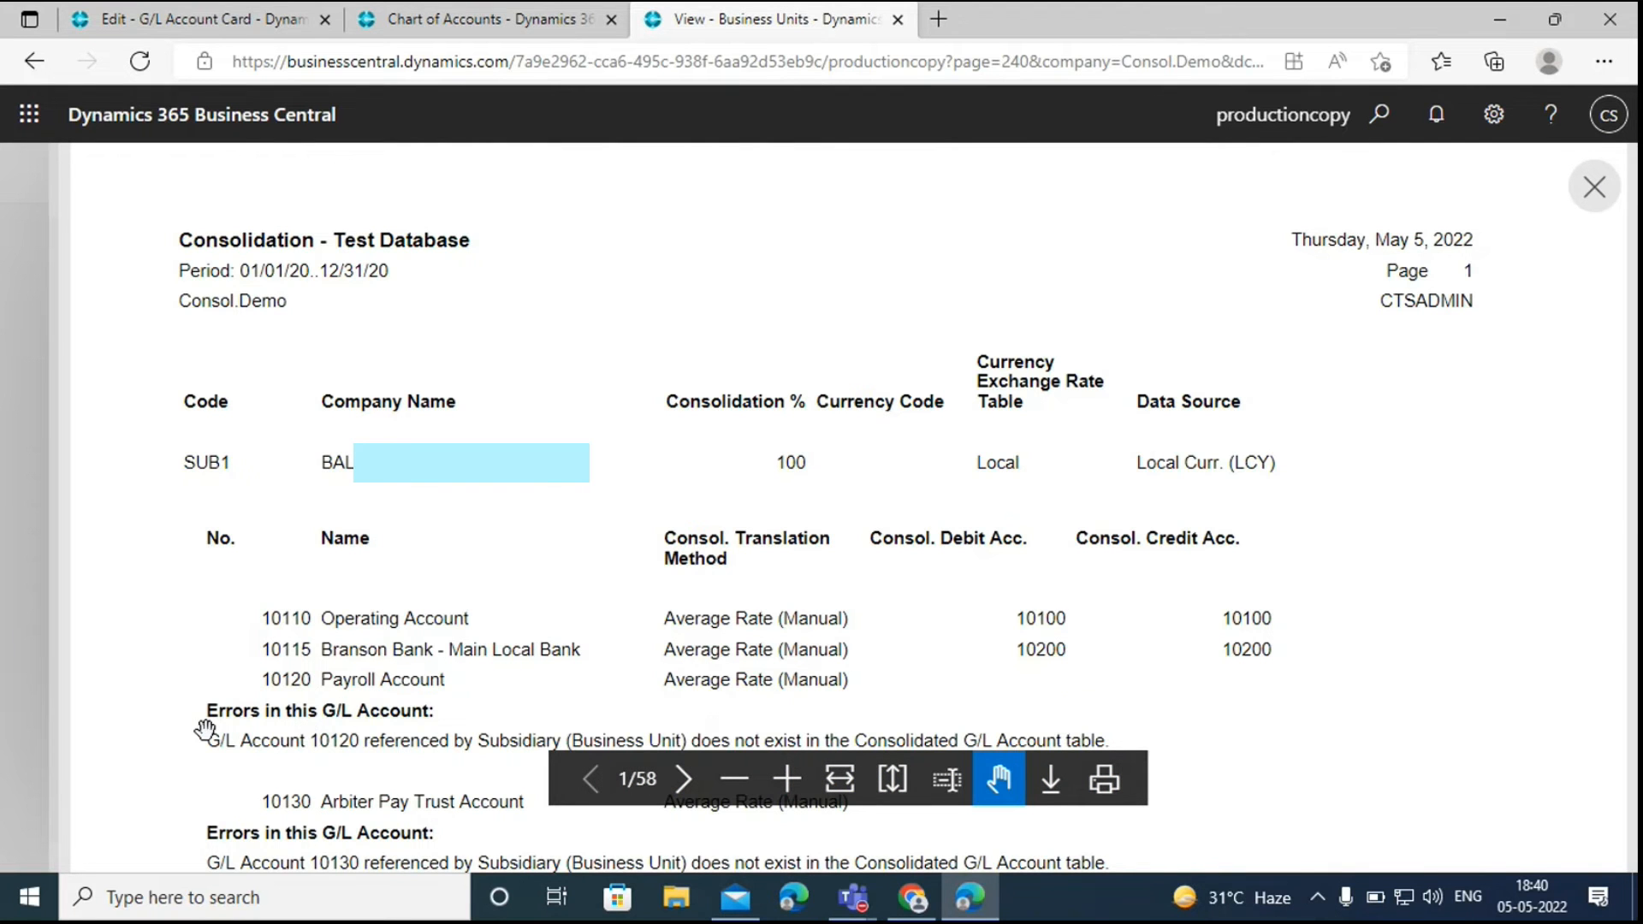
scroll("down", 3)
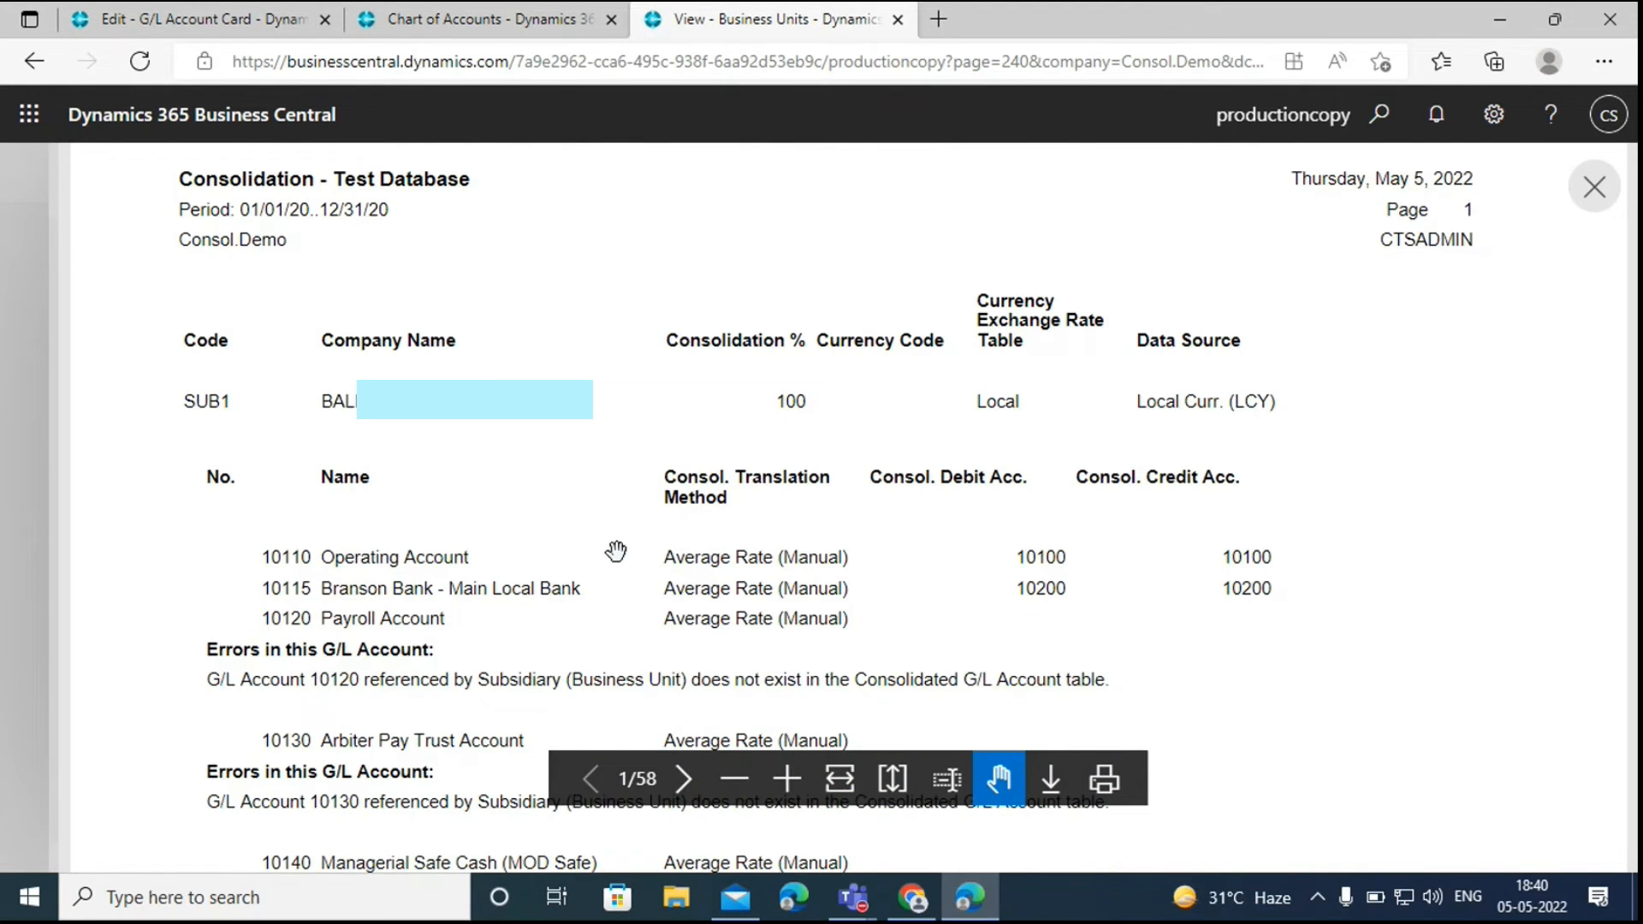
mouse_move(1594, 187)
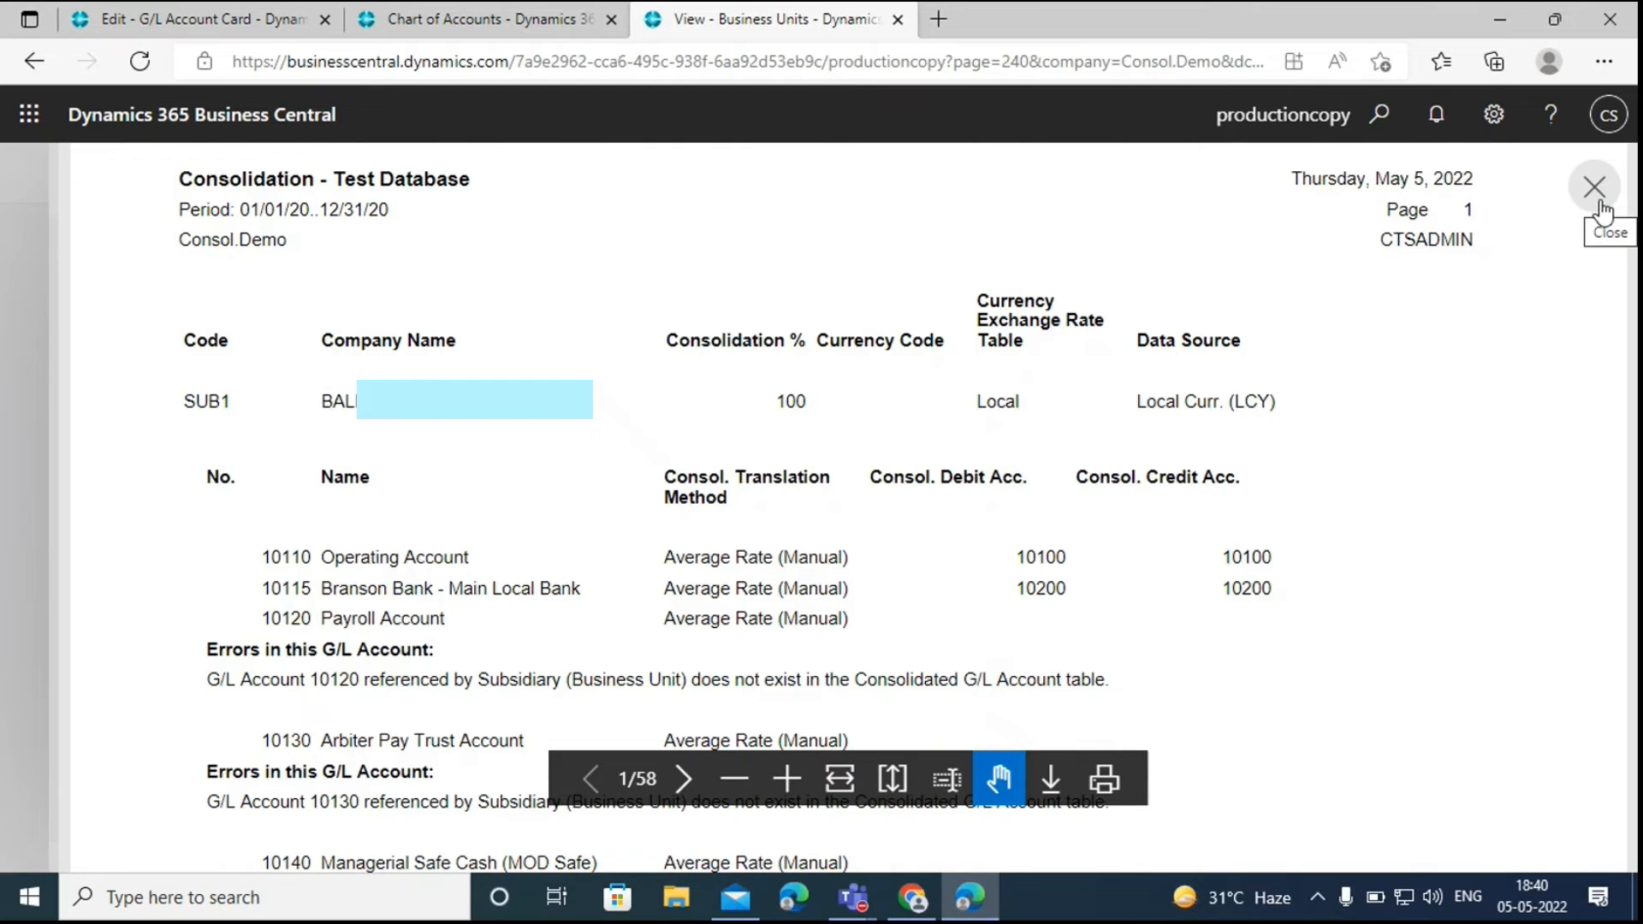
left_click(1594, 187)
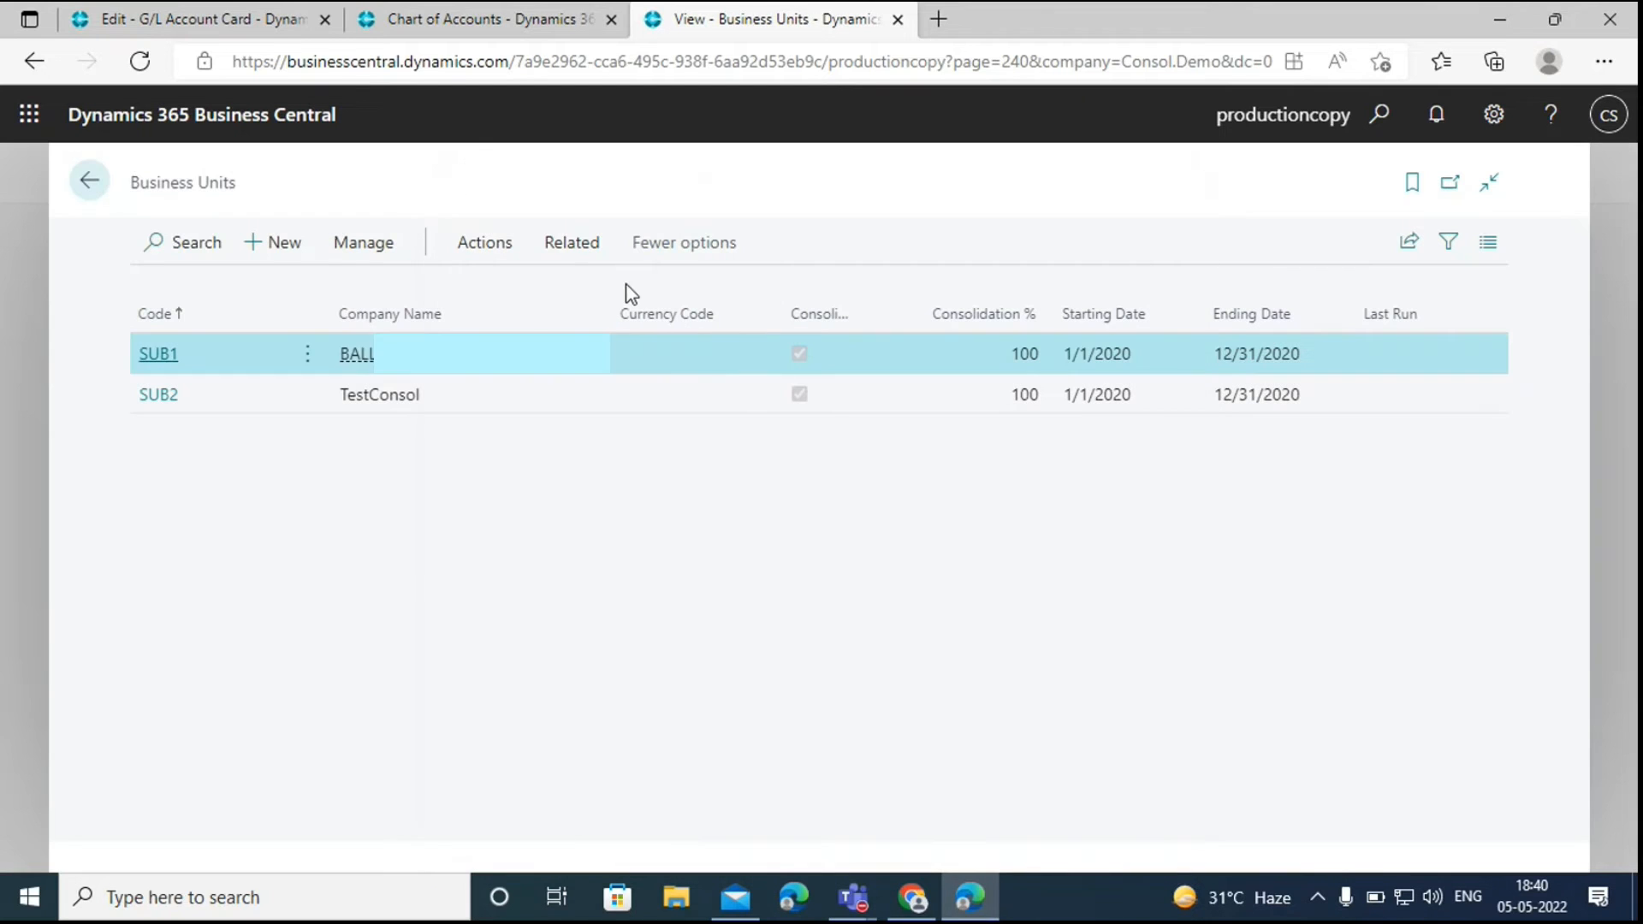
mouse_move(389, 313)
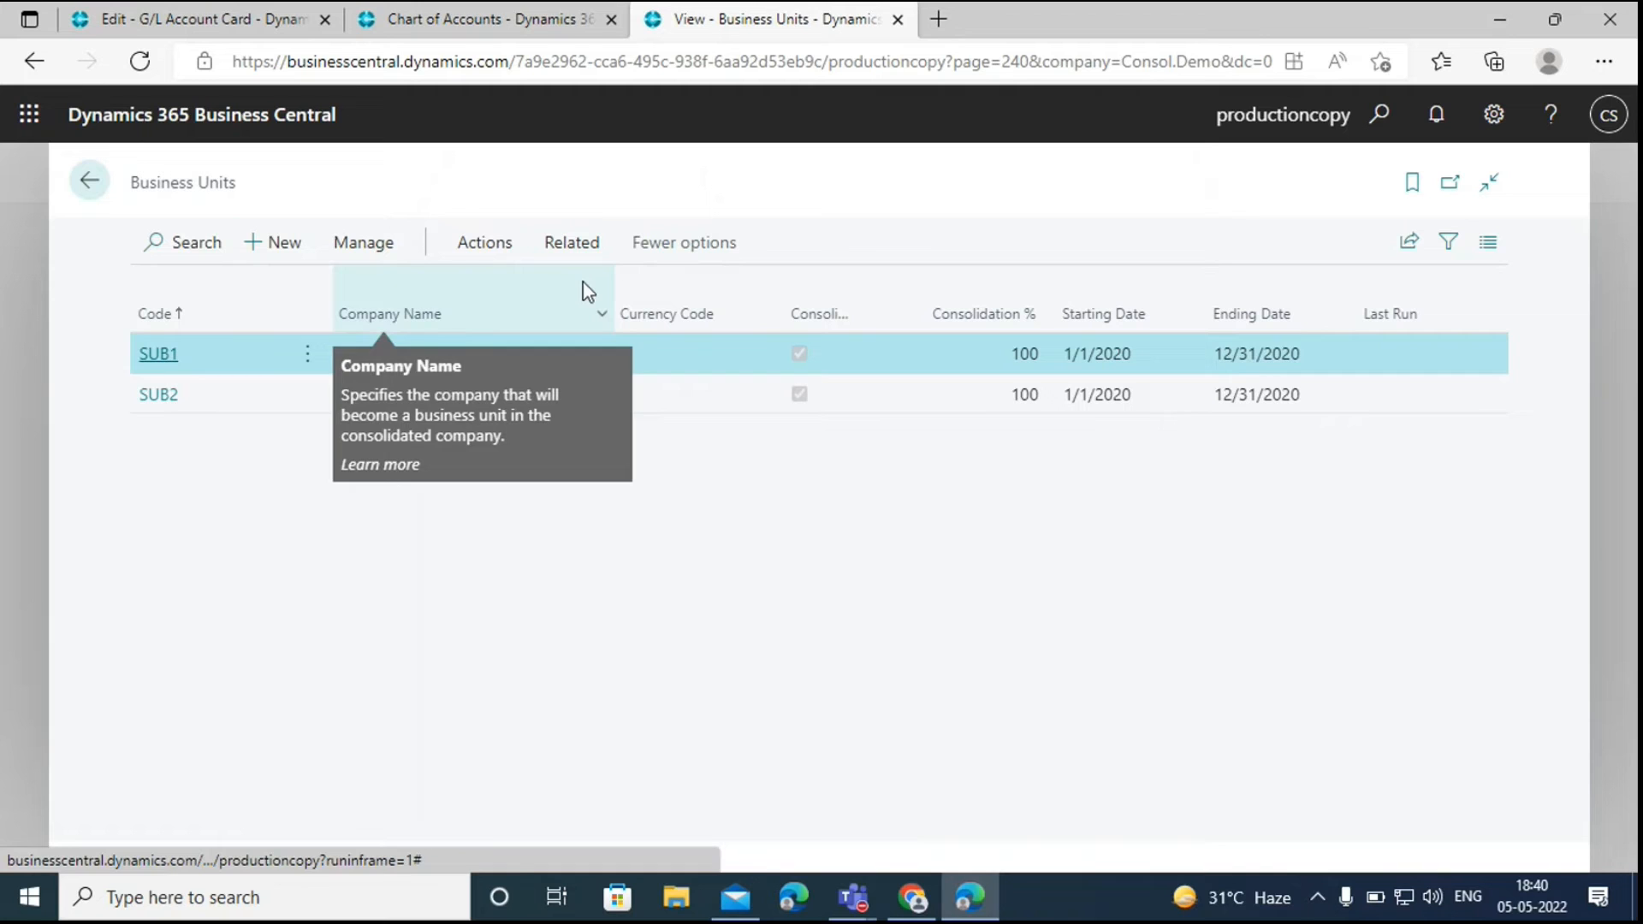
- Run consolidation for 1/1/2020–12/31/2020 with document no. CONSOL2020
left_click(484, 242)
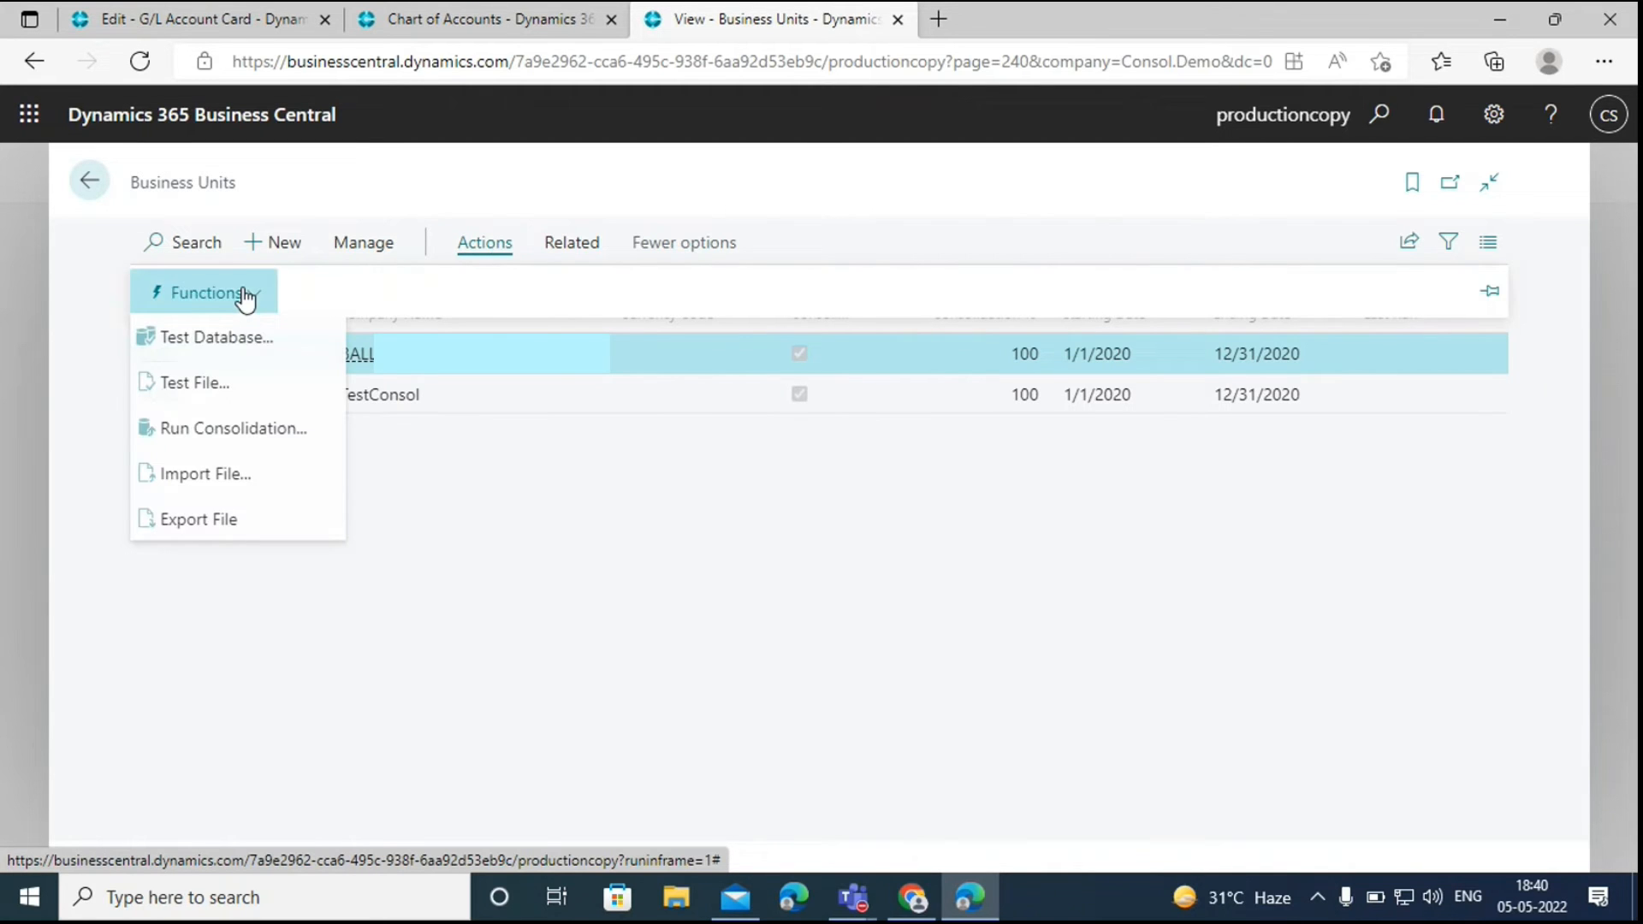
left_click(232, 428)
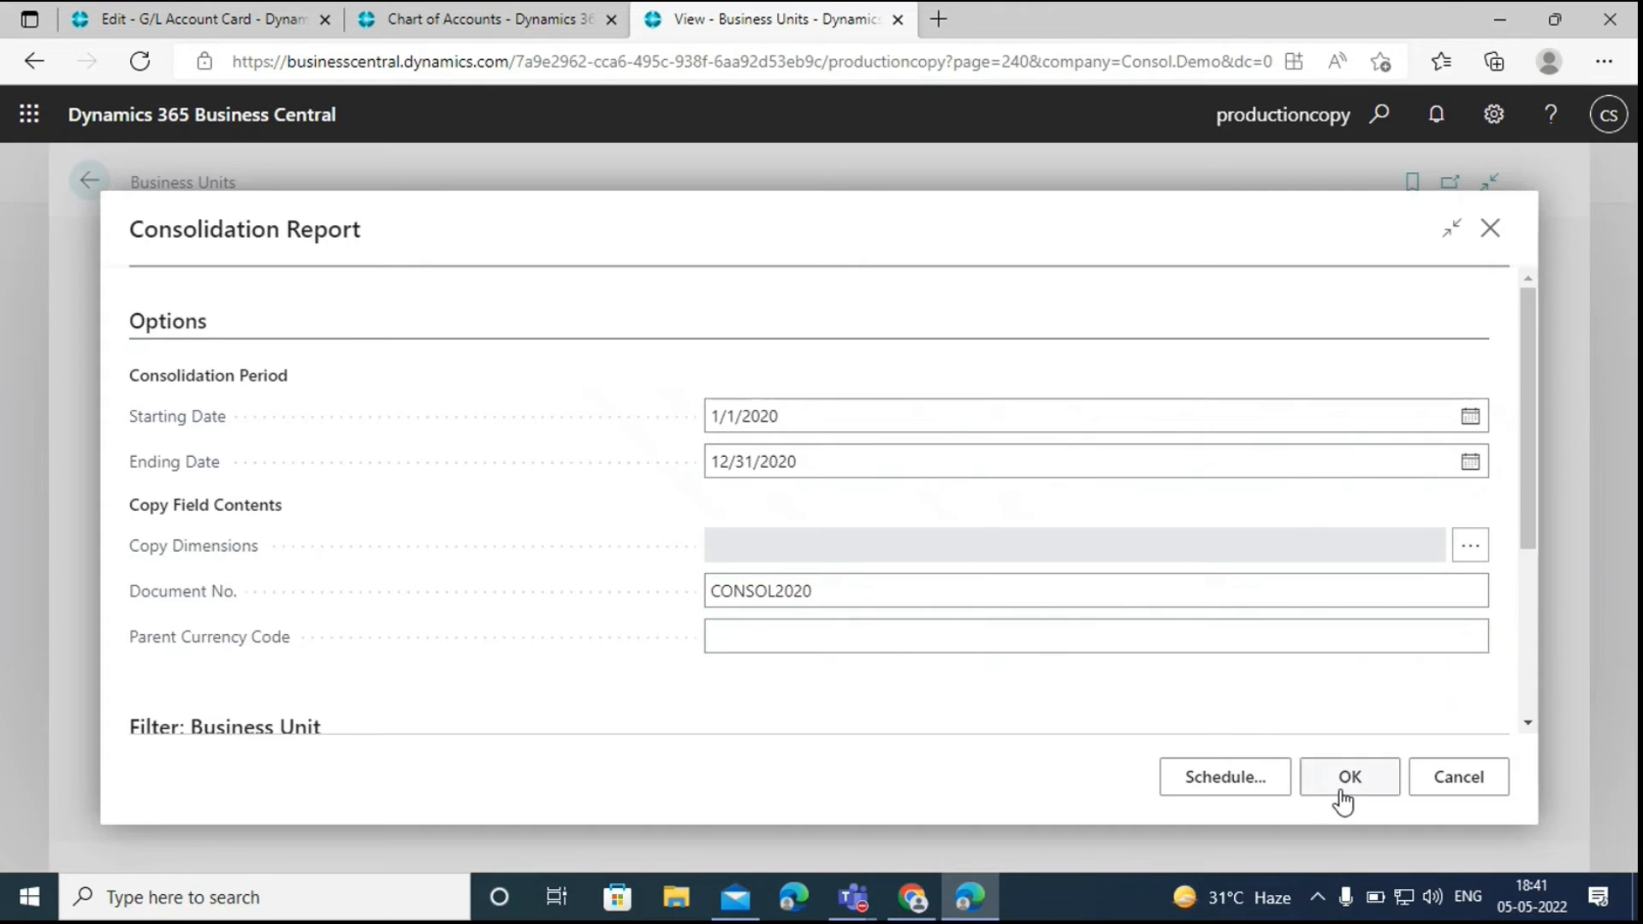
left_click(1349, 777)
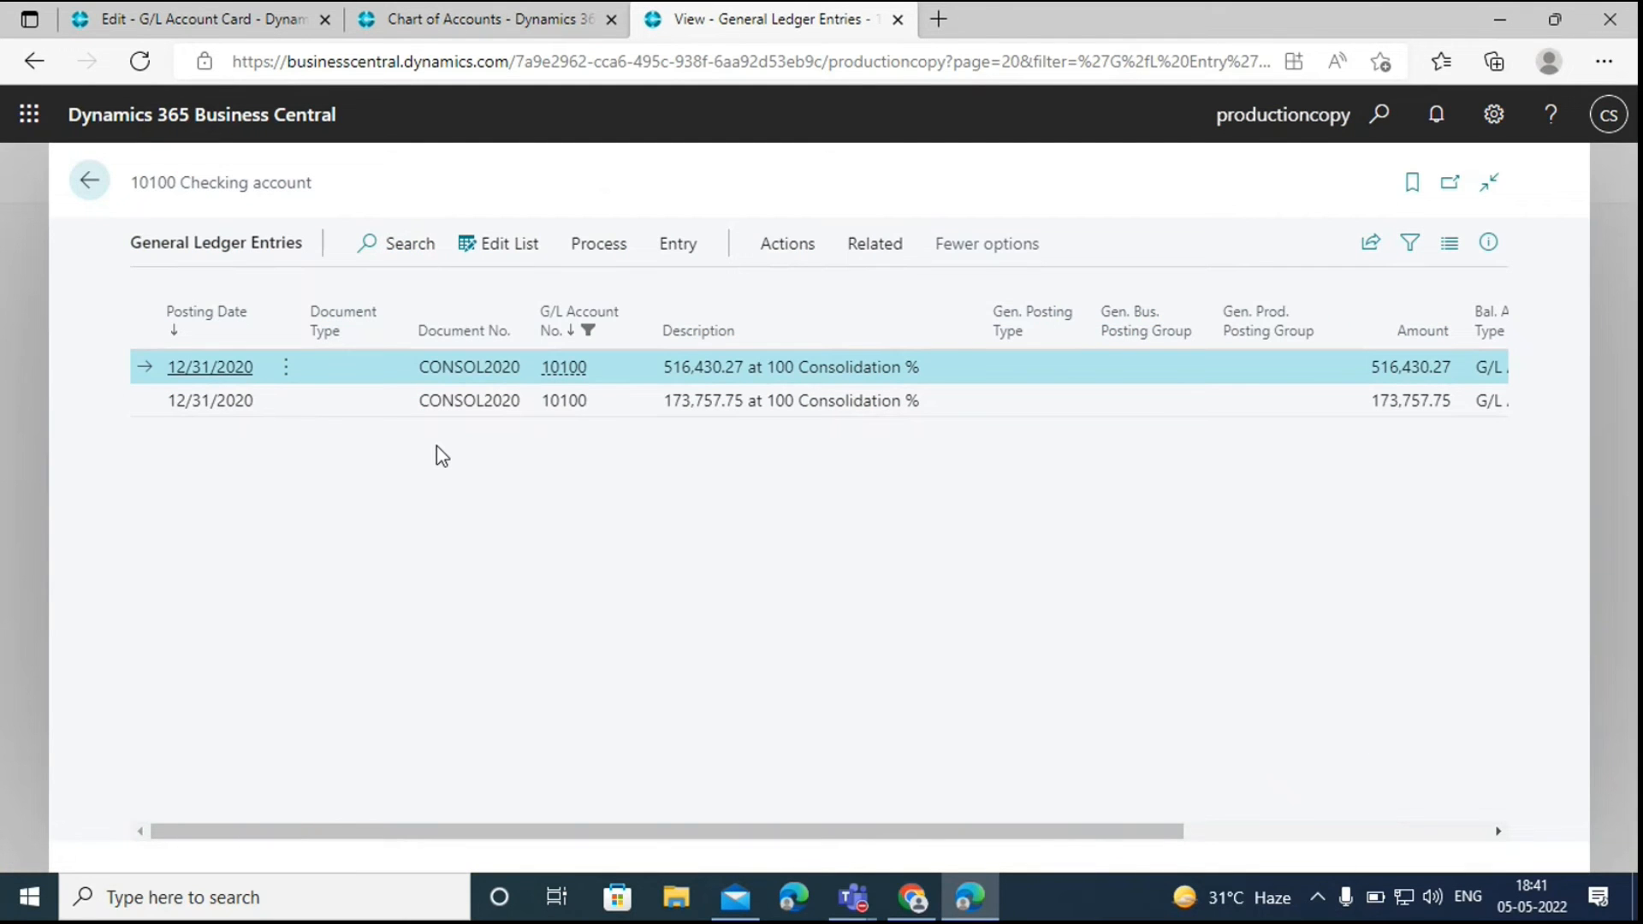
mouse_move(574, 514)
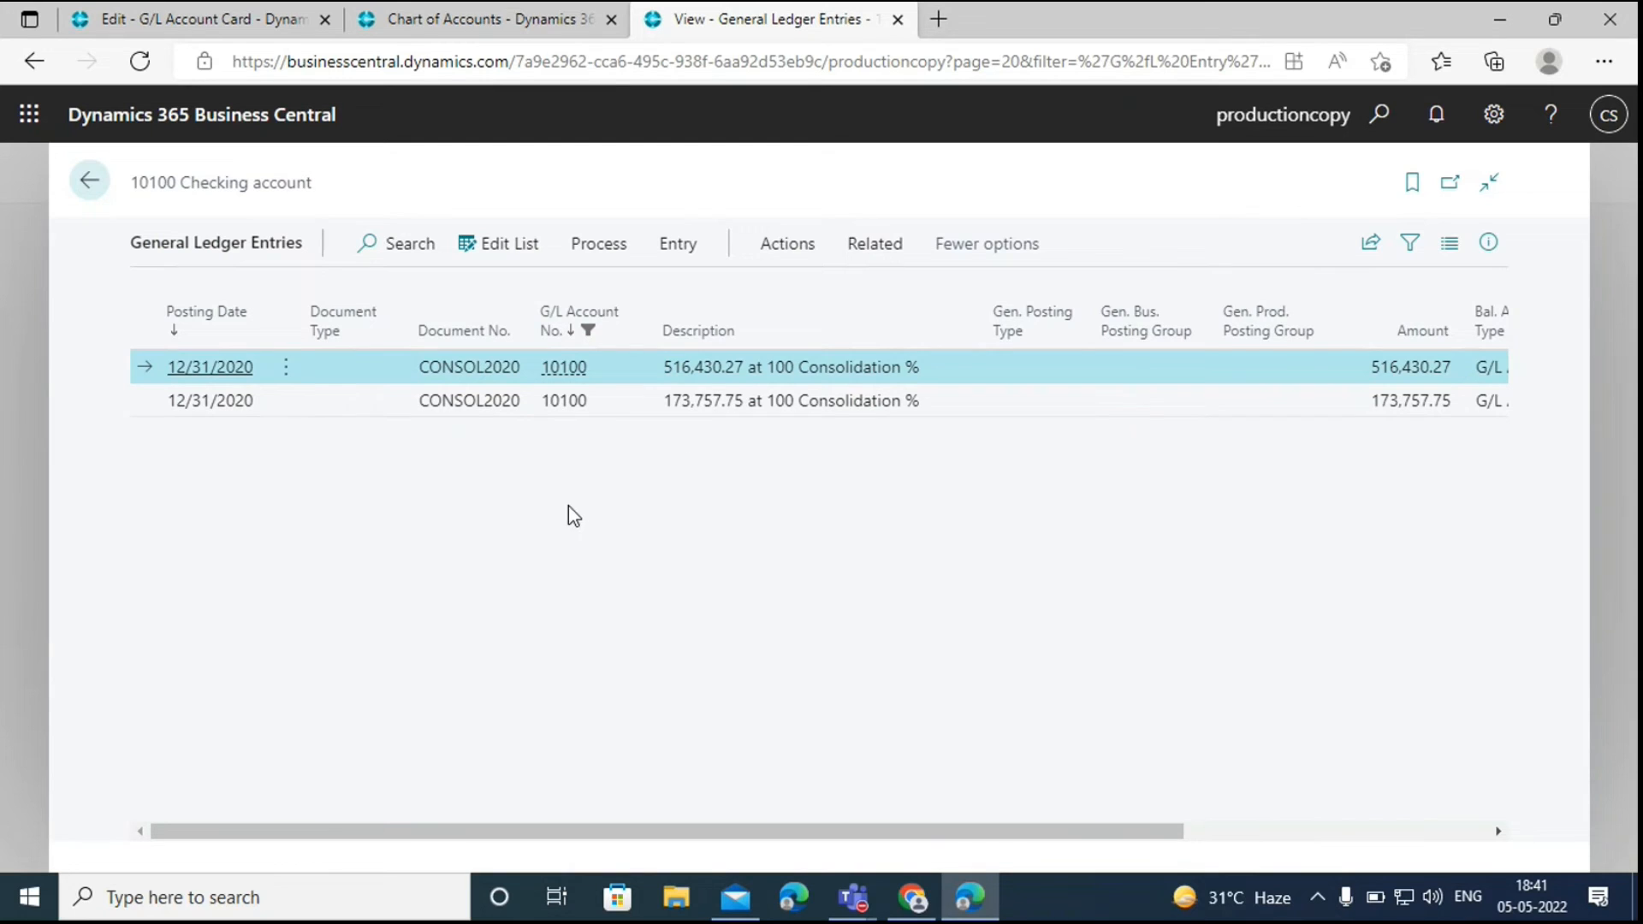
mouse_move(557, 593)
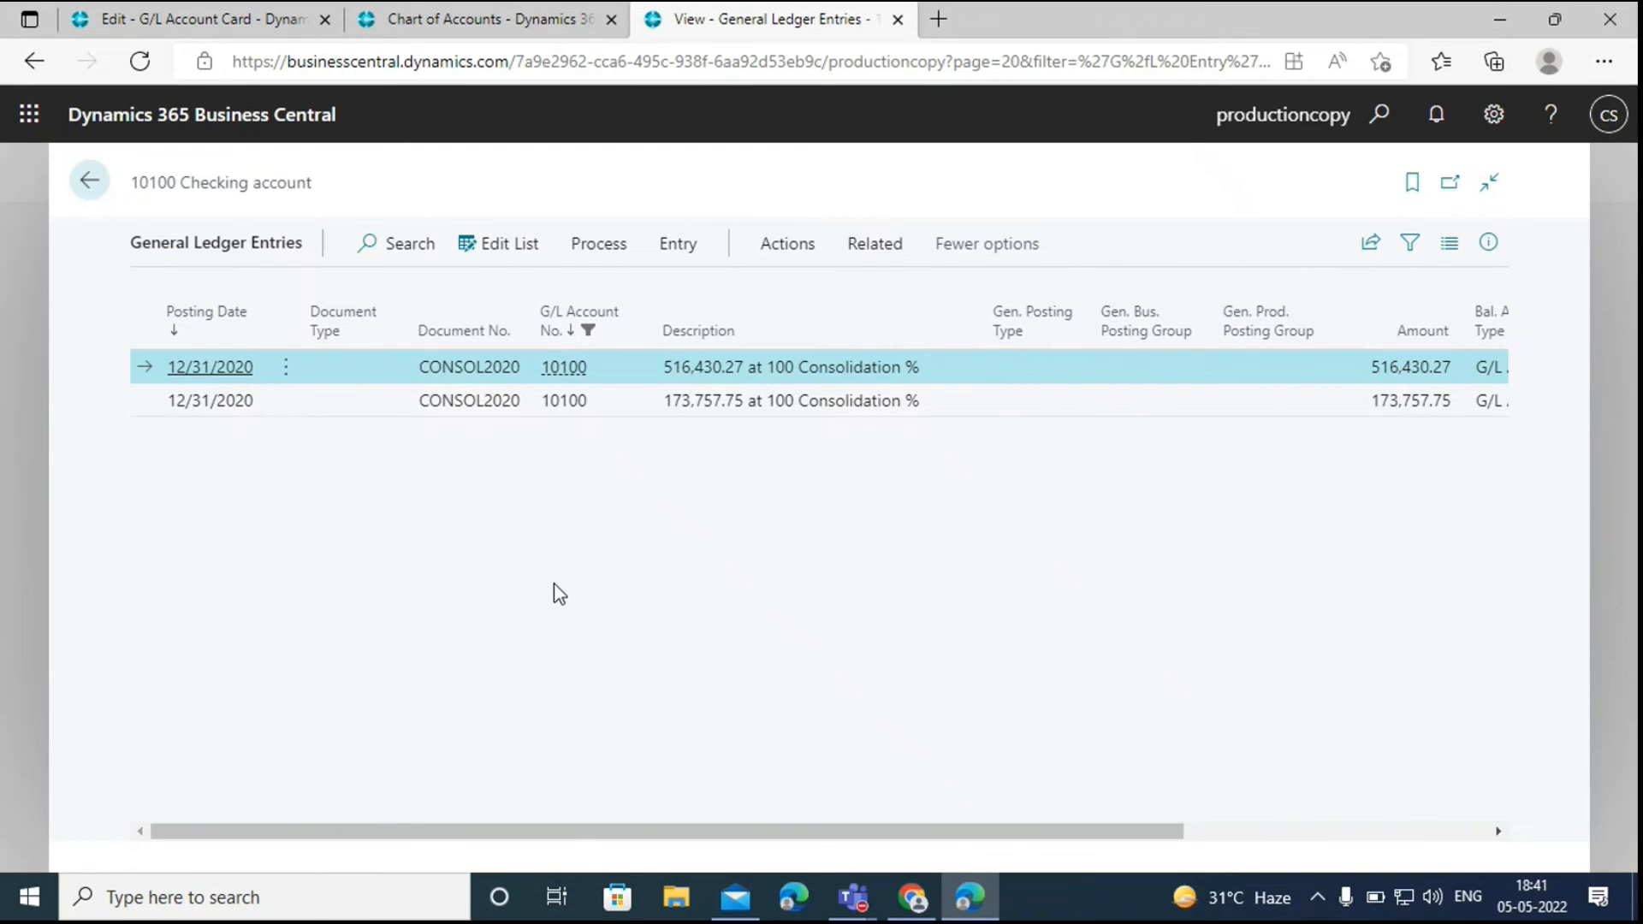
- Return from the 10100 ledger entries to the chart of accounts and open search
left_click(88, 180)
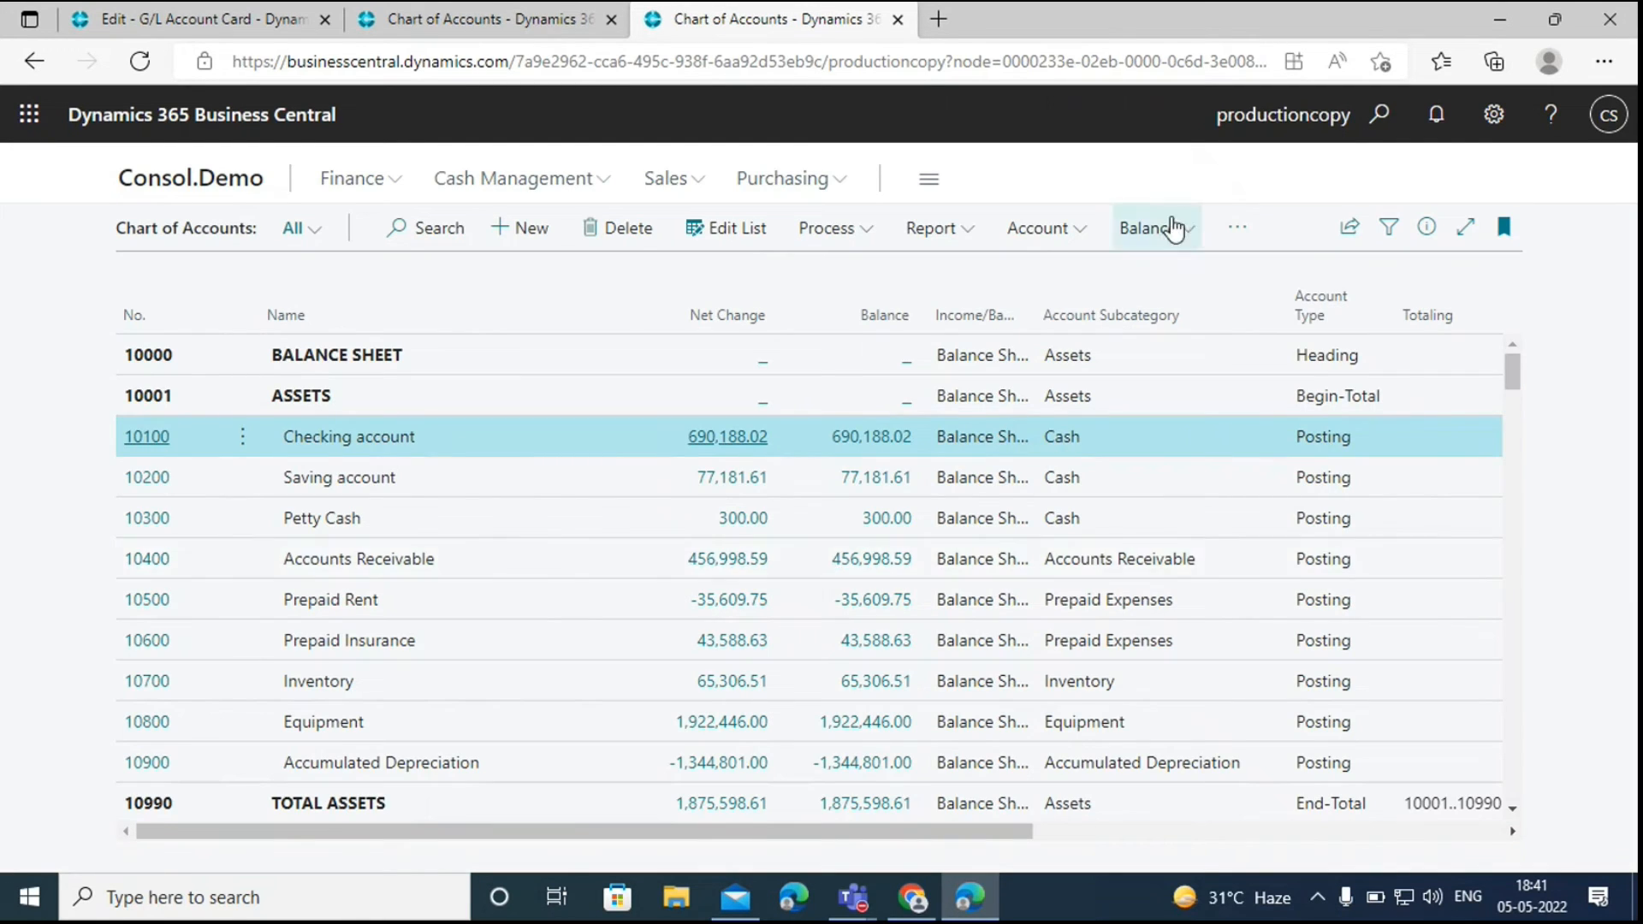
left_click(1379, 114)
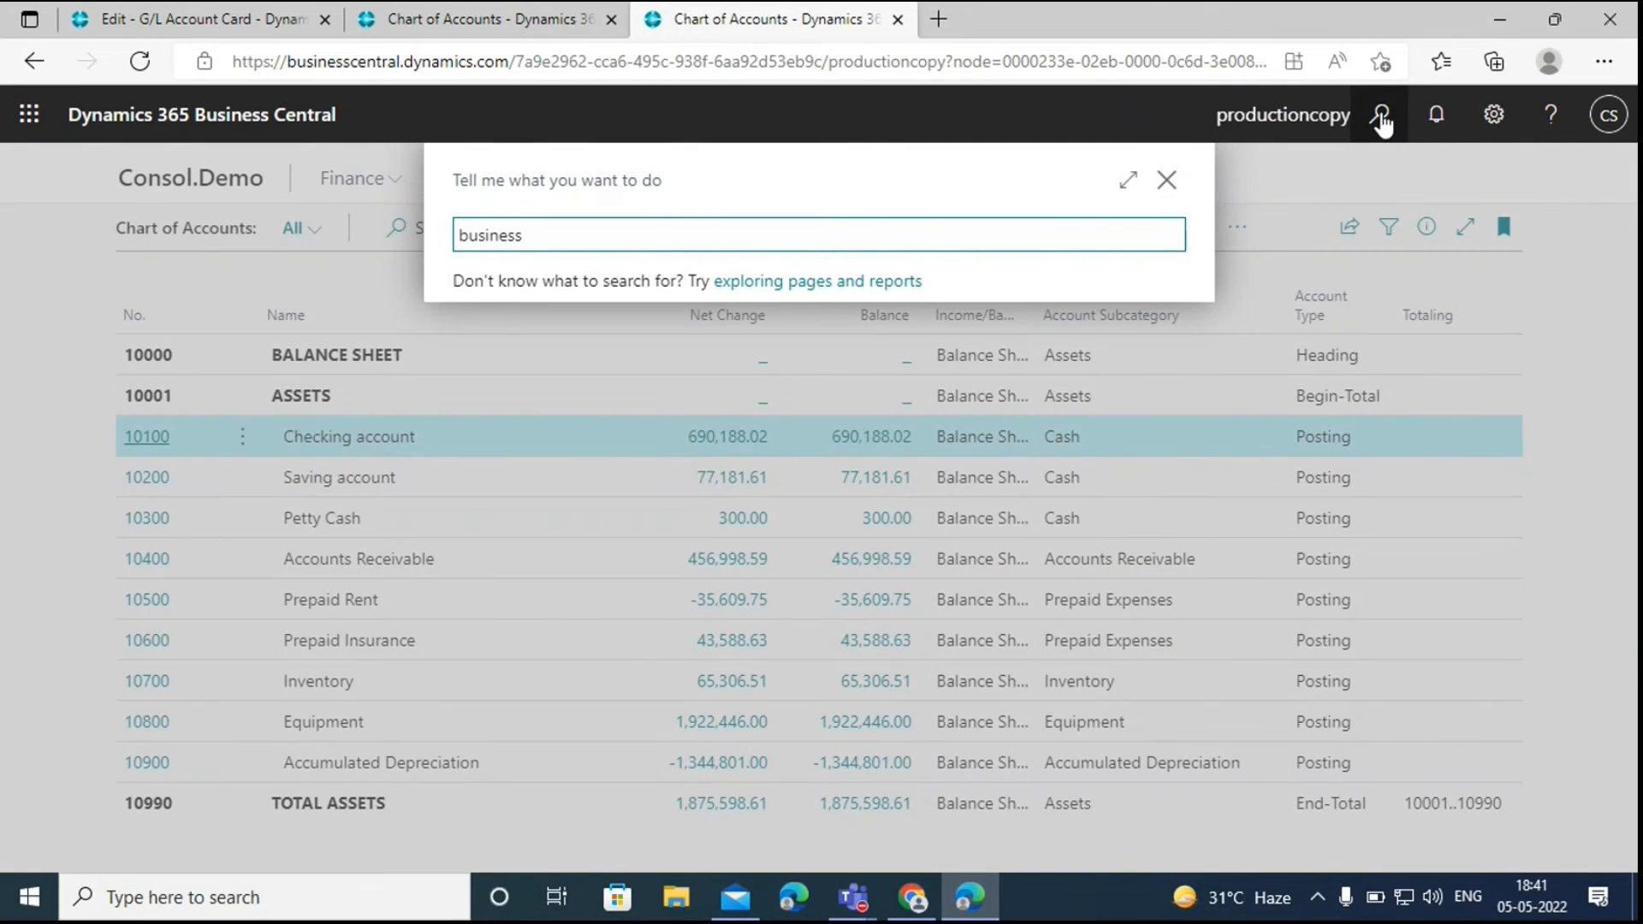
- Preview the Consolidated Trial Balance for 1/1/2020–12/31/2020 from Business Units
type("uni")
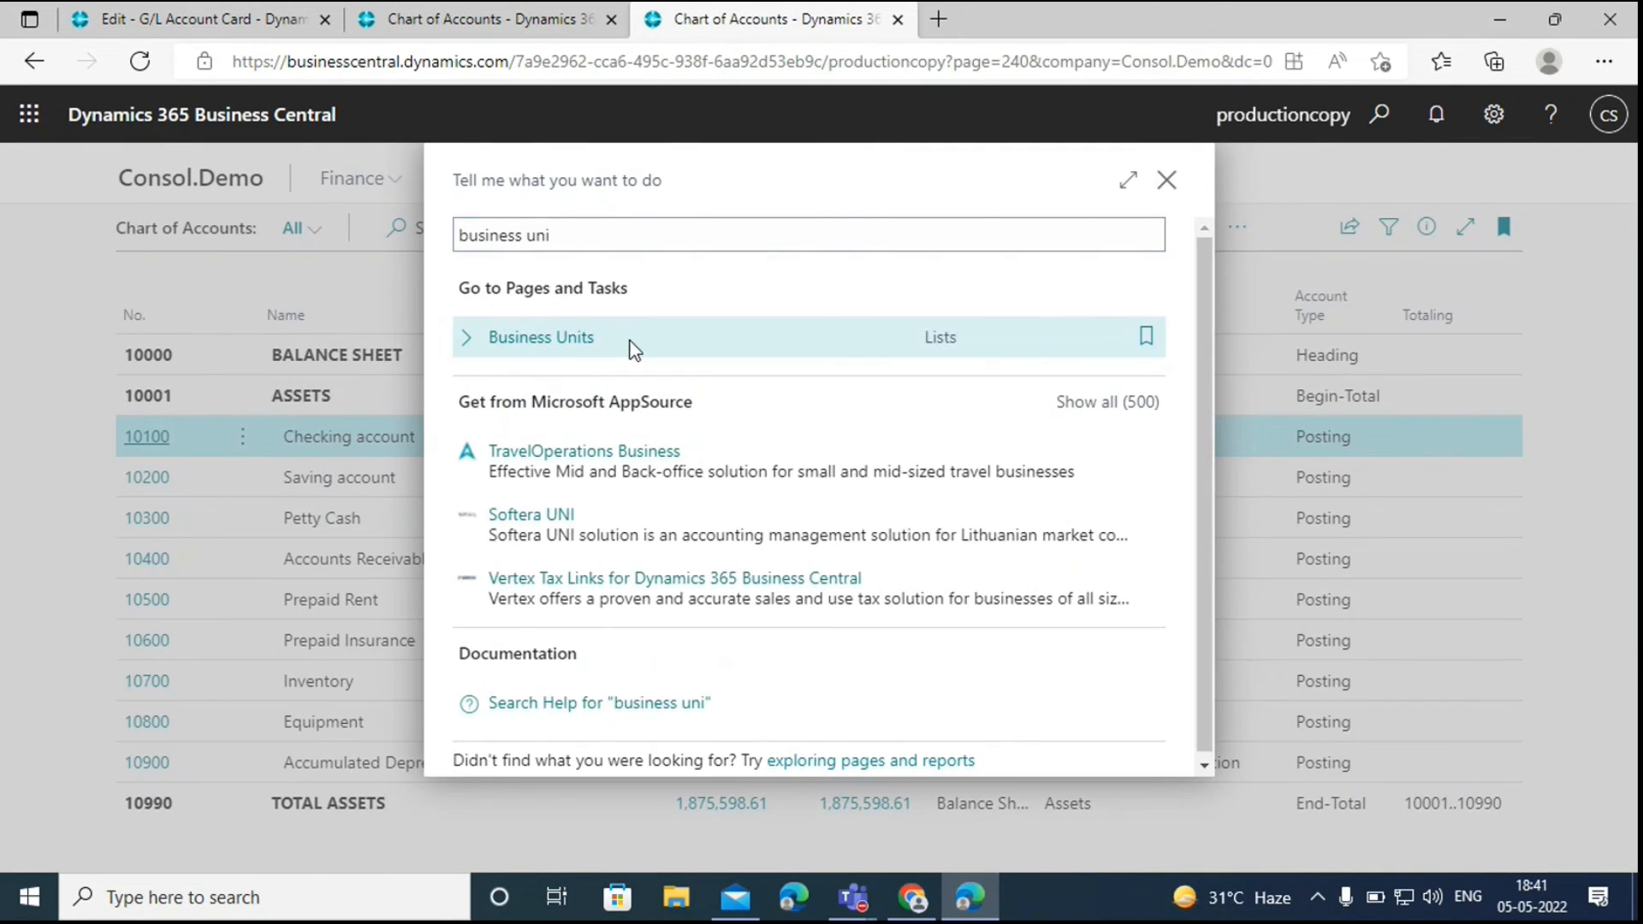
left_click(541, 336)
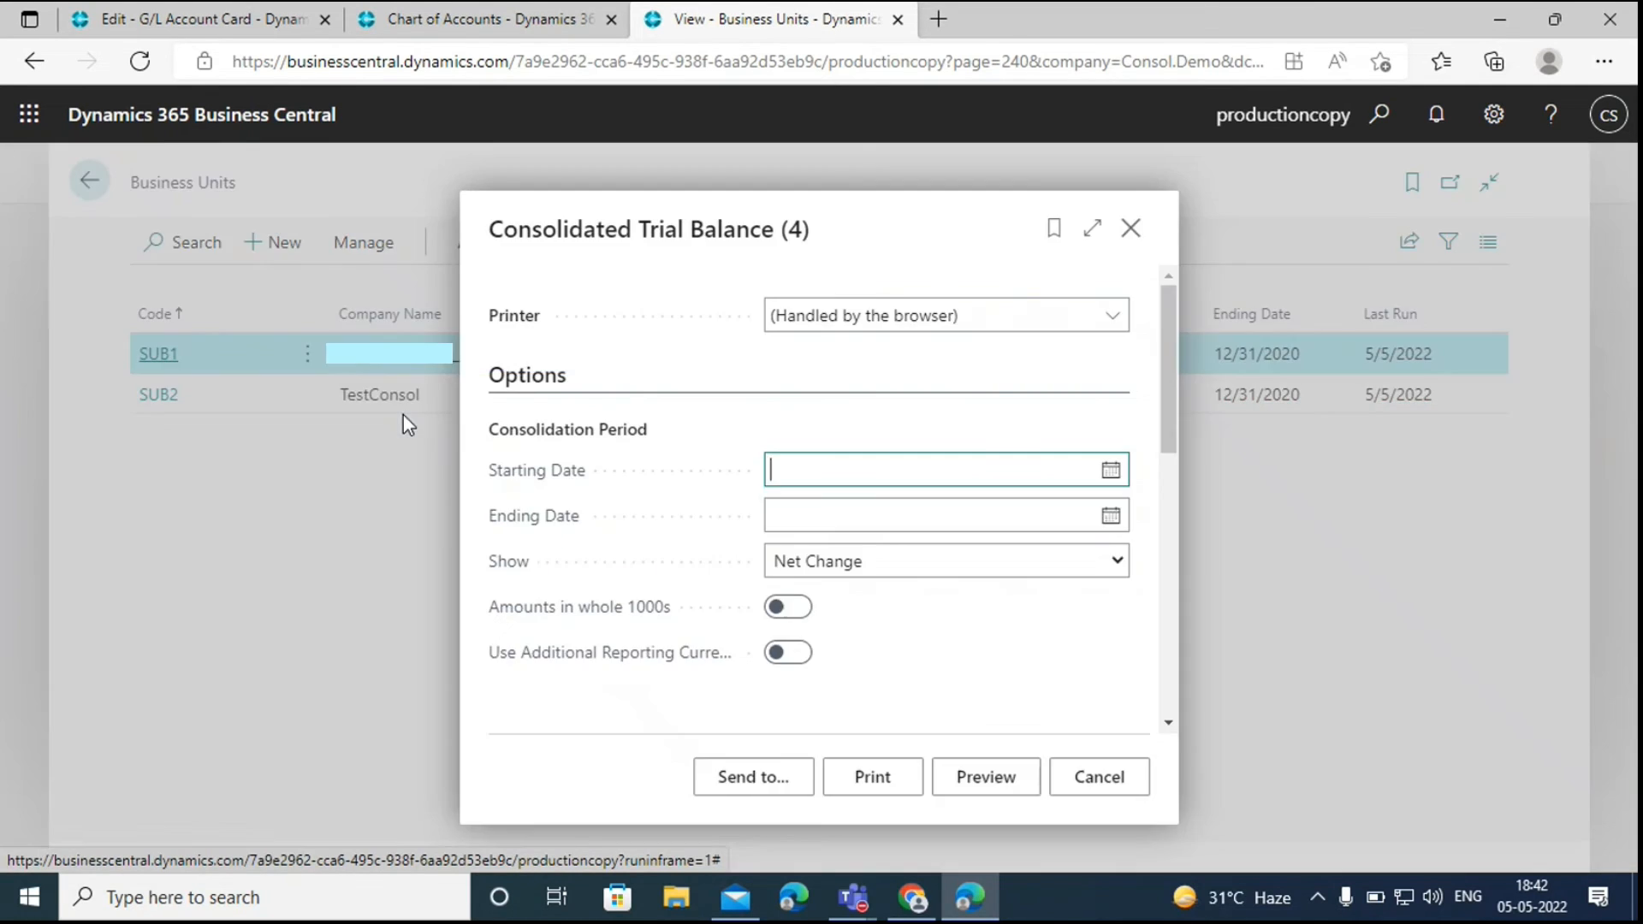
type("01012020")
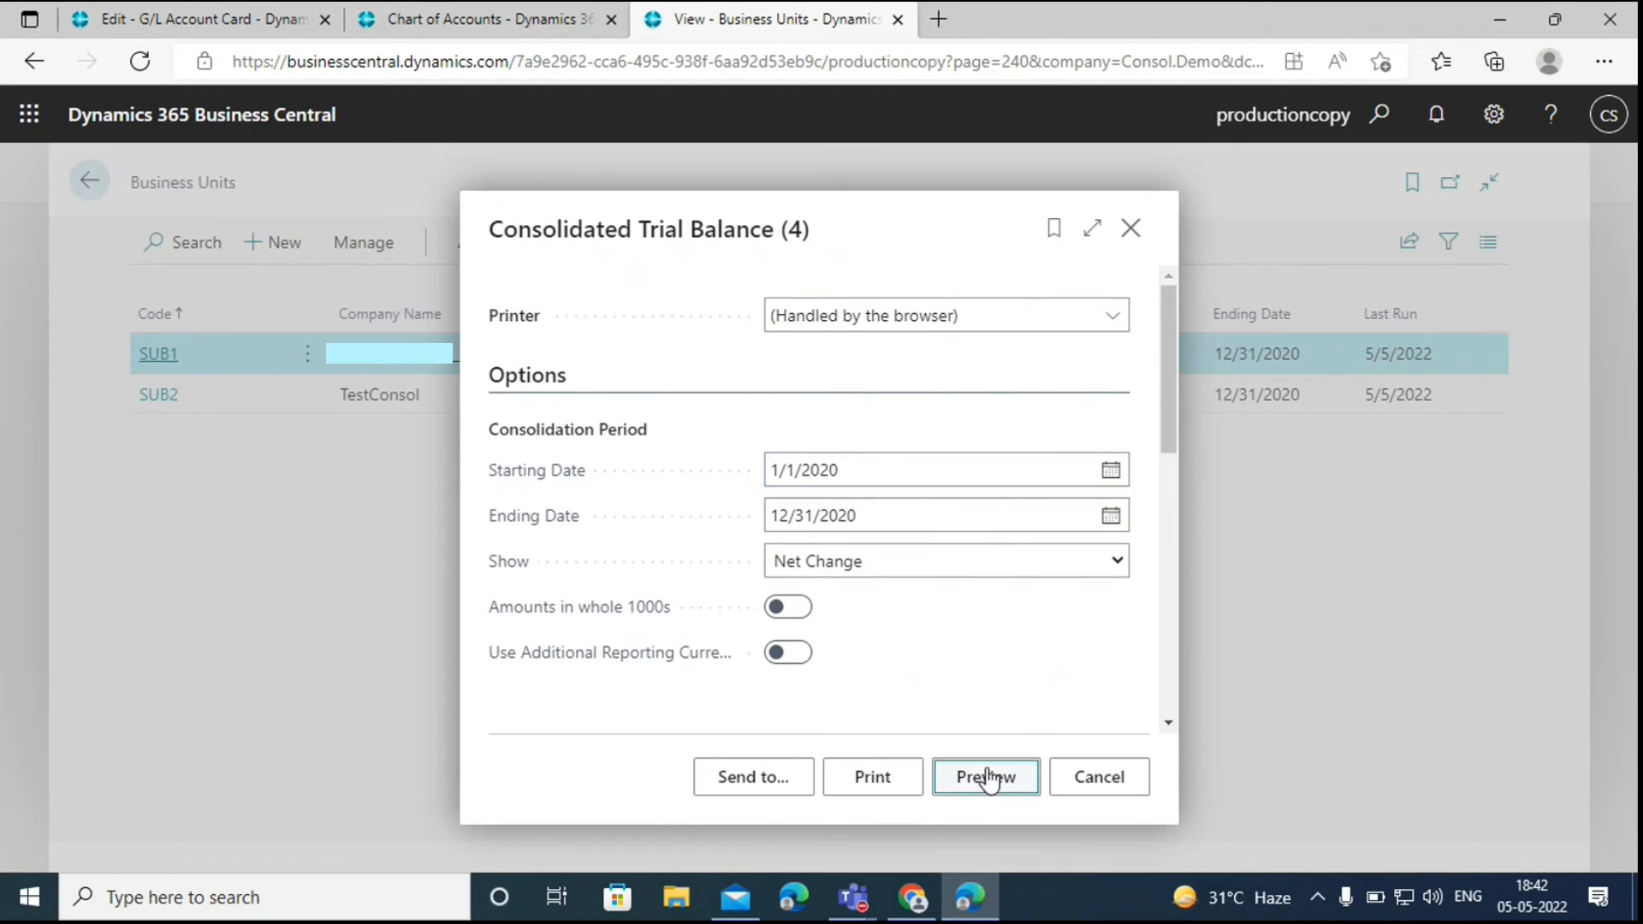
left_click(984, 776)
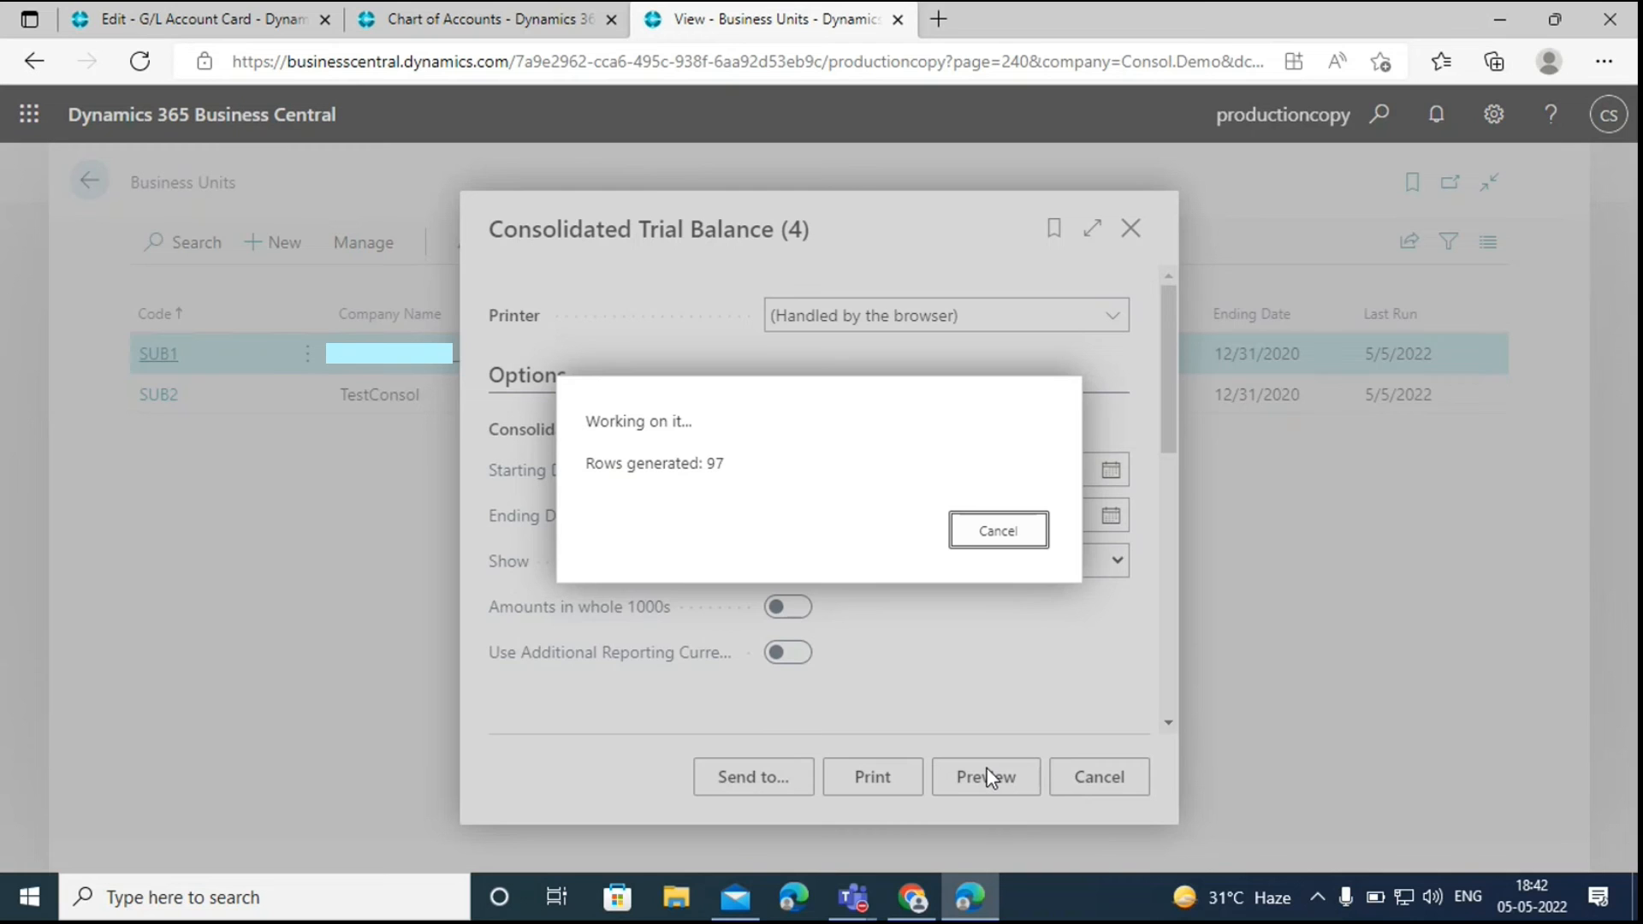
left_click(983, 776)
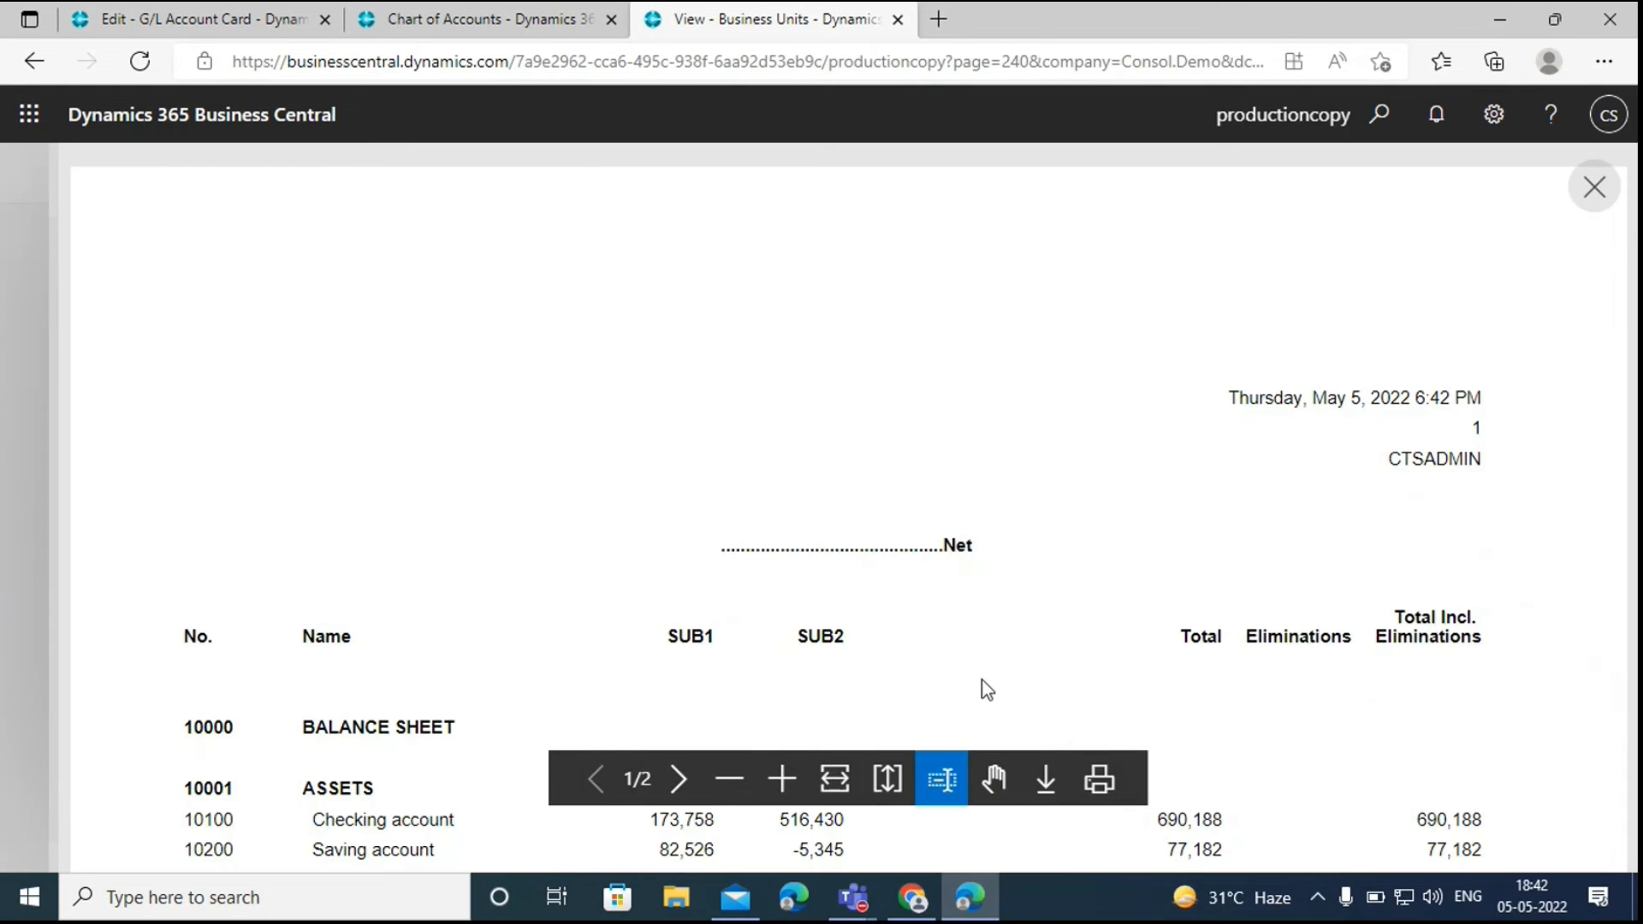
left_click(994, 779)
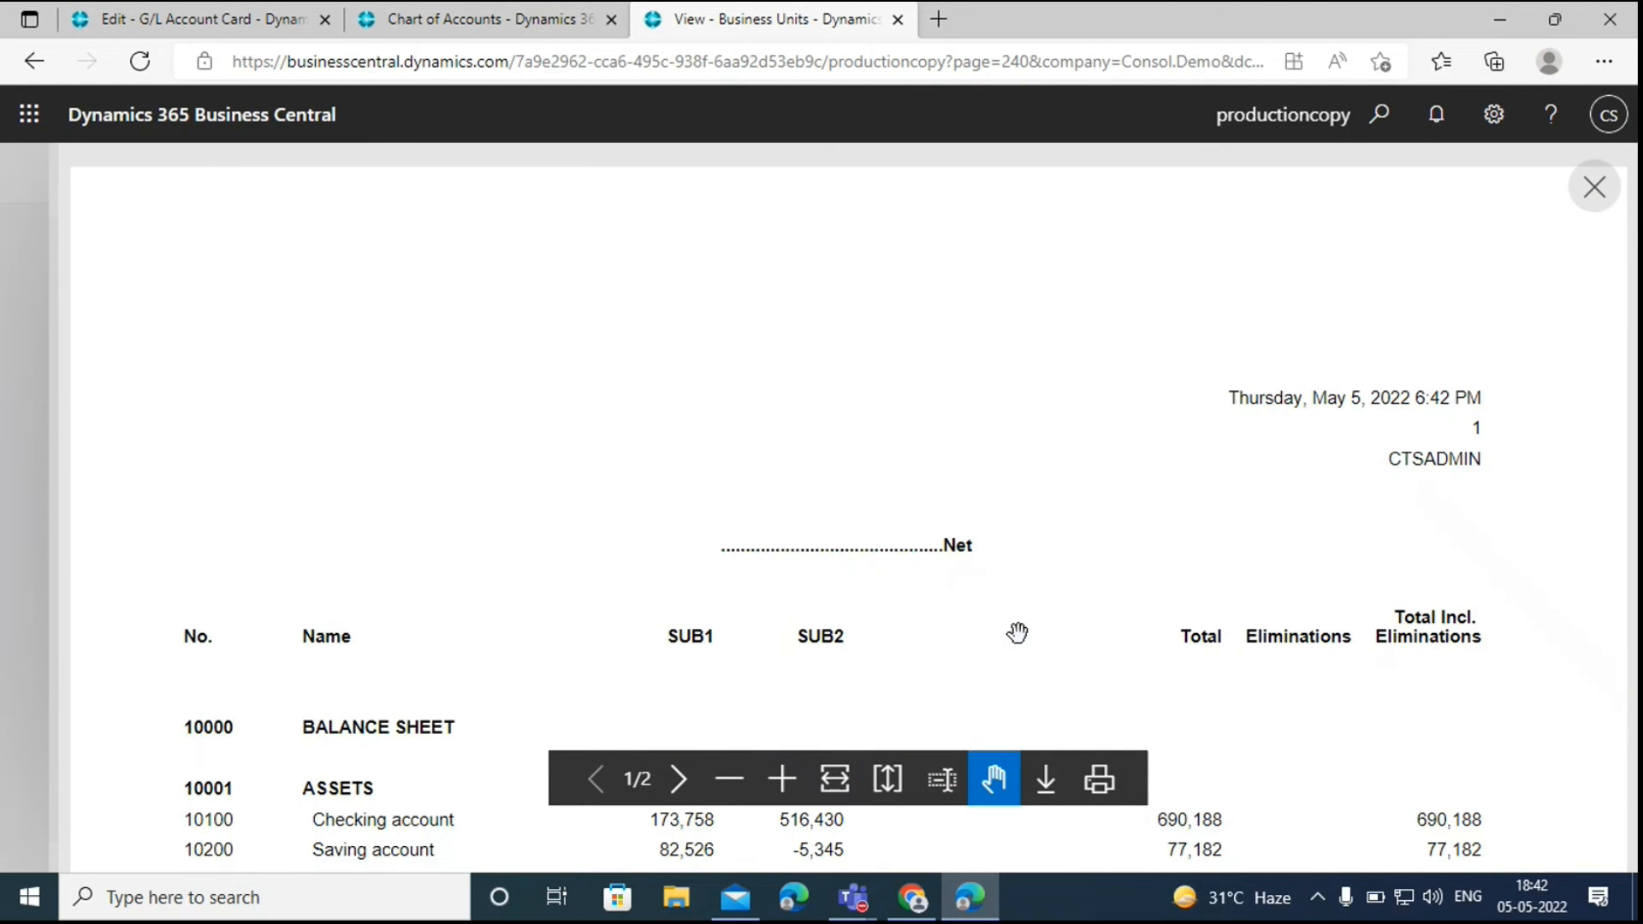
scroll("down", 3)
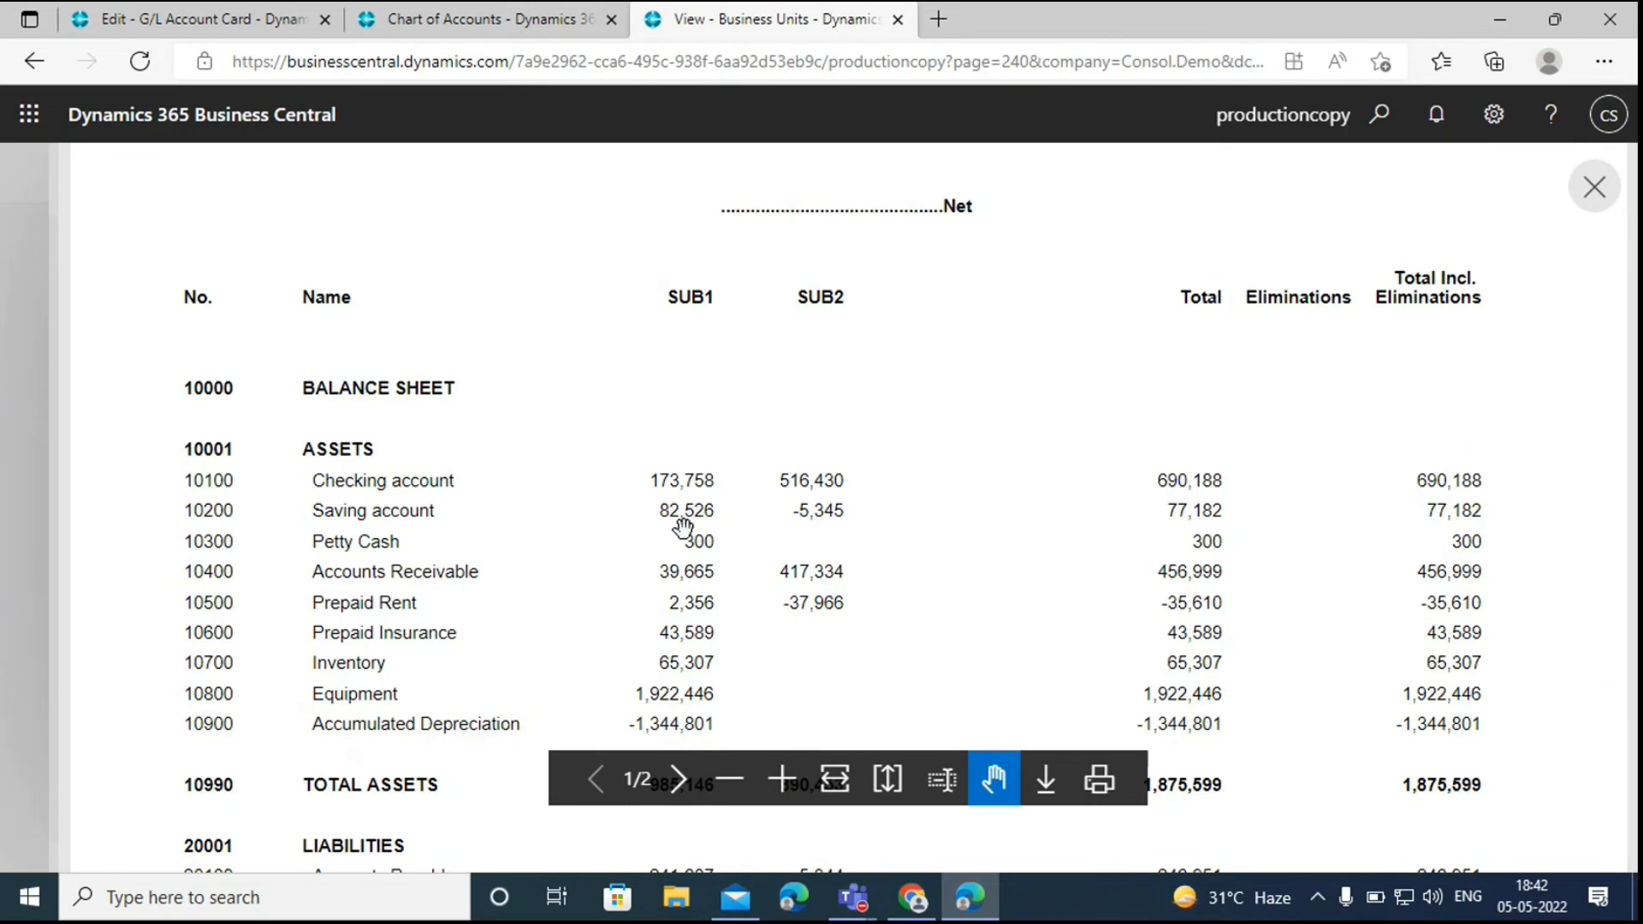
mouse_move(832, 462)
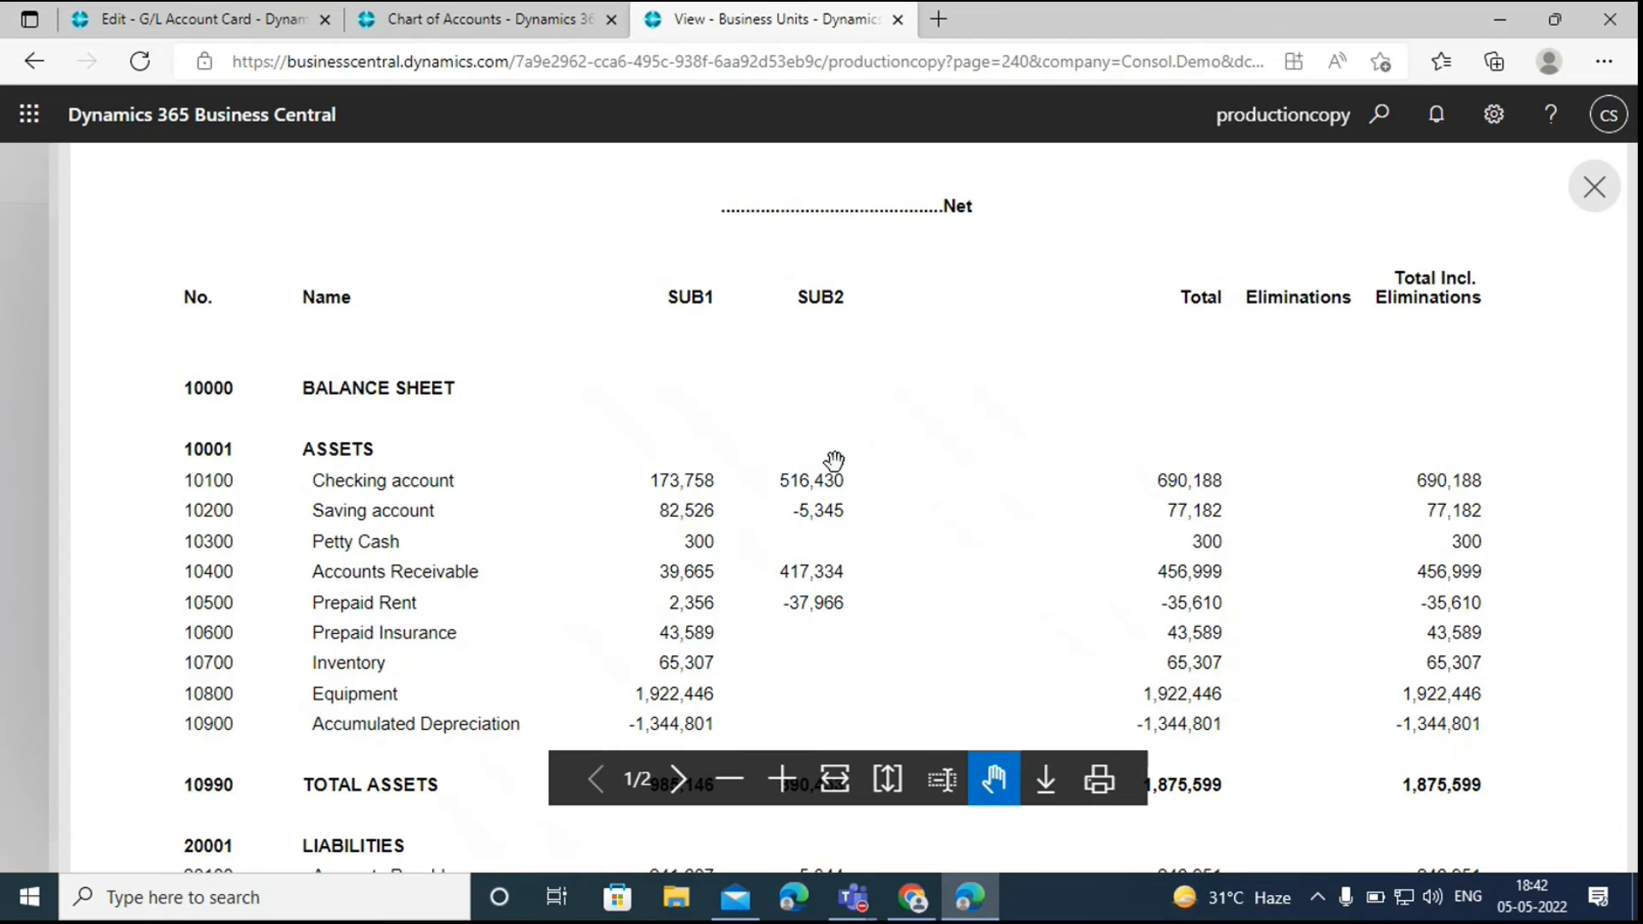
mouse_move(1185, 514)
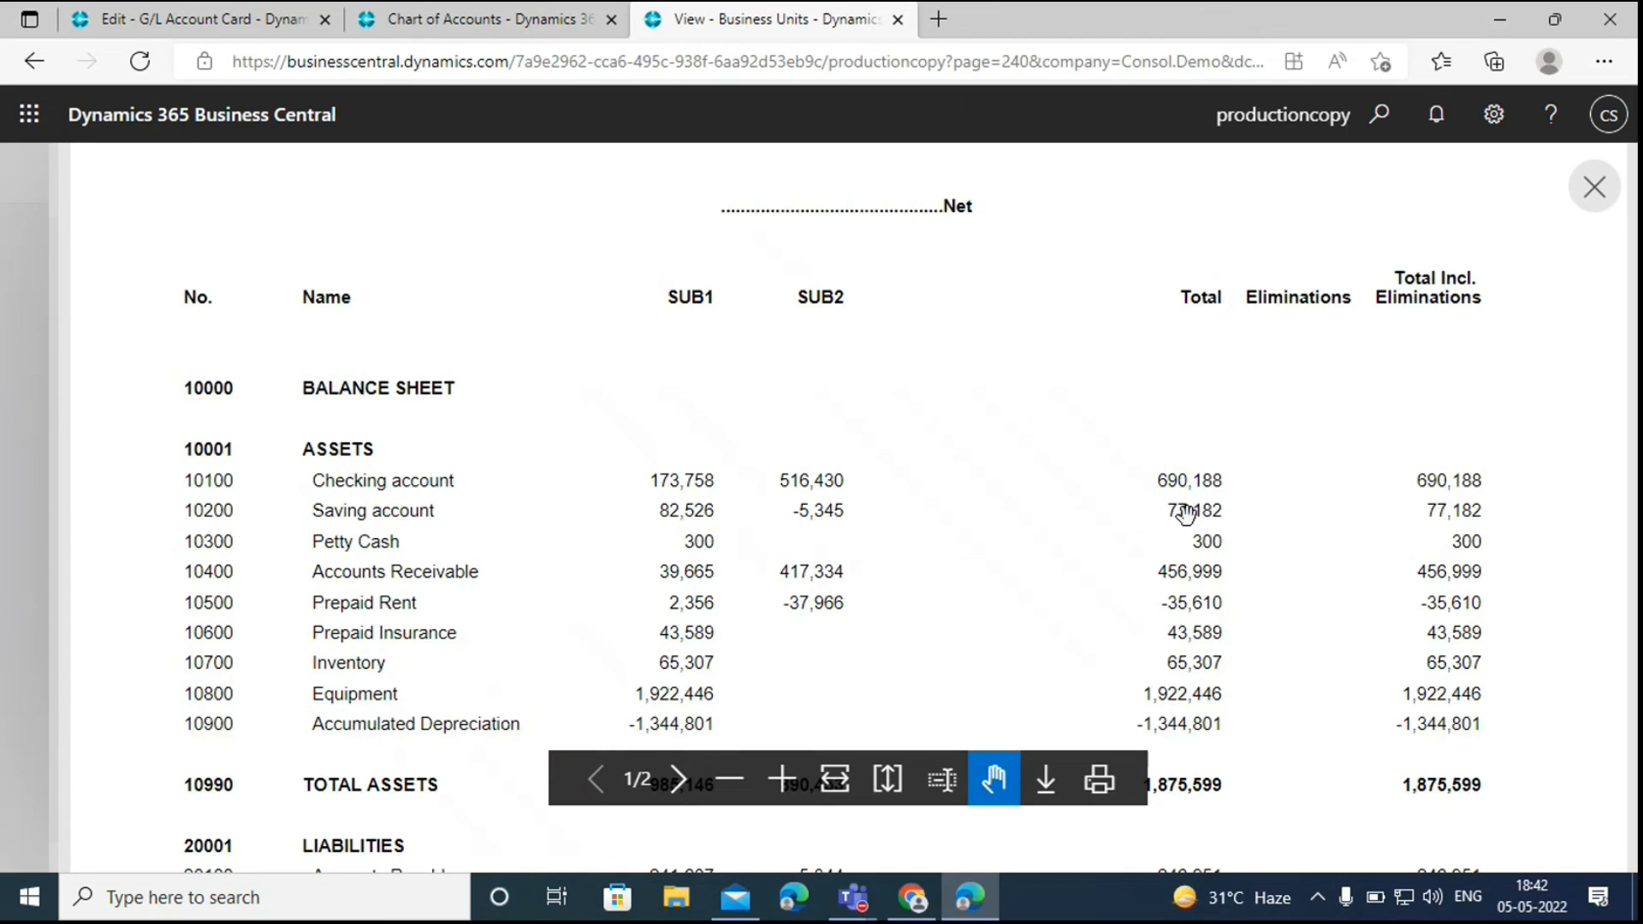
mouse_move(1208, 521)
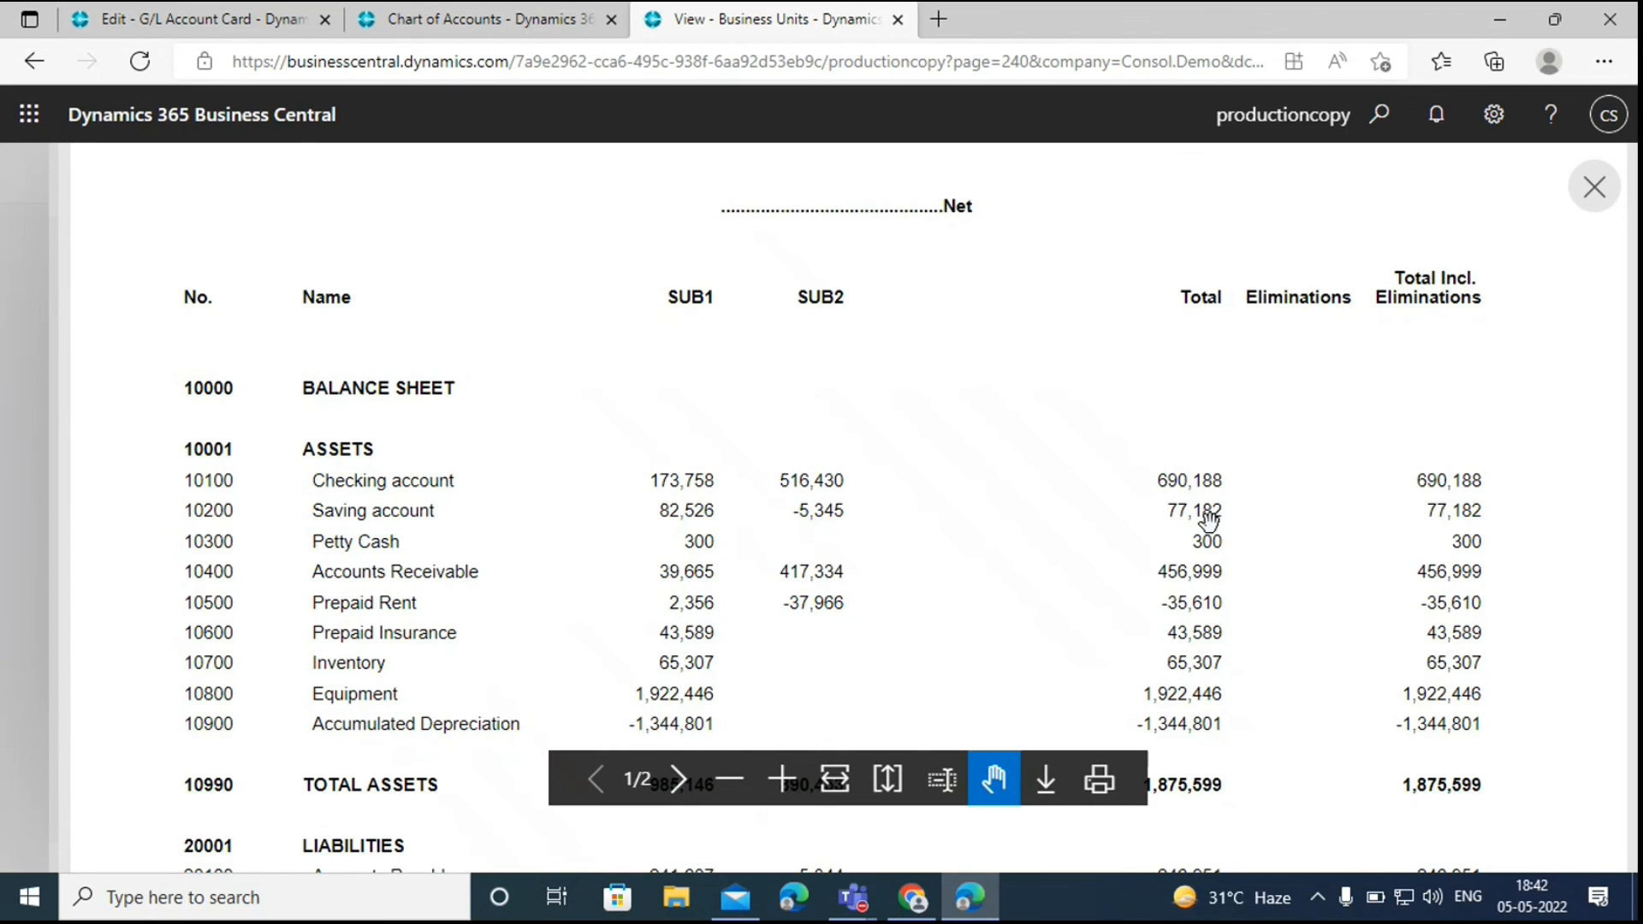